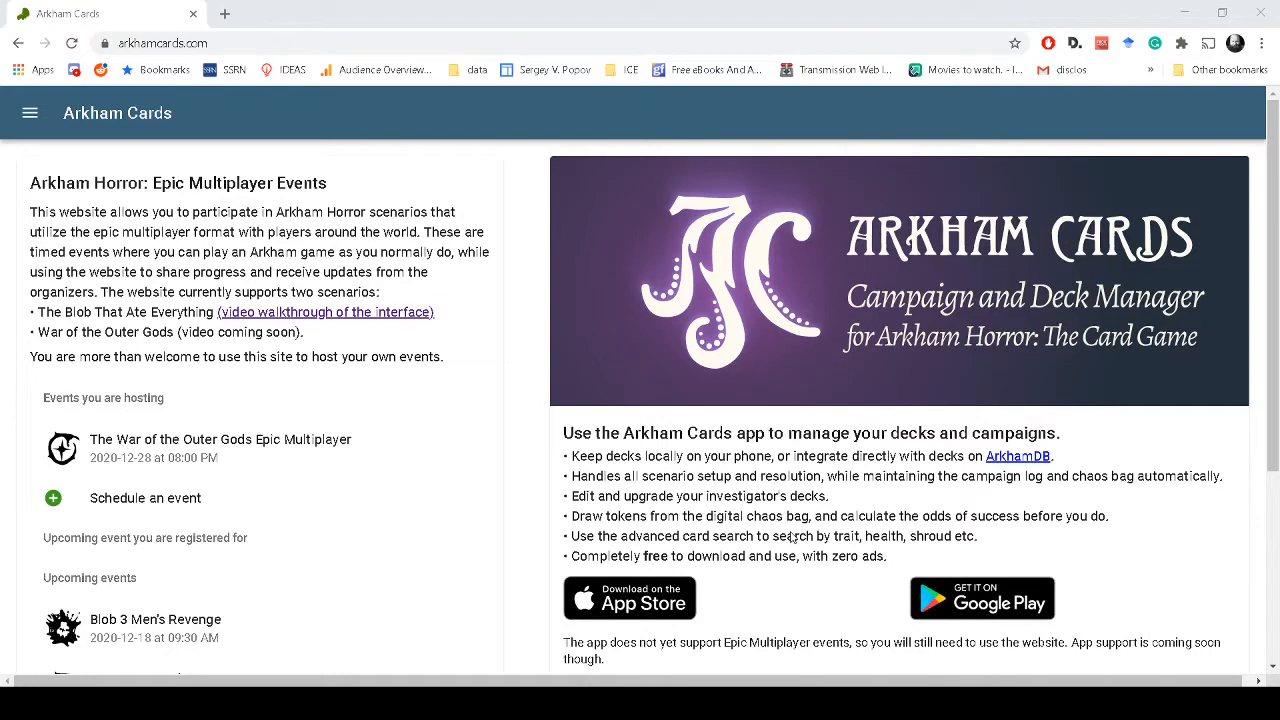
pyautogui.moveTo(485, 284)
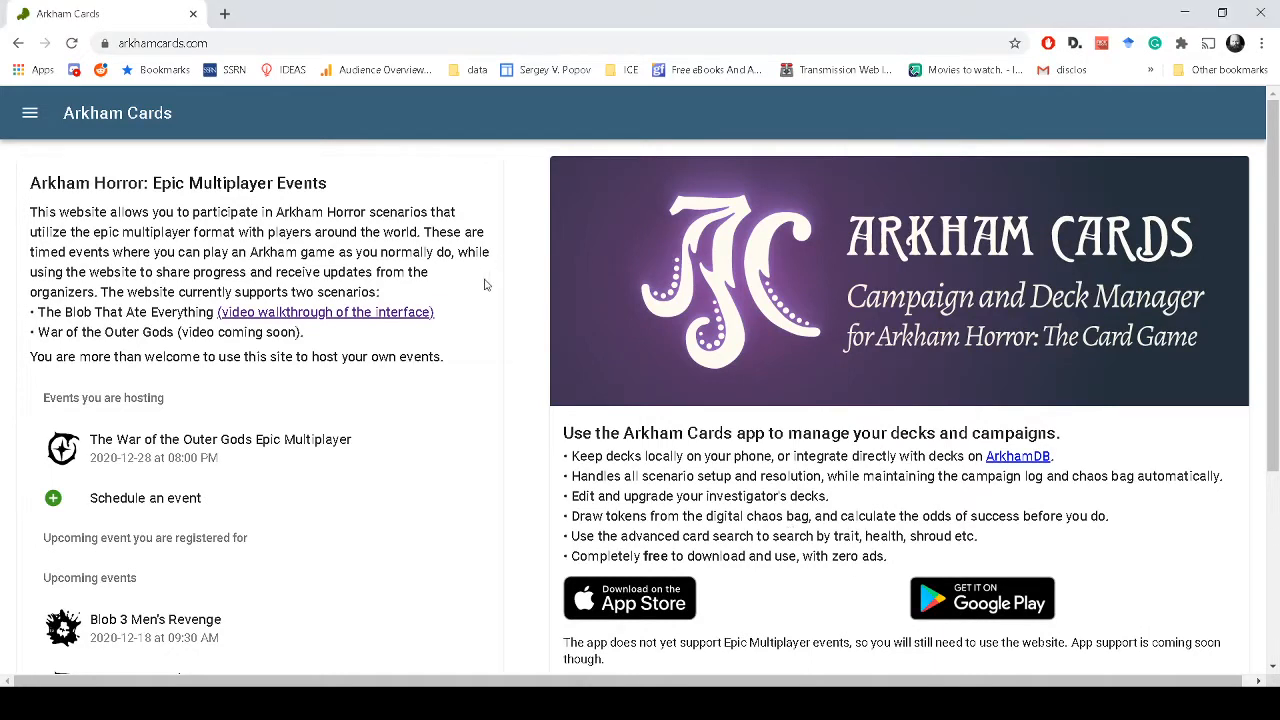
pyautogui.moveTo(341, 478)
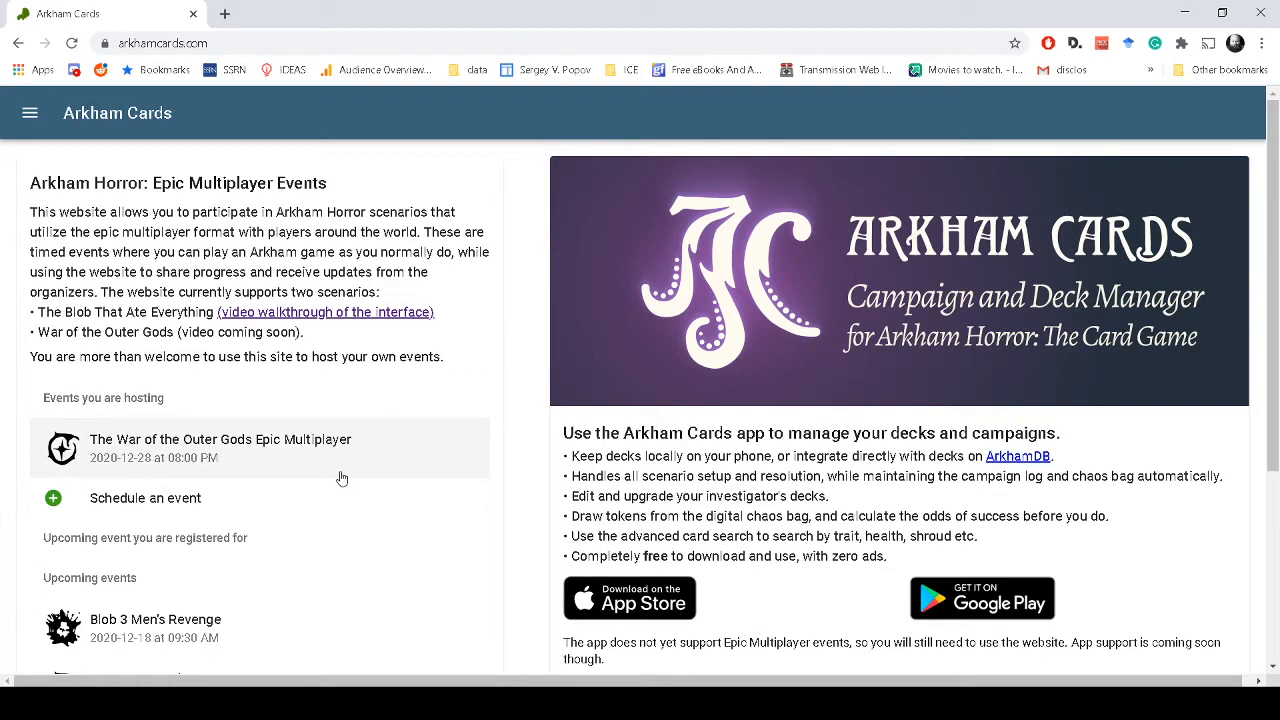
# - Scroll to and open the Test WOTOG event, then start the group registration form
pyautogui.scroll(-3)
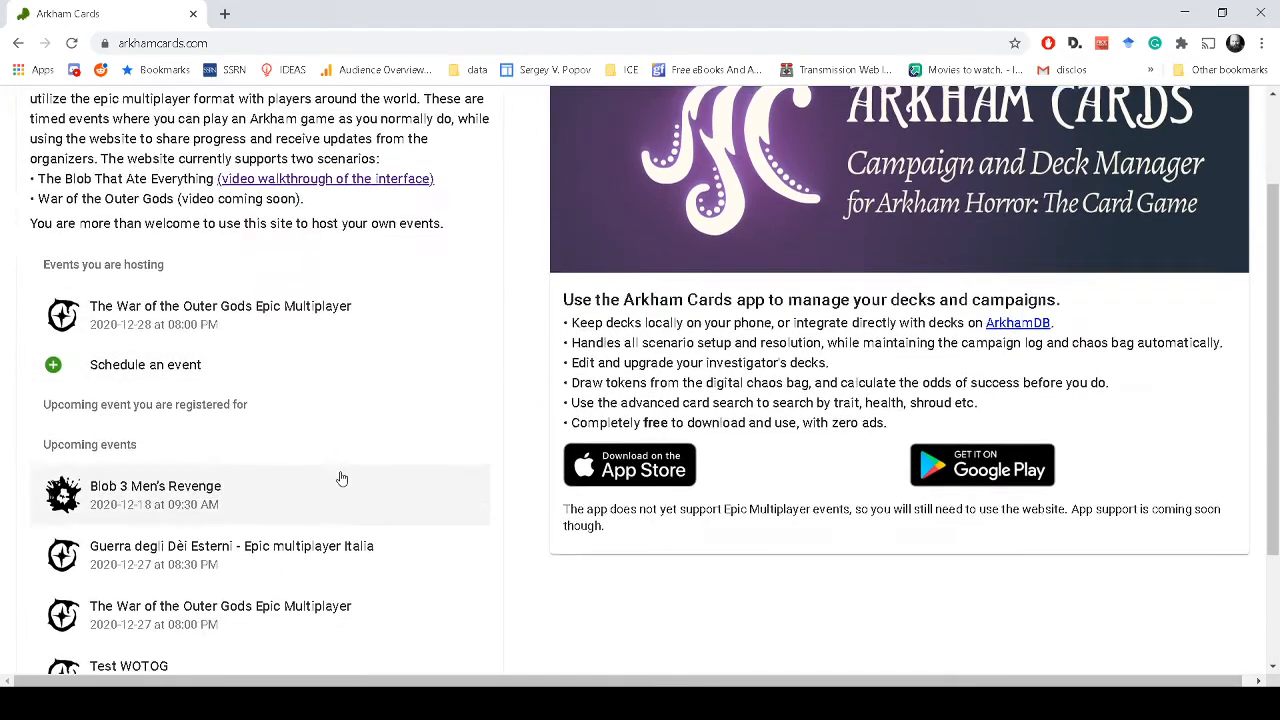
pyautogui.scroll(-3)
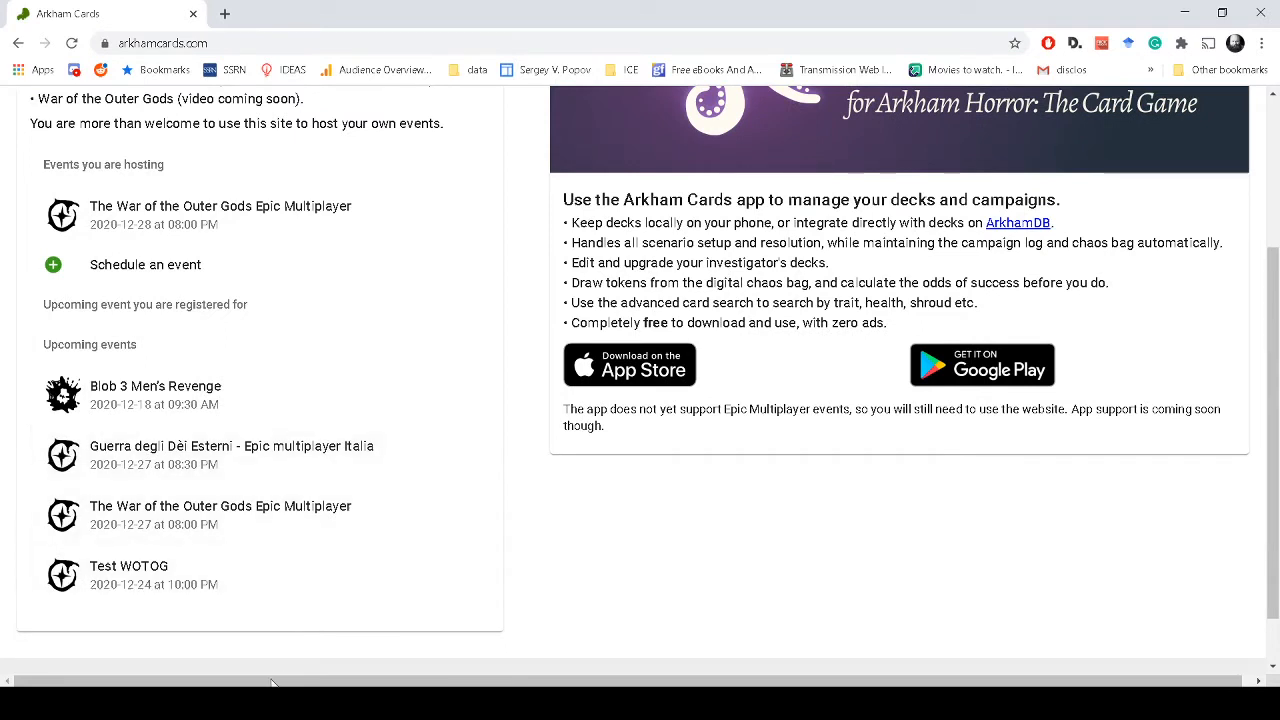
pyautogui.moveTo(320, 608)
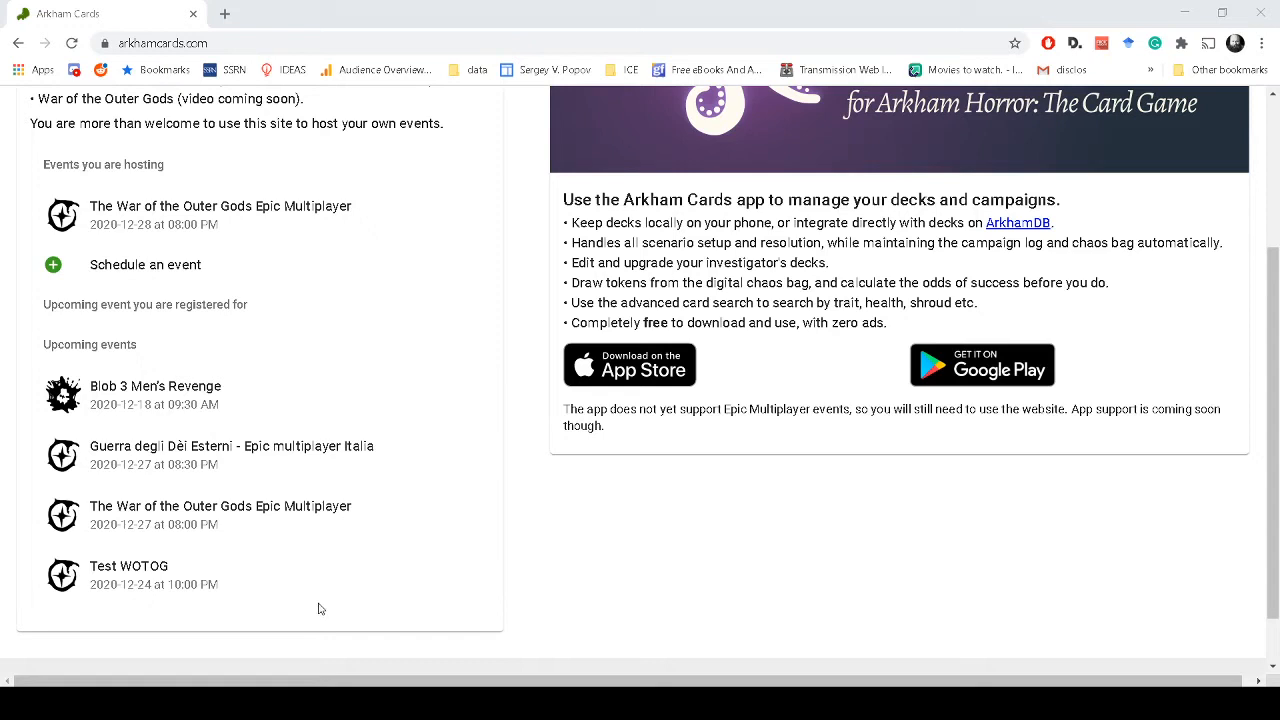
pyautogui.moveTo(239, 584)
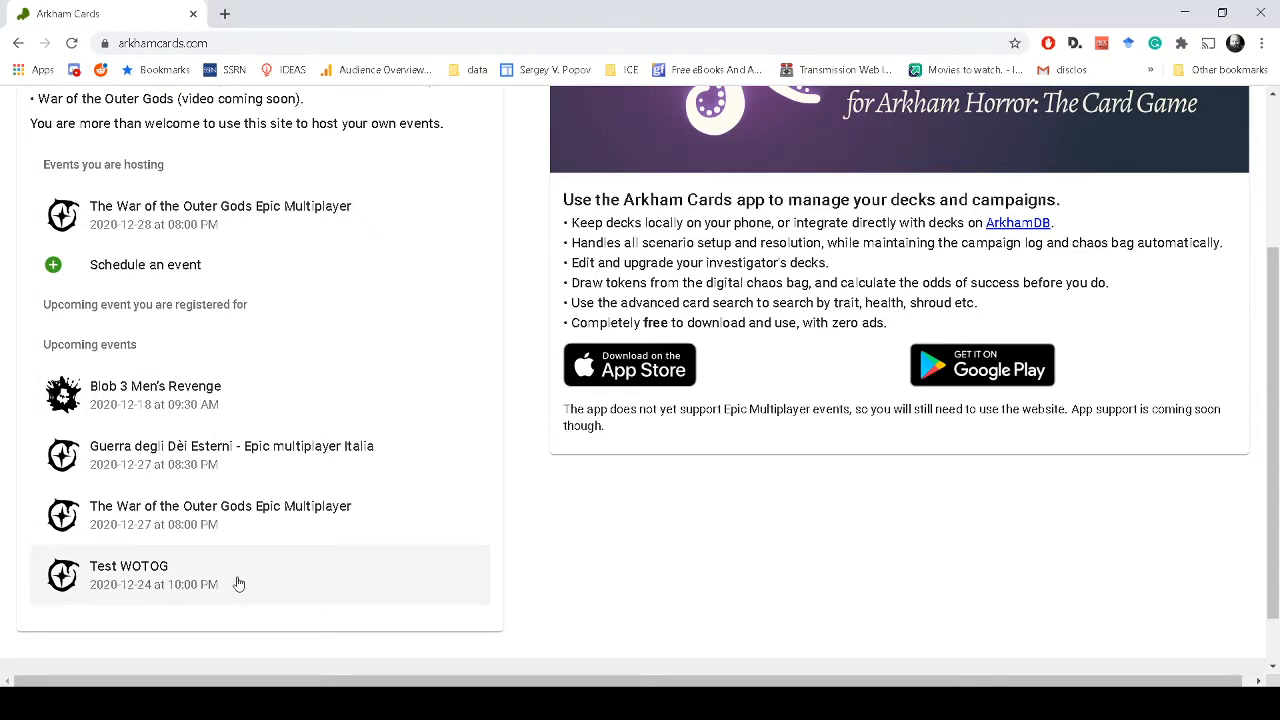
pyautogui.click(129, 565)
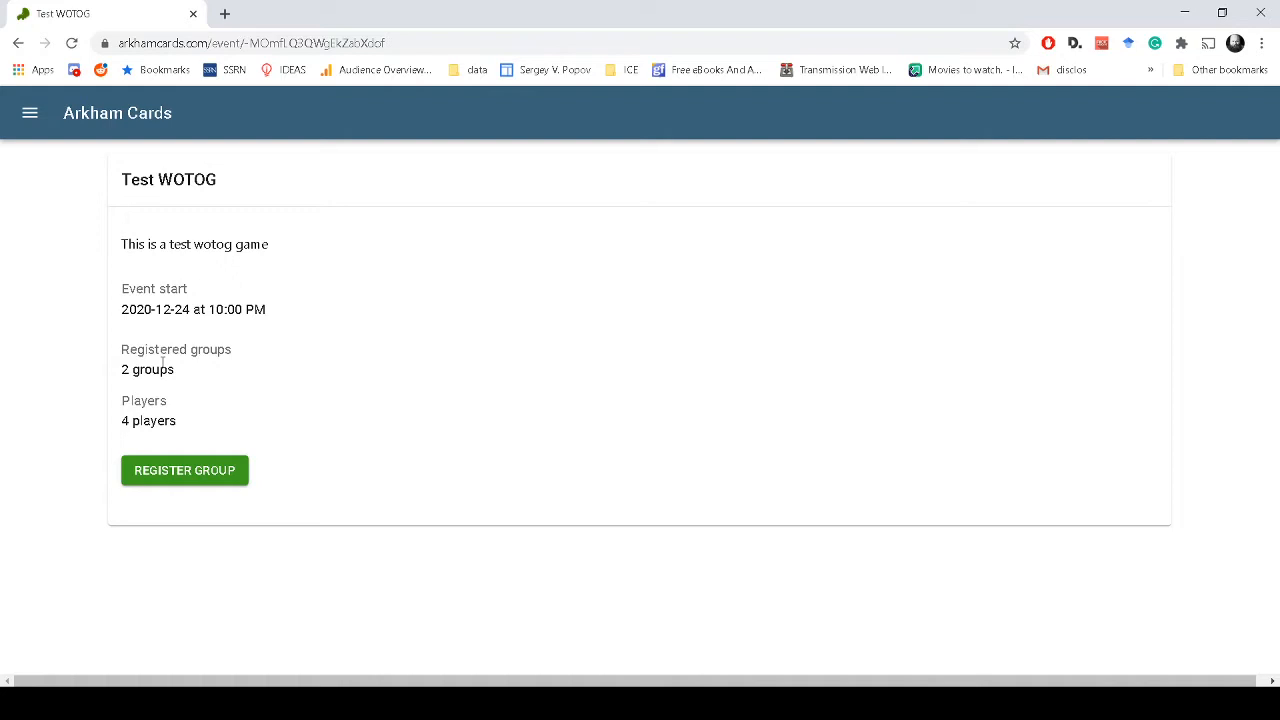
pyautogui.moveTo(189, 328)
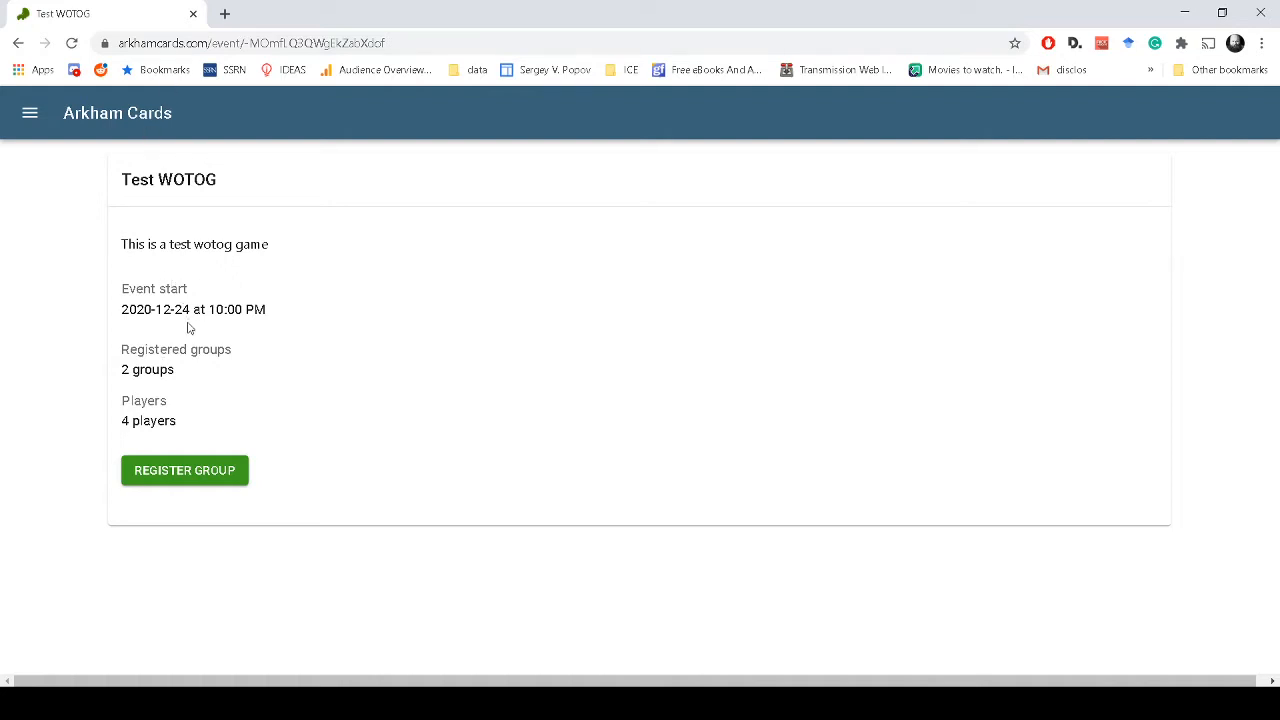
pyautogui.moveTo(175, 414)
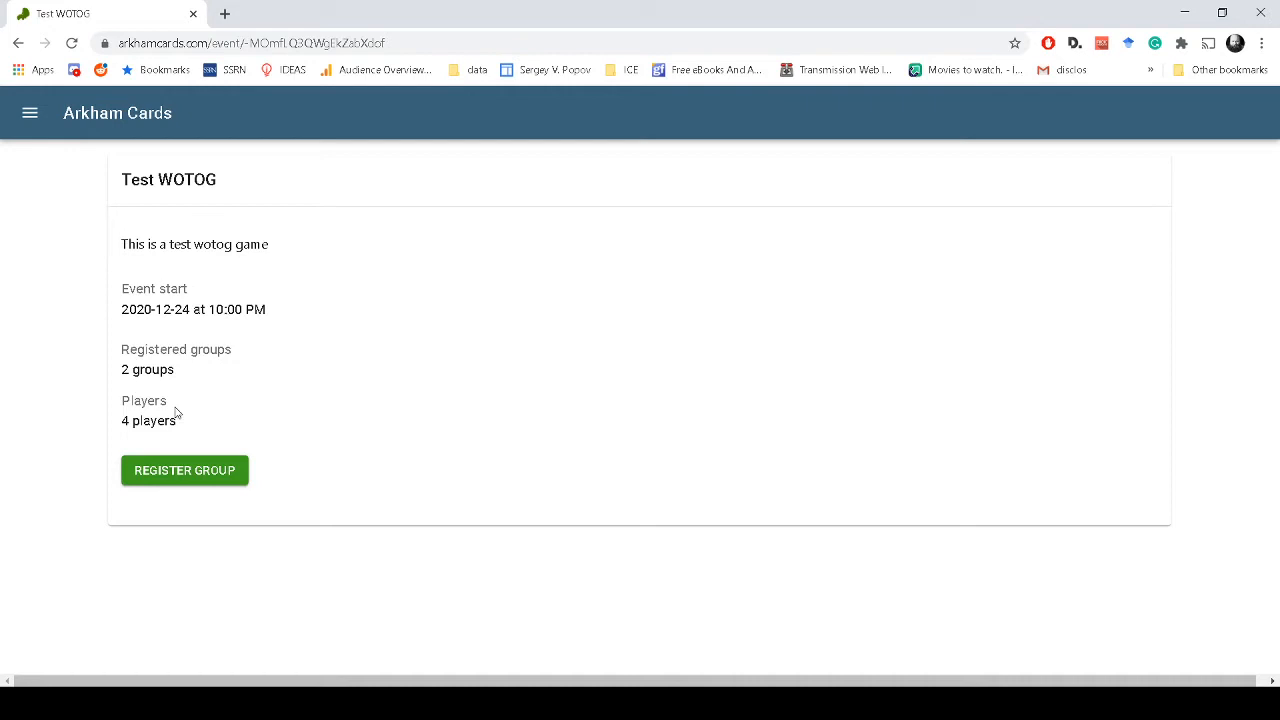
pyautogui.moveTo(141, 427)
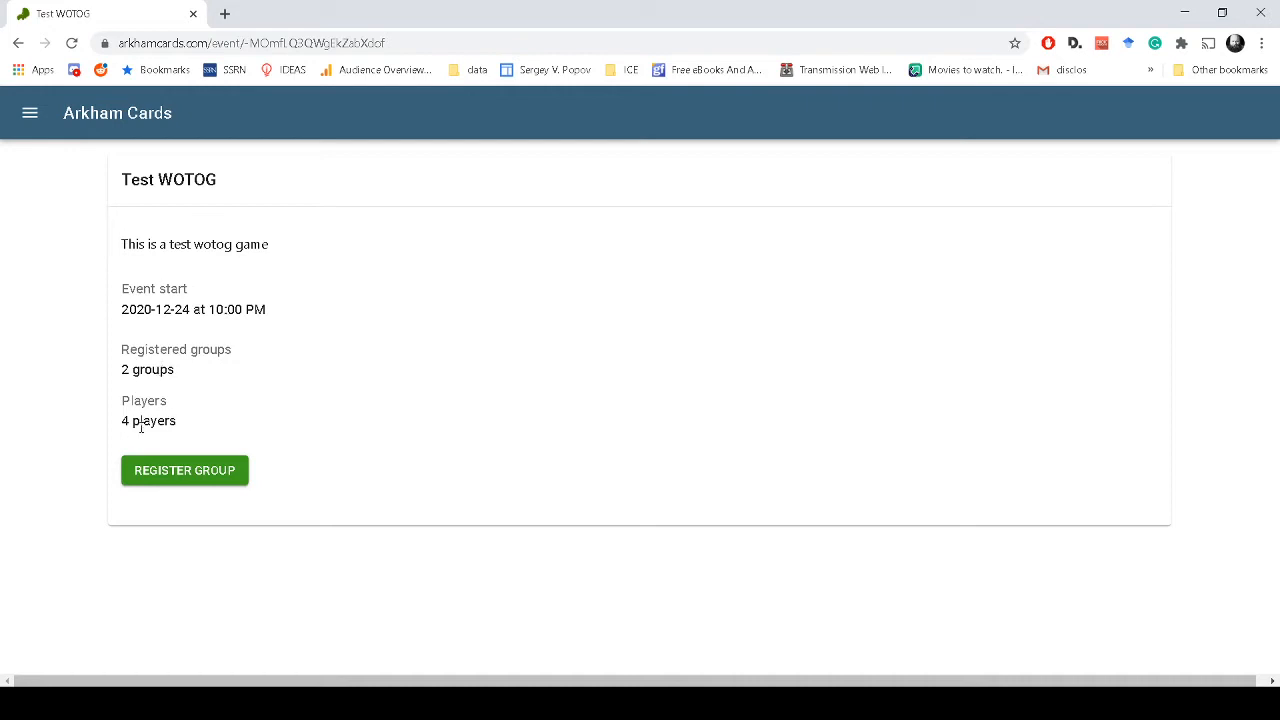
pyautogui.click(184, 470)
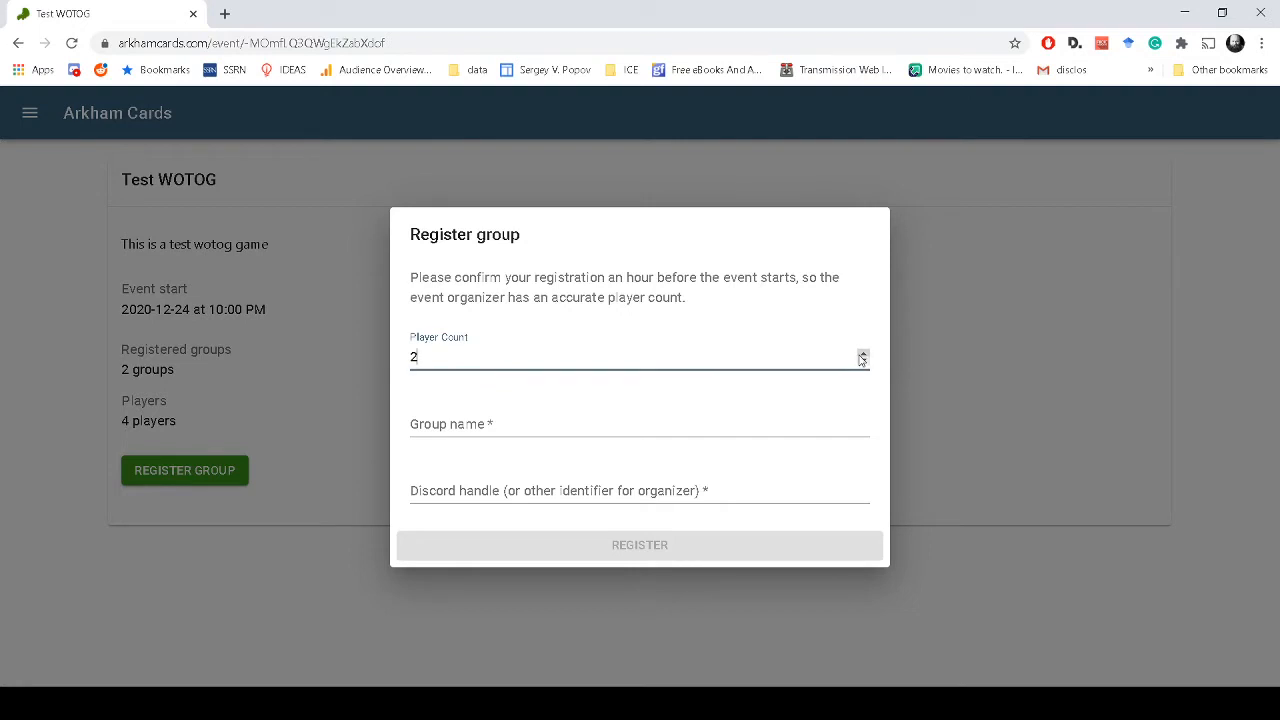
pyautogui.click(862, 353)
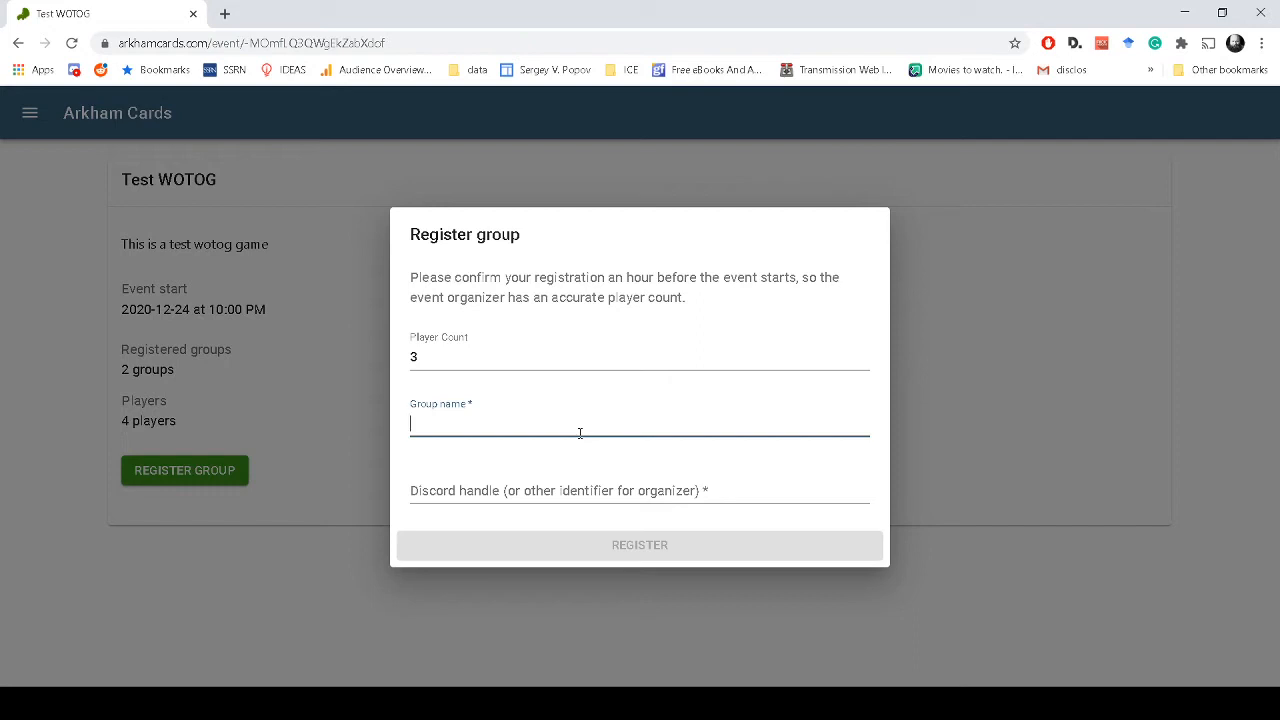
pyautogui.write('MyGroup')
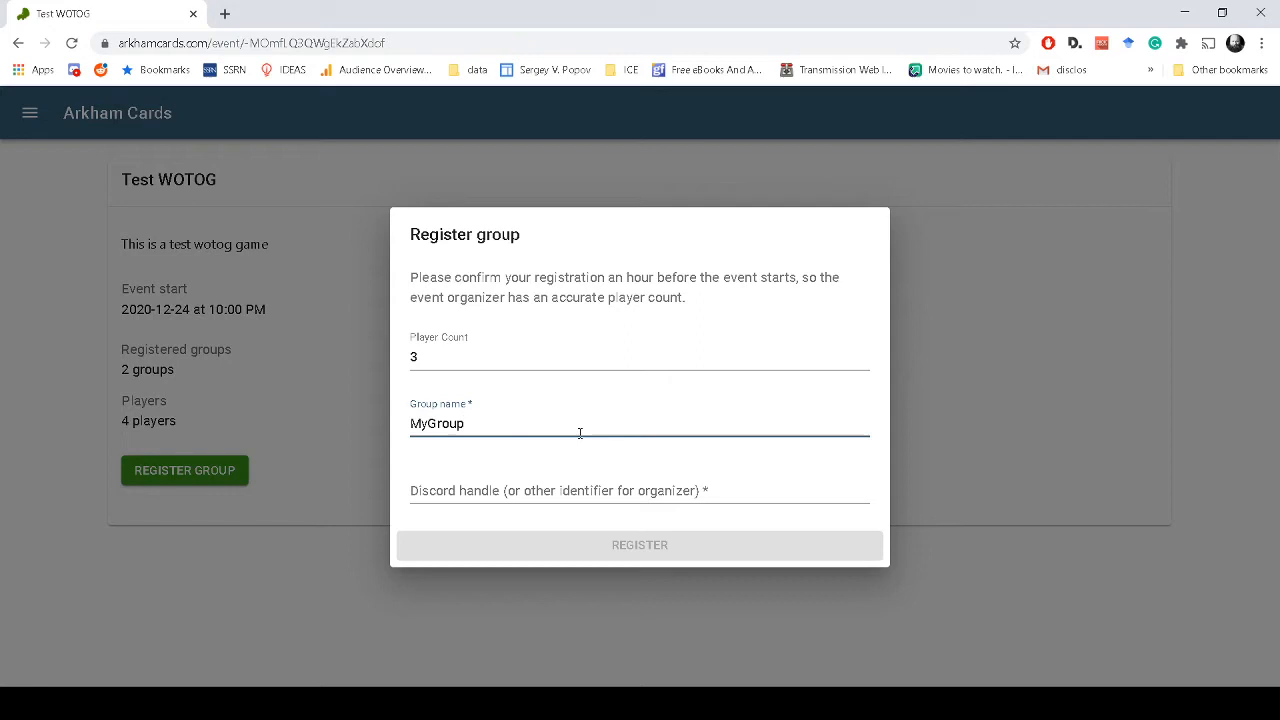
pyautogui.write('@')
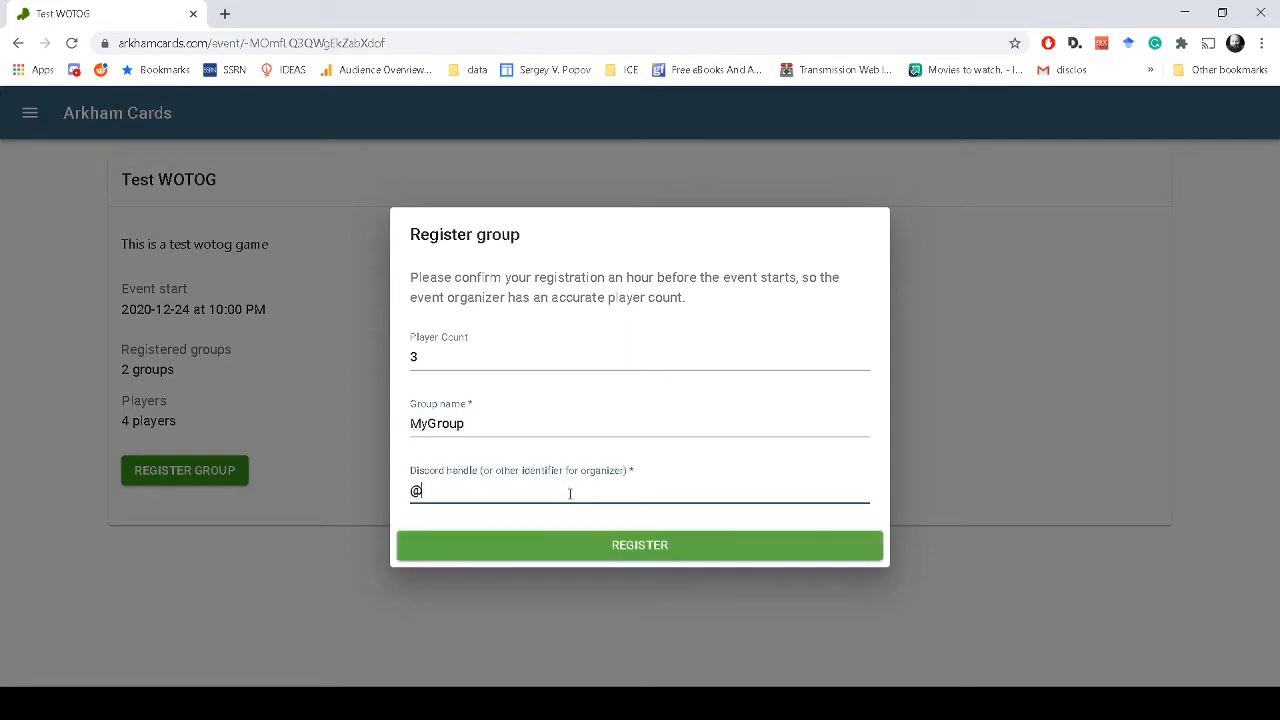
pyautogui.write('Sergey')
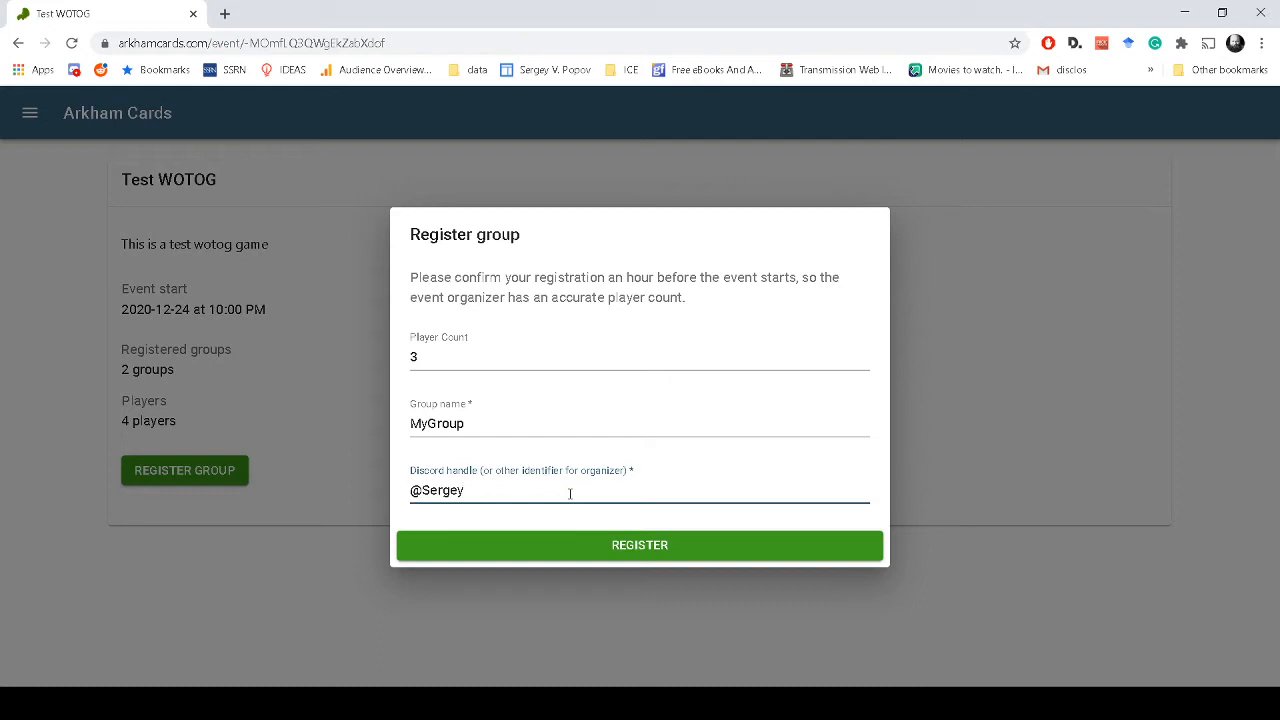
pyautogui.write('#4252')
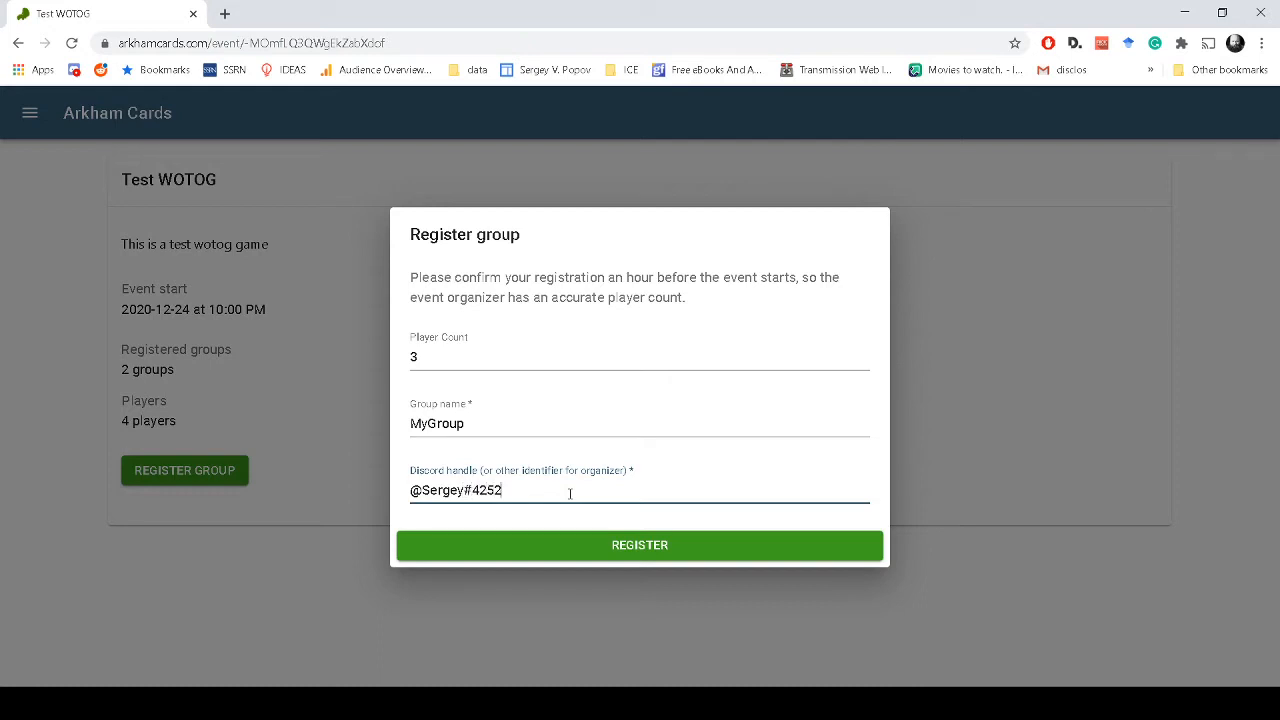
pyautogui.click(639, 545)
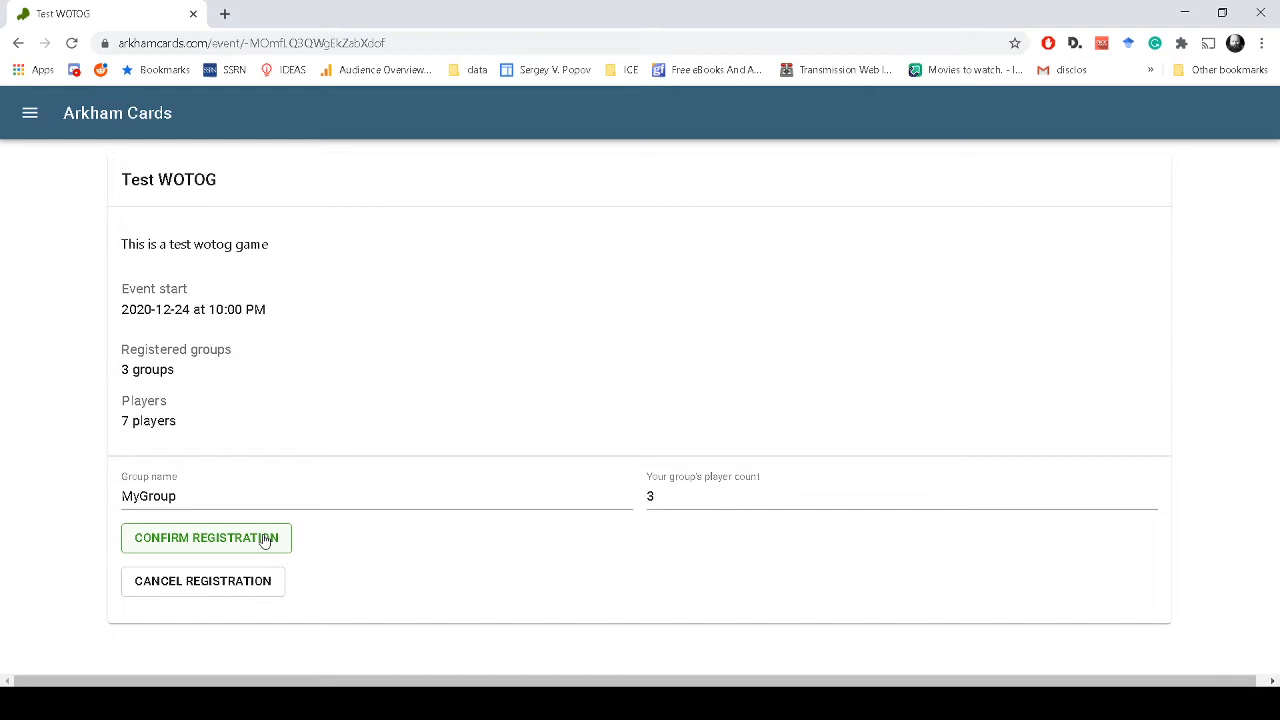
# - Attempt to confirm MyGroup's registration and dismiss the too-early notice
pyautogui.click(205, 538)
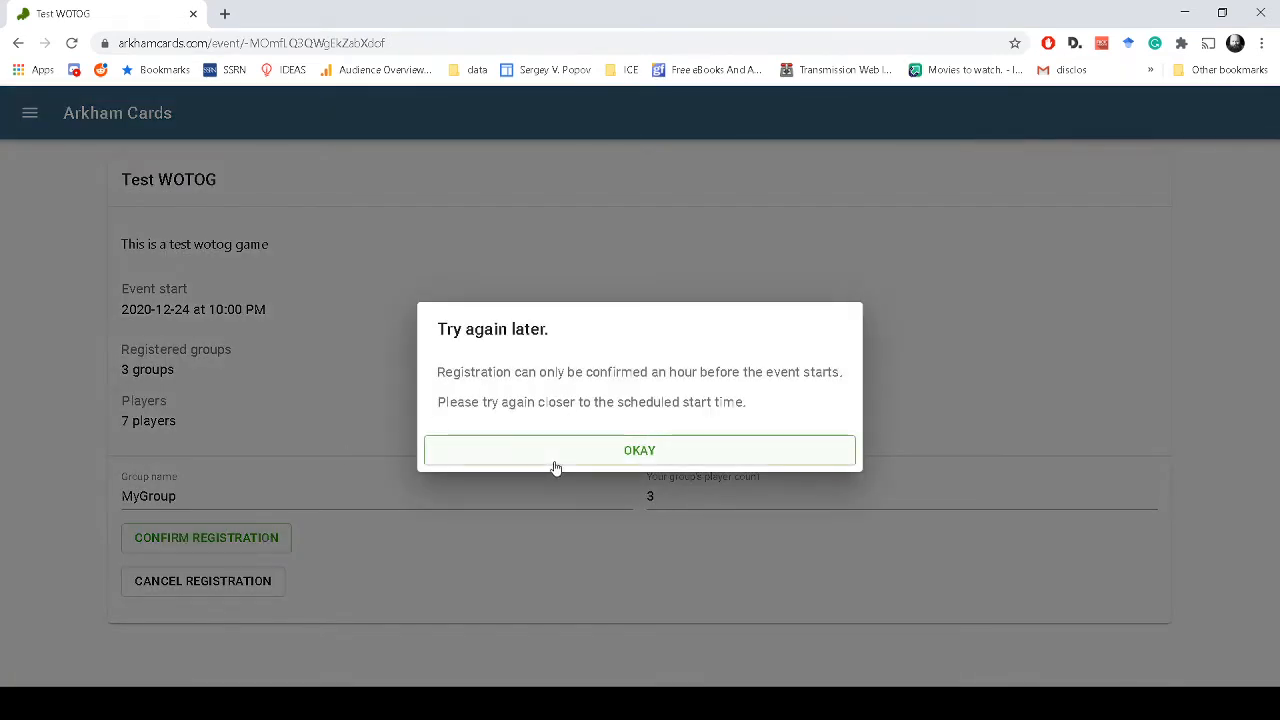
pyautogui.click(639, 450)
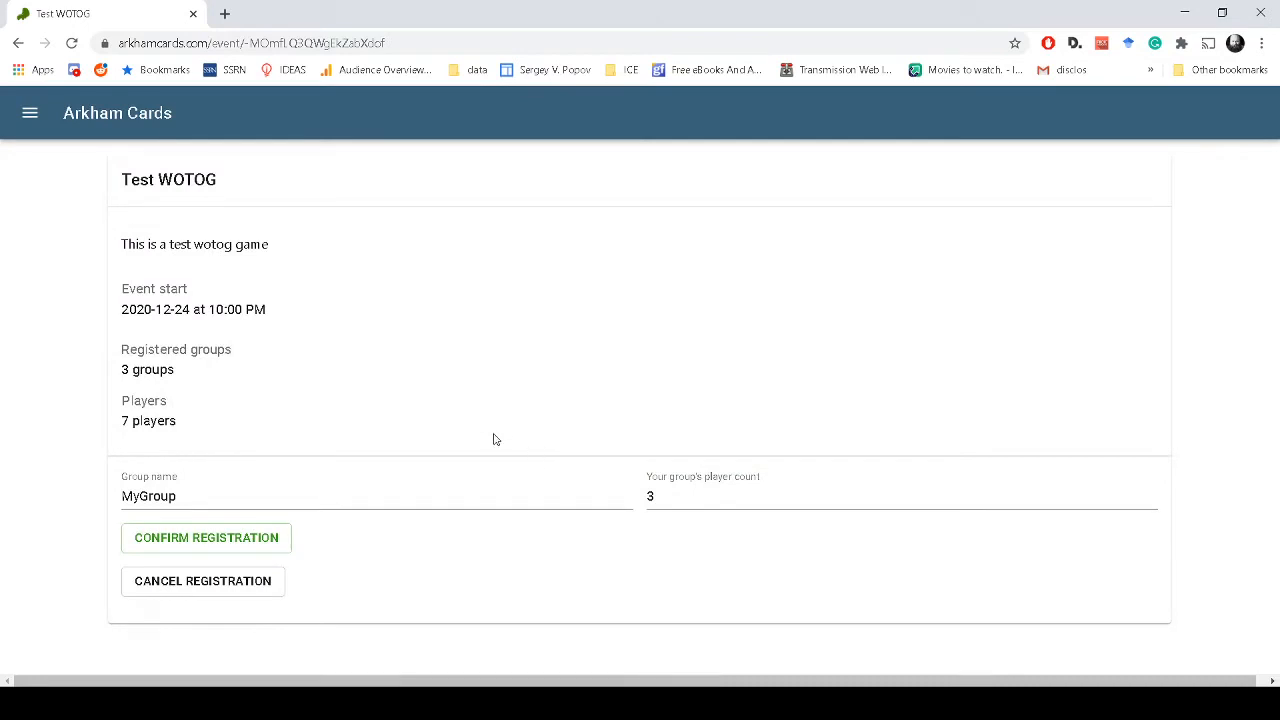
pyautogui.moveTo(247, 315)
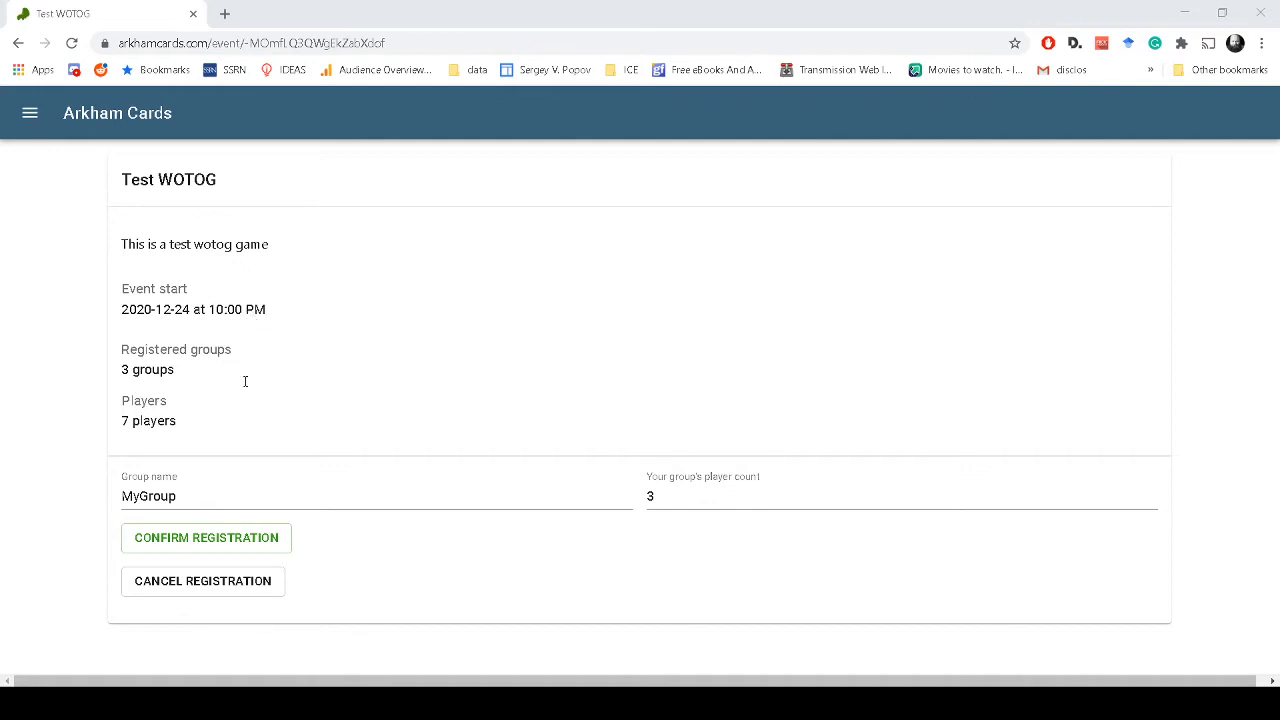
pyautogui.moveTo(449, 345)
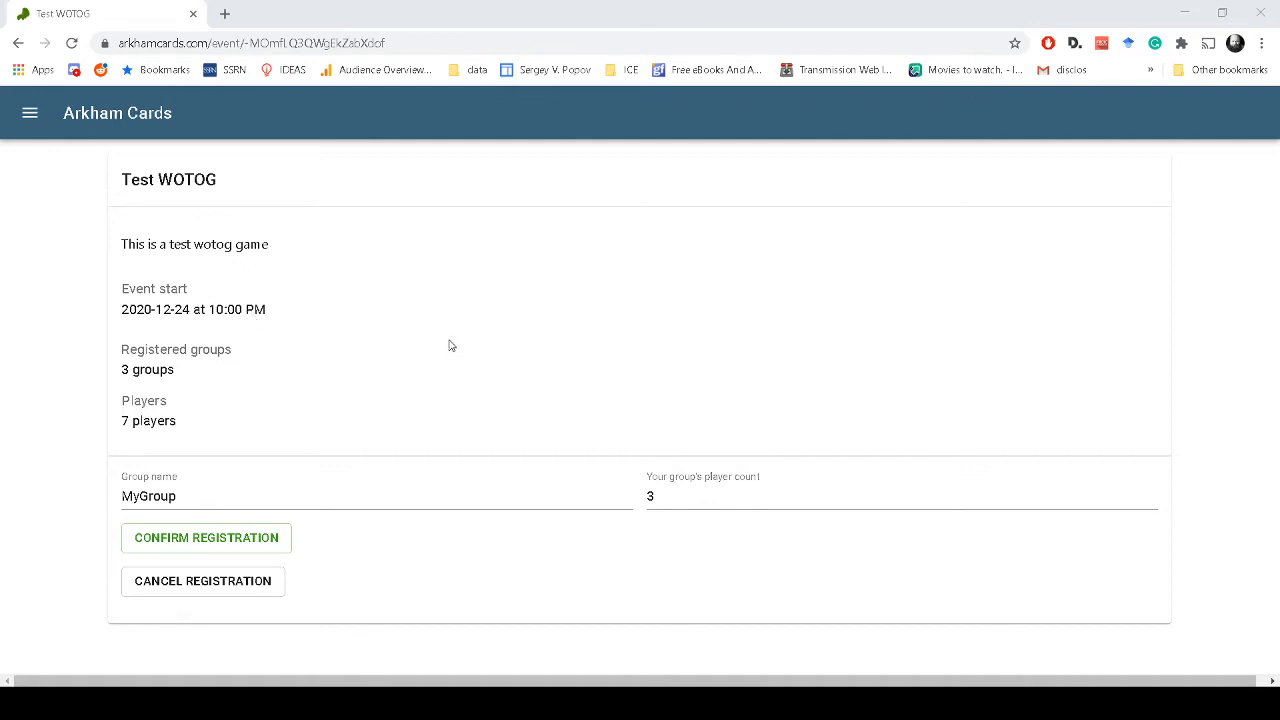
pyautogui.moveTo(220, 477)
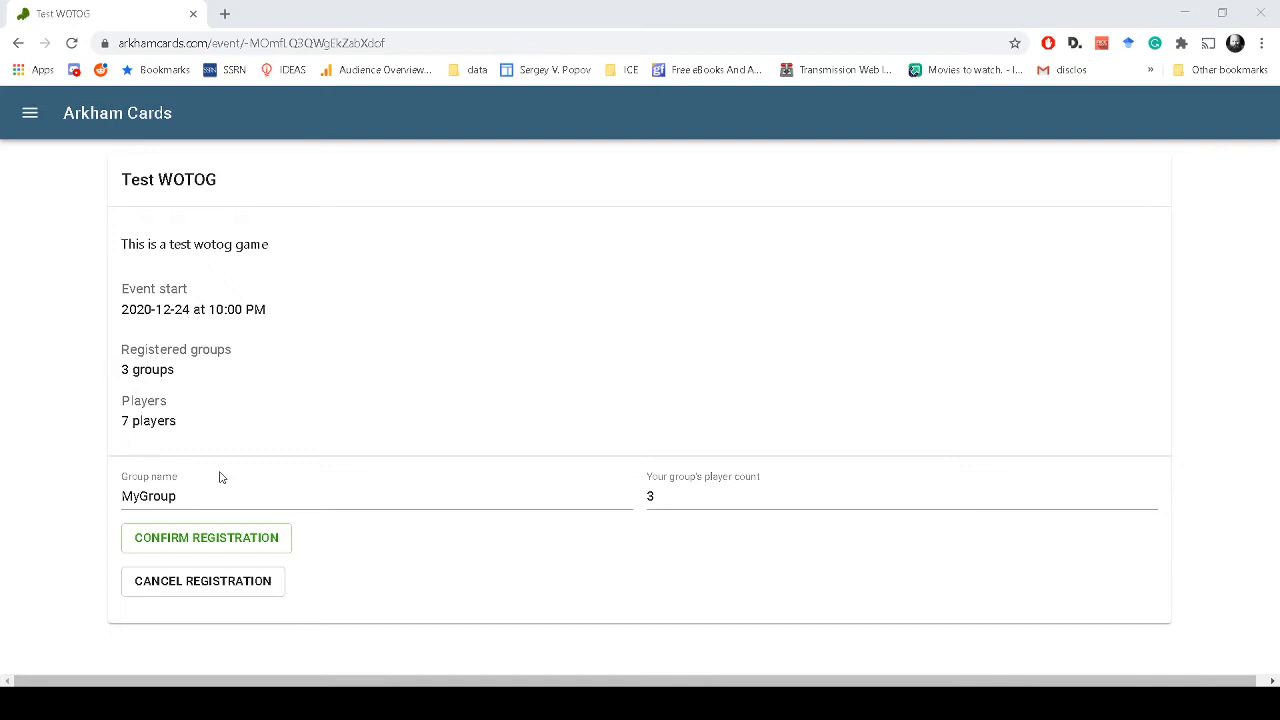
pyautogui.moveTo(561, 336)
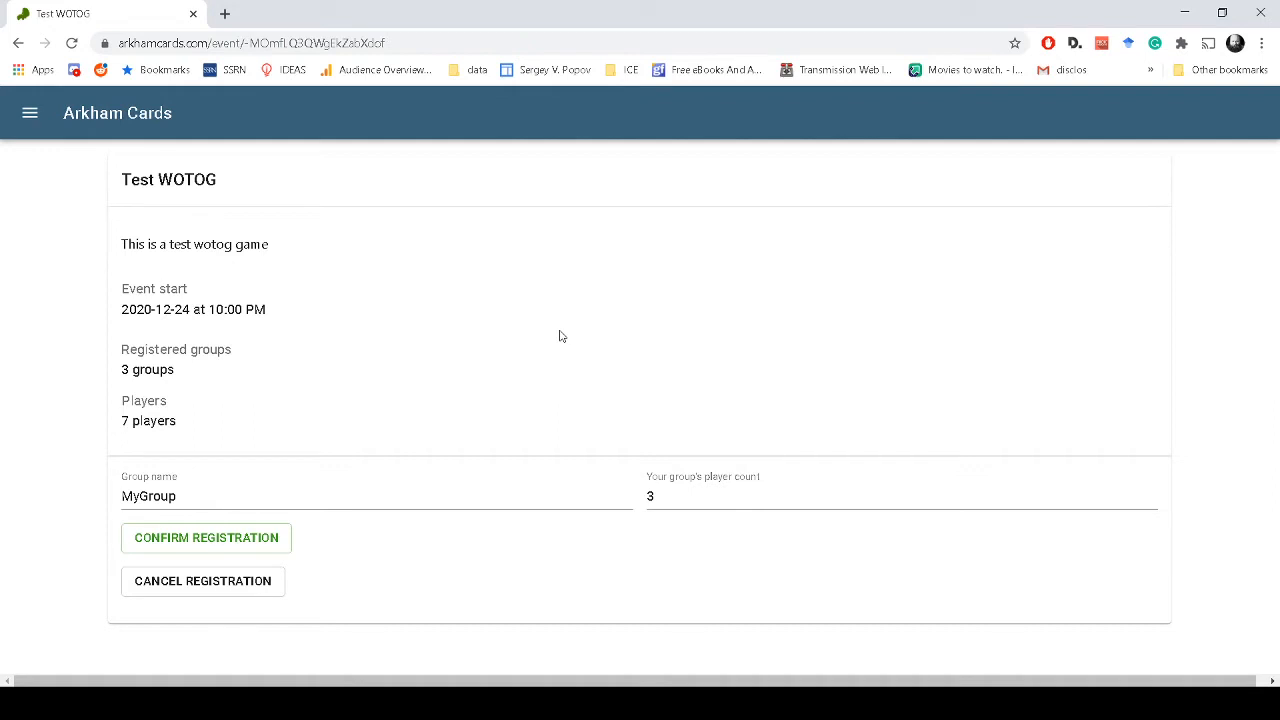
pyautogui.moveTo(193, 308)
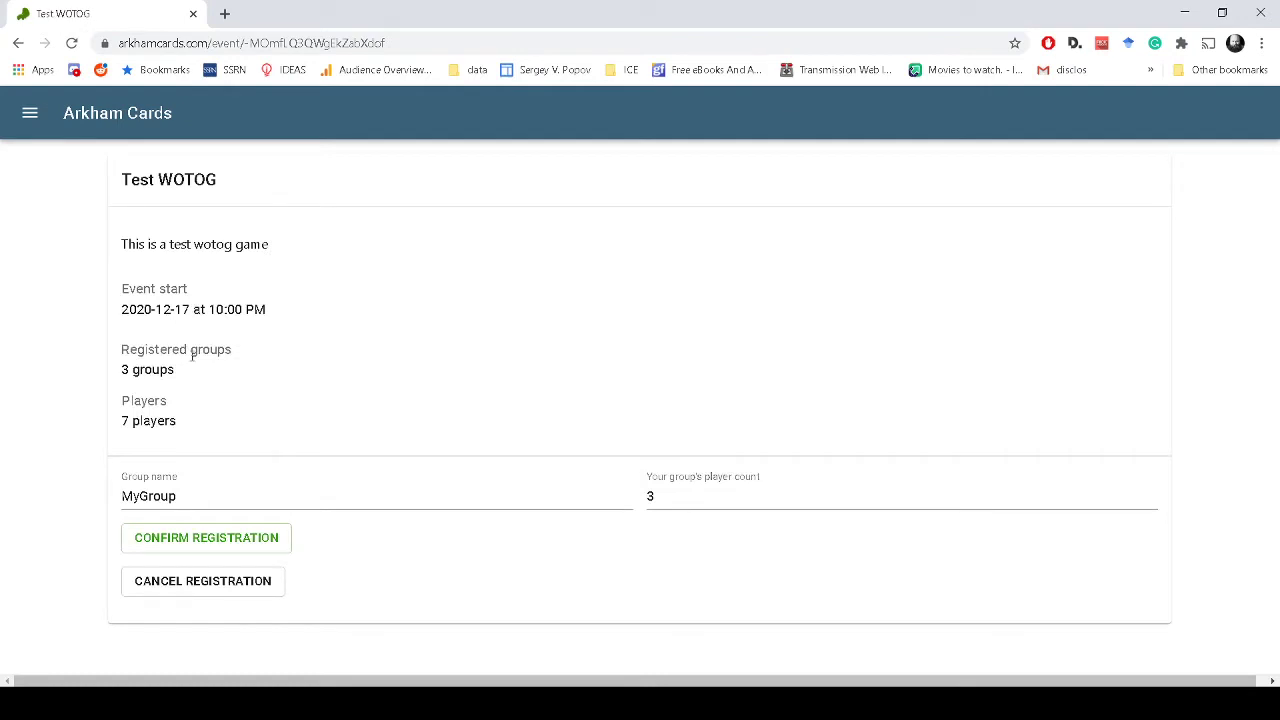
# - Confirm MyGroup's three-player registration through the confirmation dialog
pyautogui.click(205, 537)
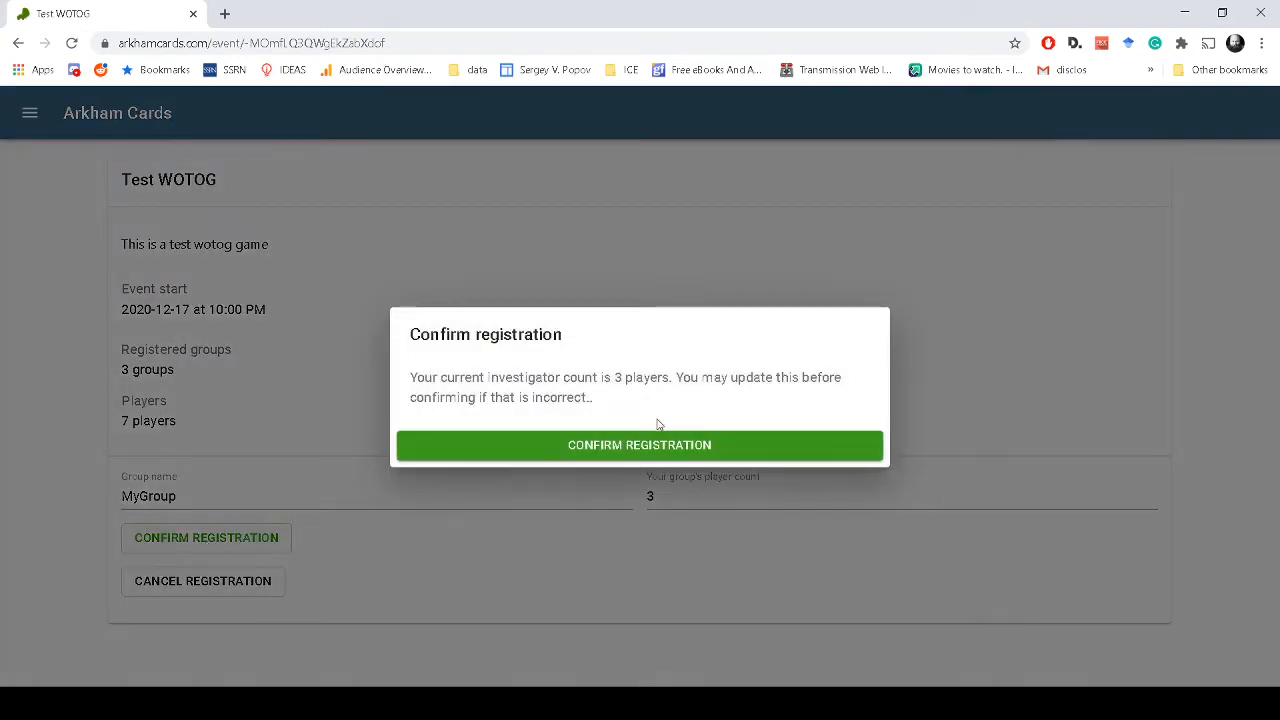
pyautogui.click(639, 445)
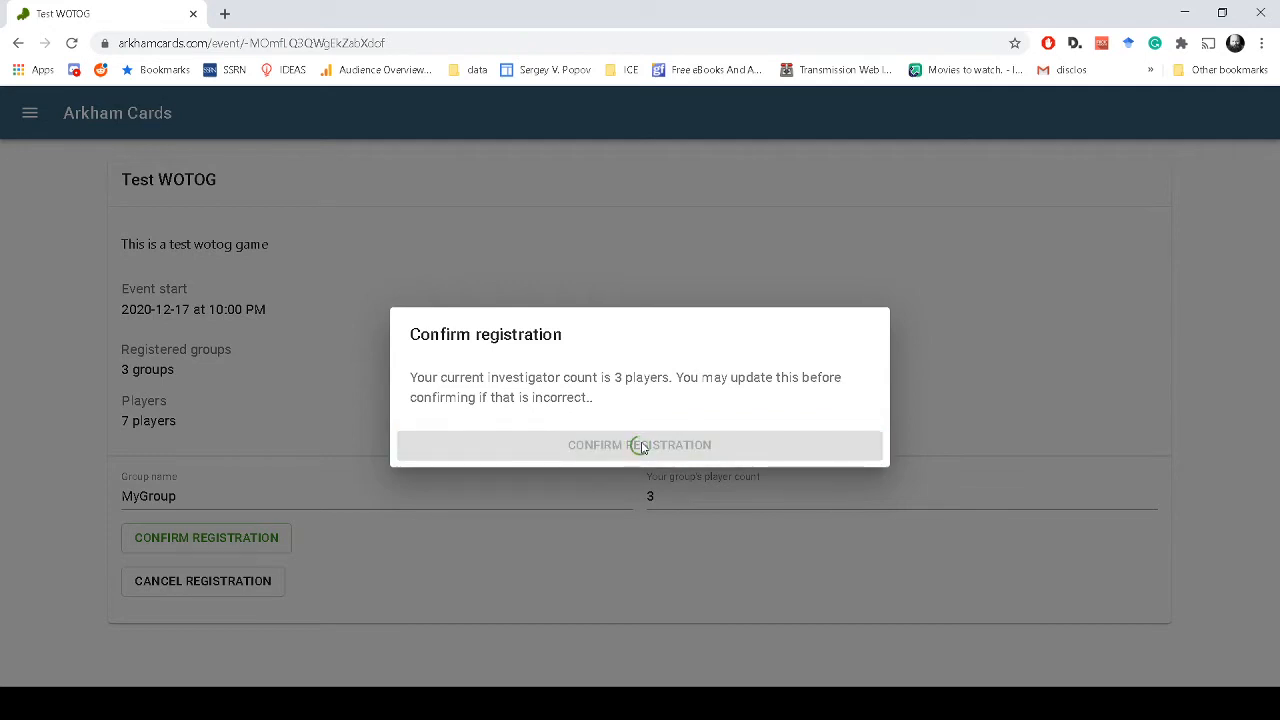
pyautogui.click(639, 445)
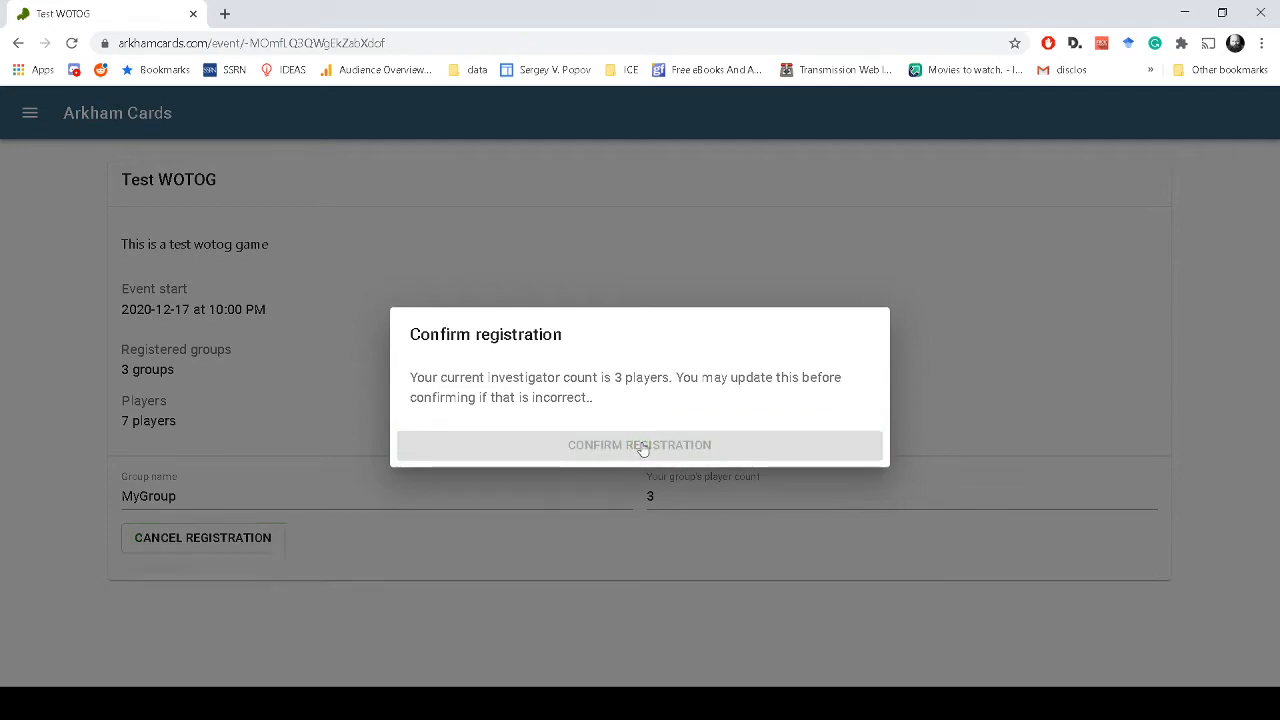
pyautogui.click(639, 445)
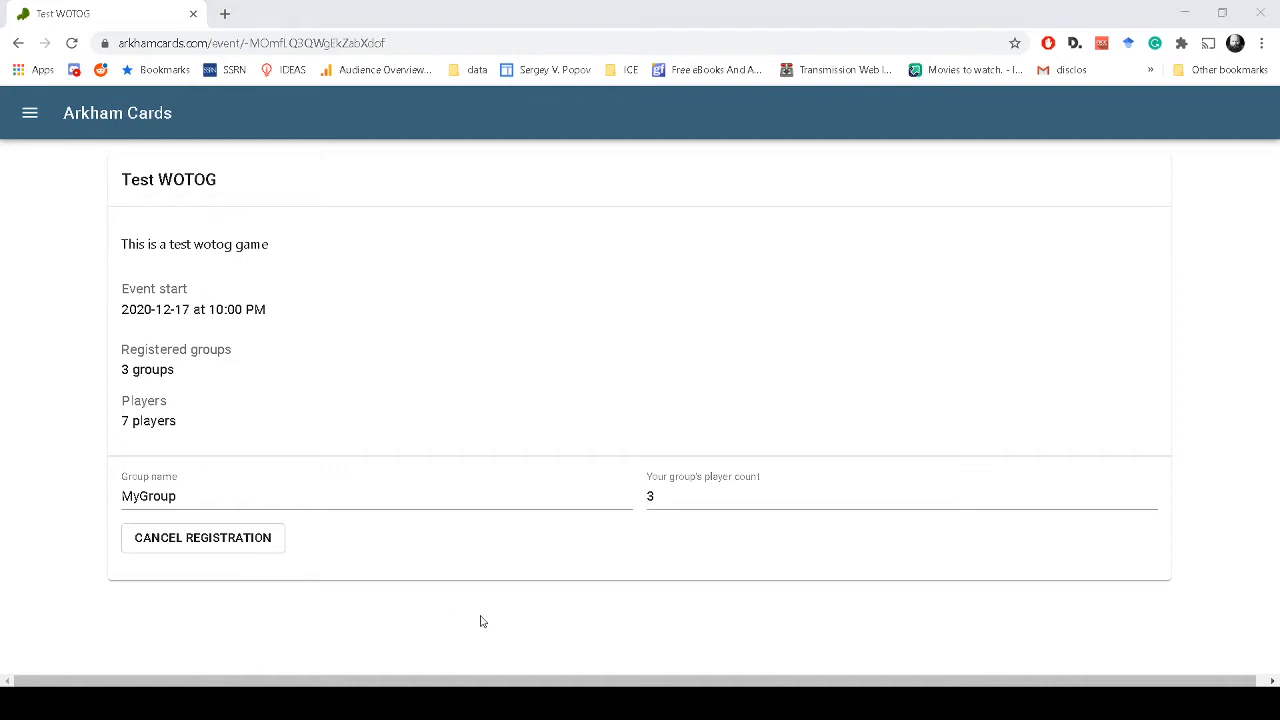
pyautogui.moveTo(544, 630)
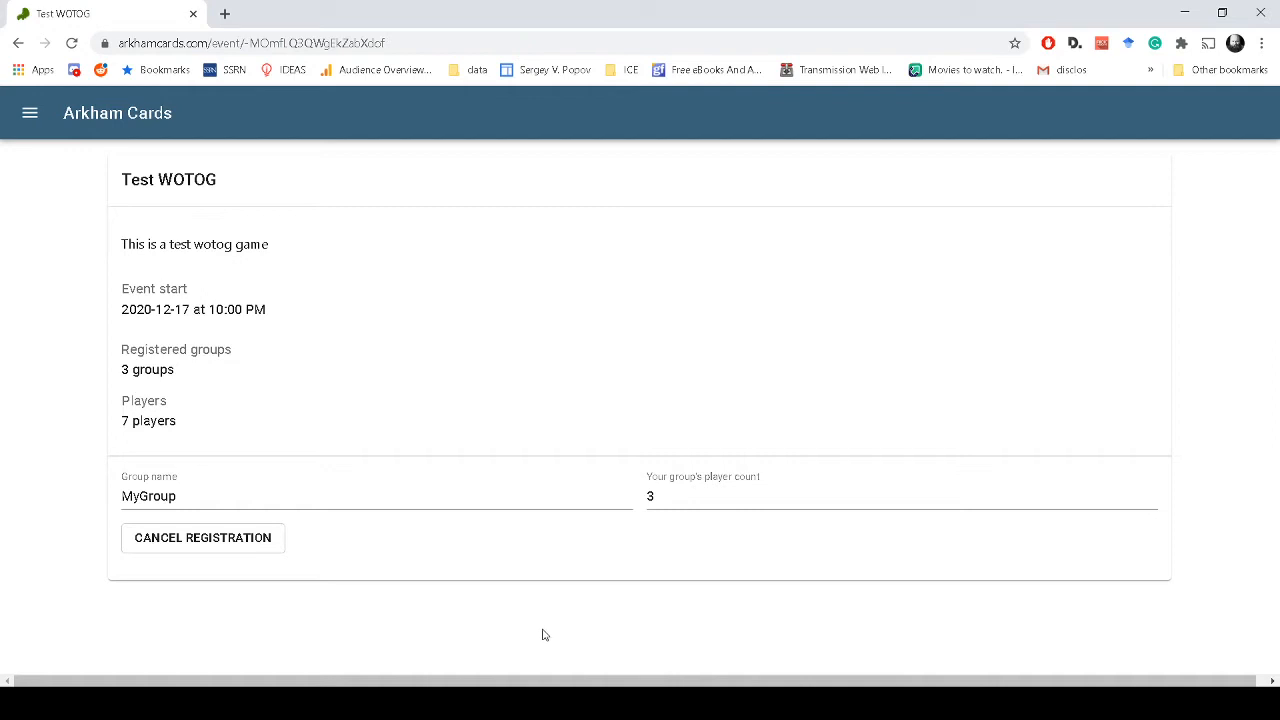
# - Edit the group name to 'My Group', removing the stray Cyrillic word 'группа'
pyautogui.click(148, 496)
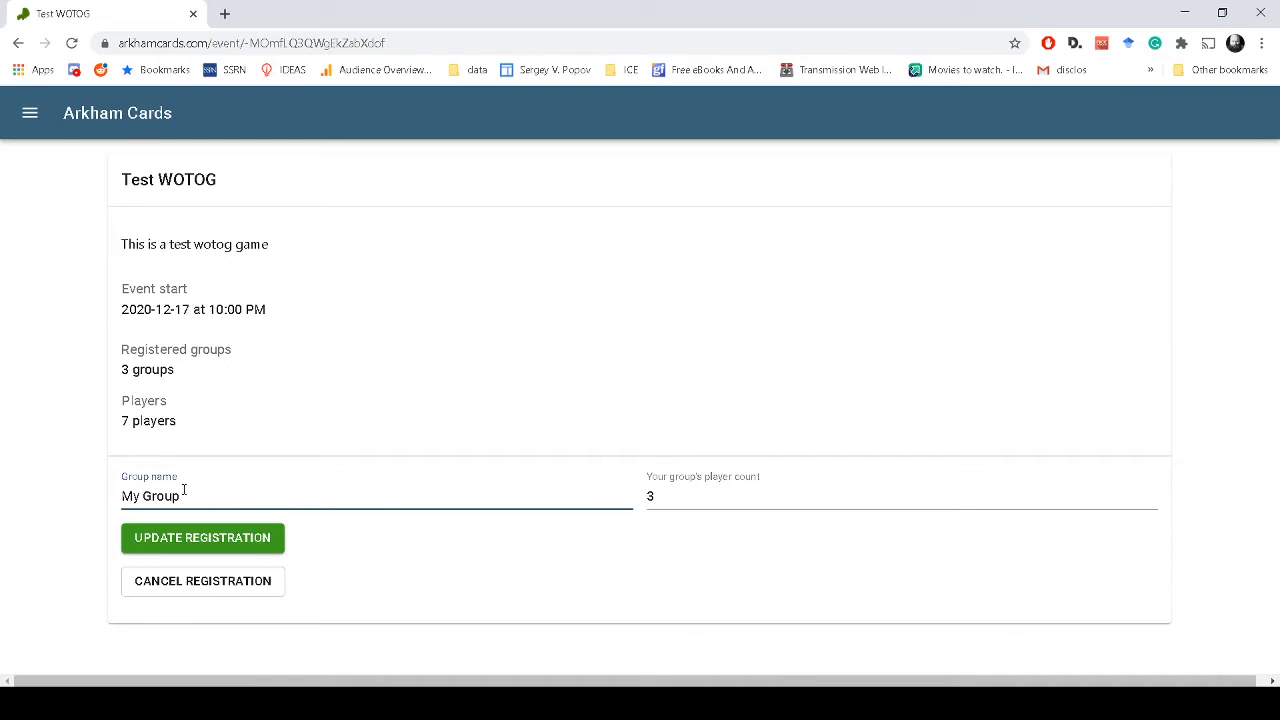
pyautogui.write('группа')
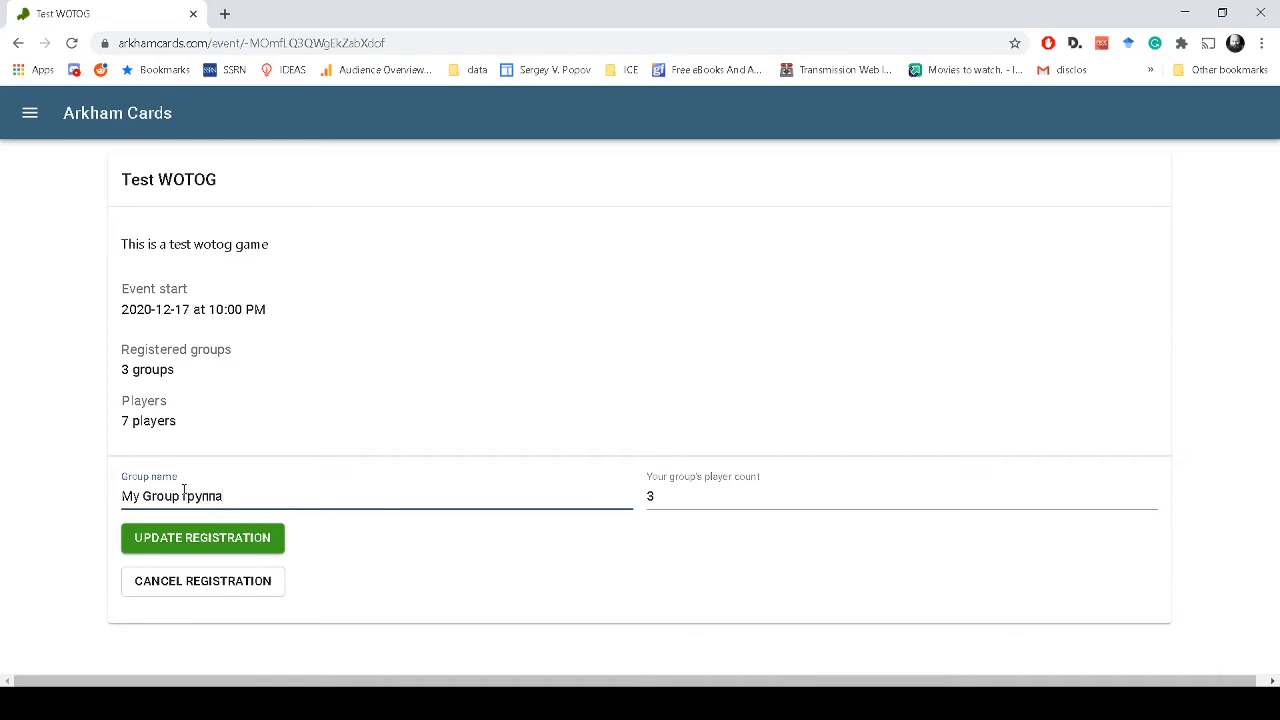
pyautogui.press('Backspace')
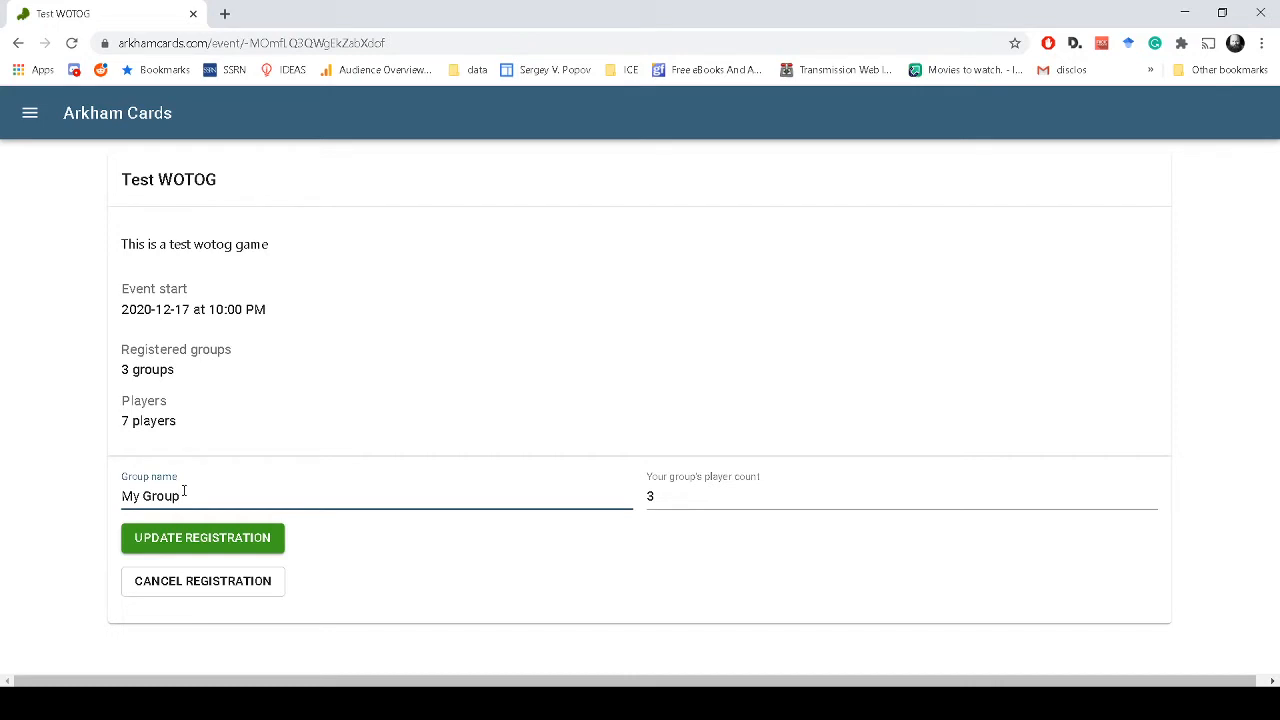
pyautogui.moveTo(202, 538)
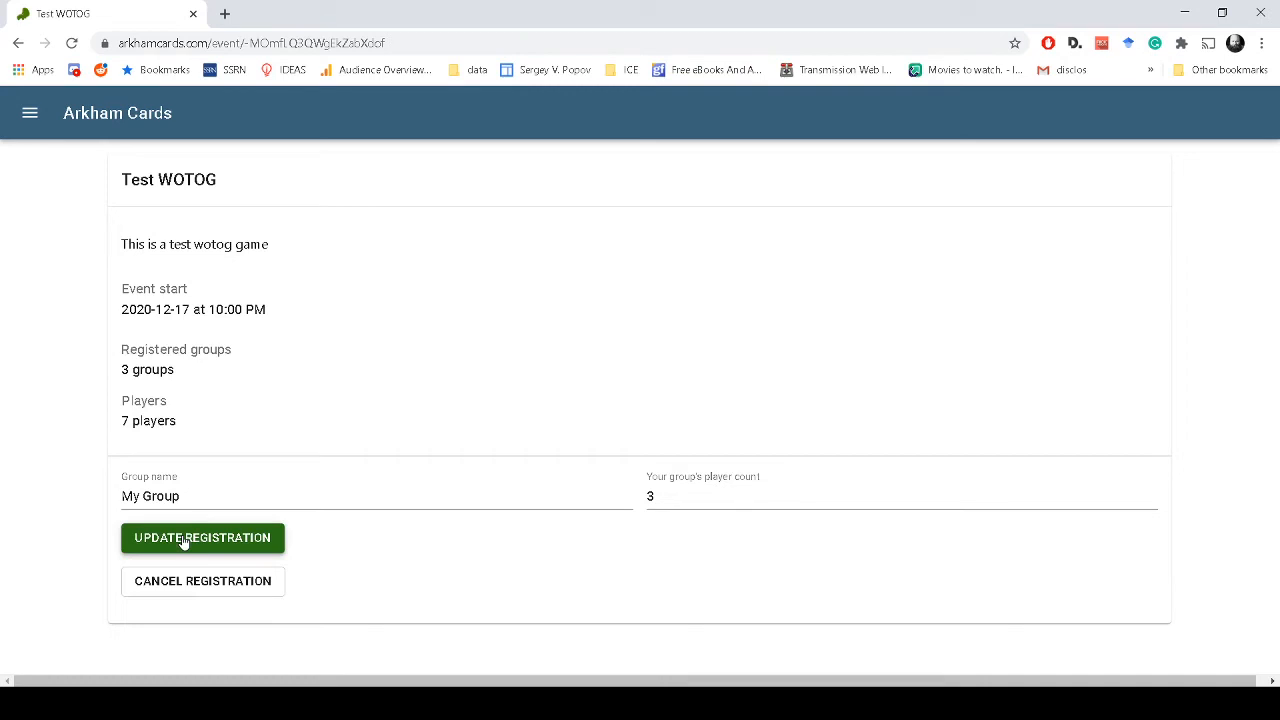
pyautogui.moveTo(254, 657)
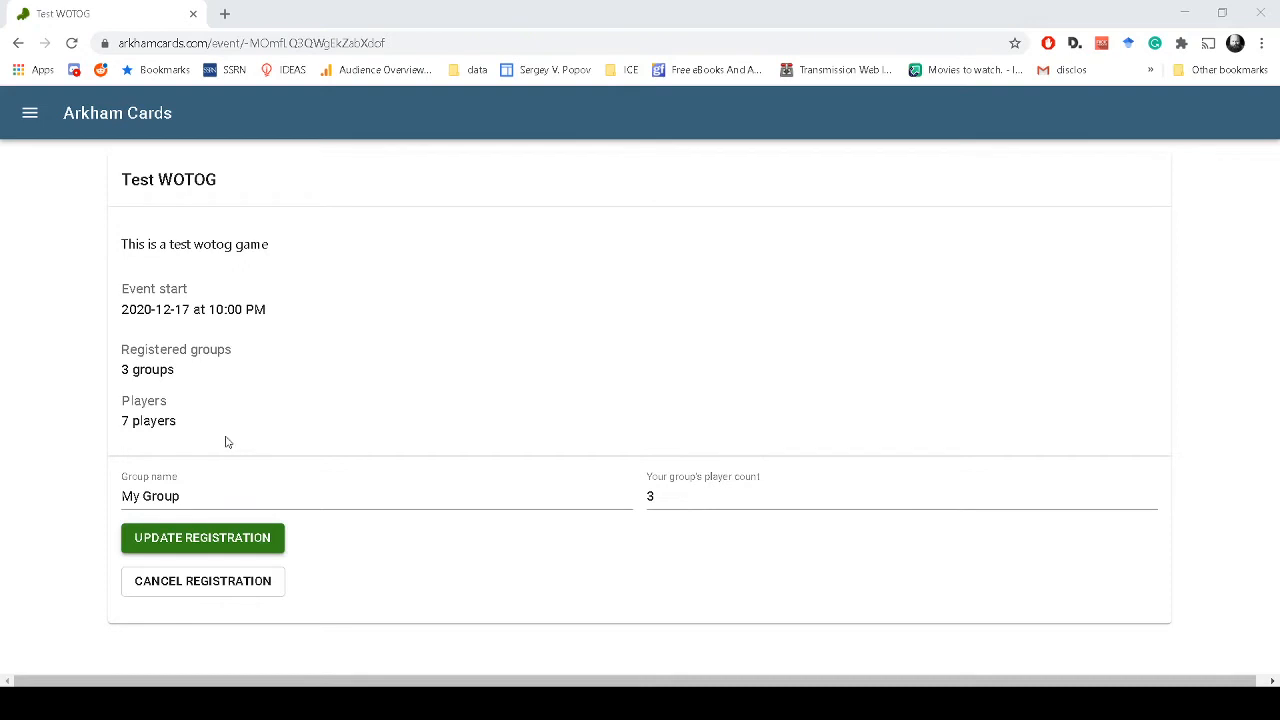
pyautogui.moveTo(817, 468)
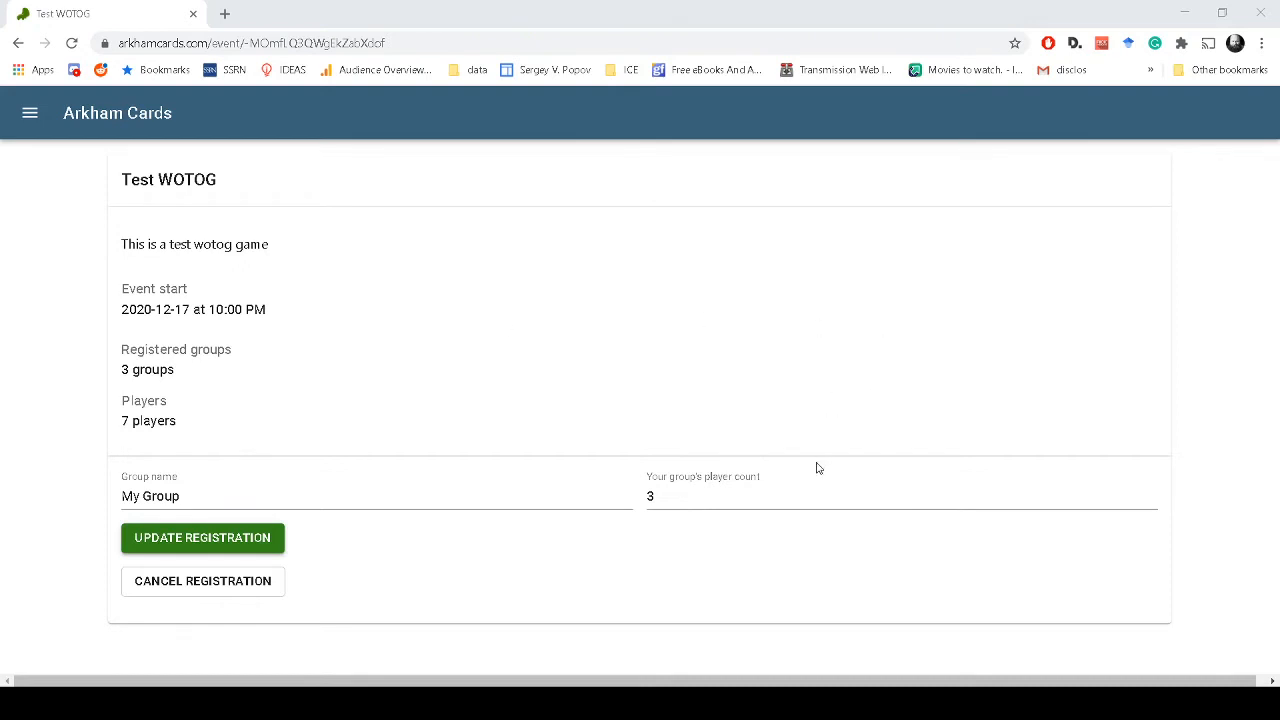
pyautogui.moveTo(559, 494)
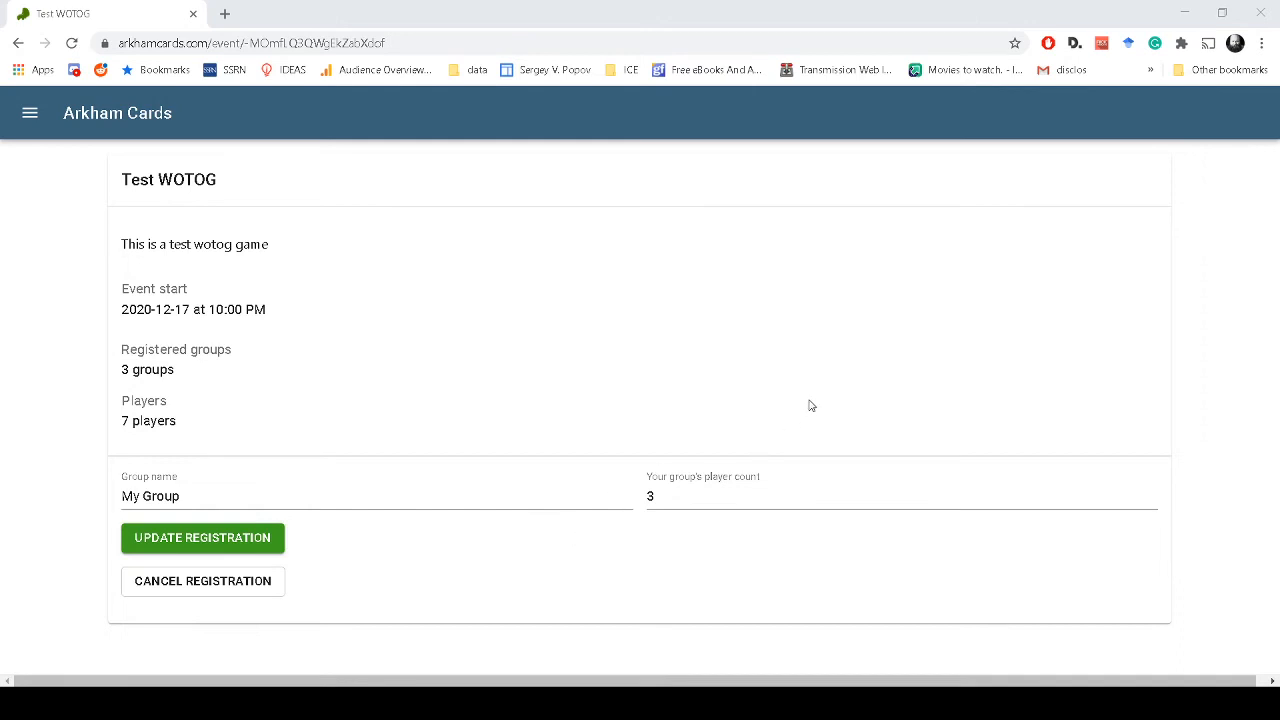
pyautogui.moveTo(775, 420)
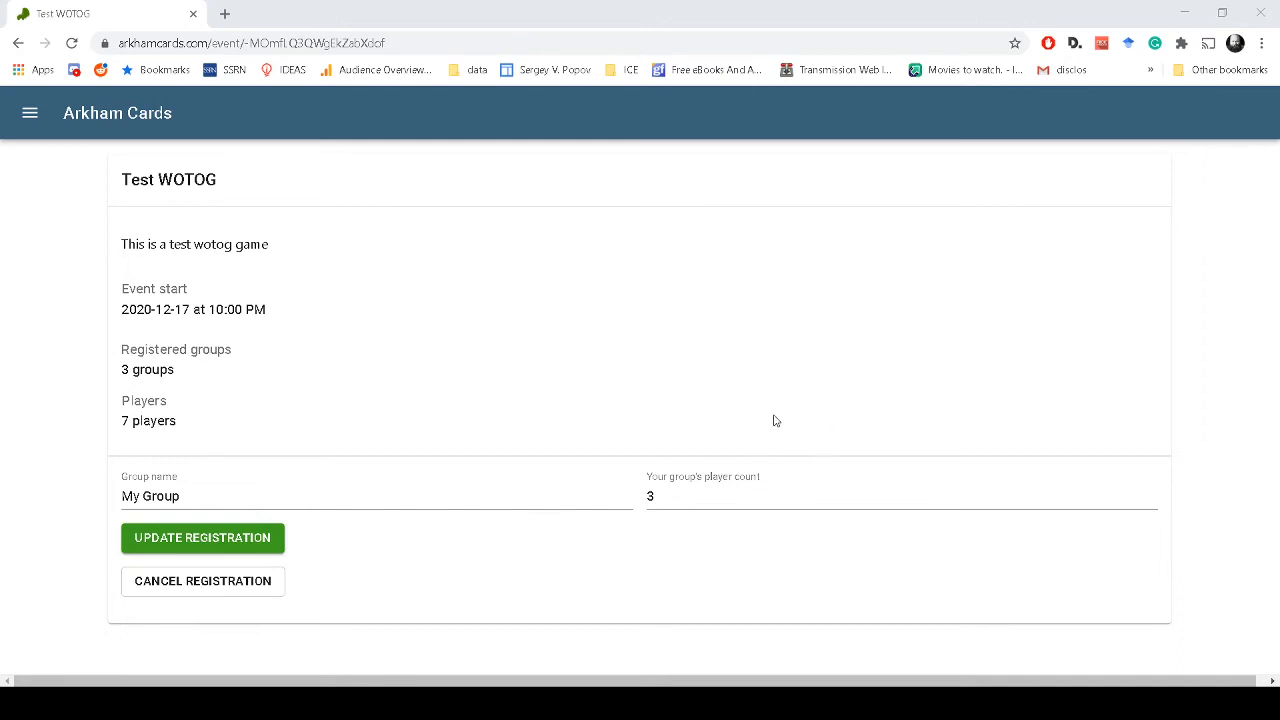
pyautogui.moveTo(177, 602)
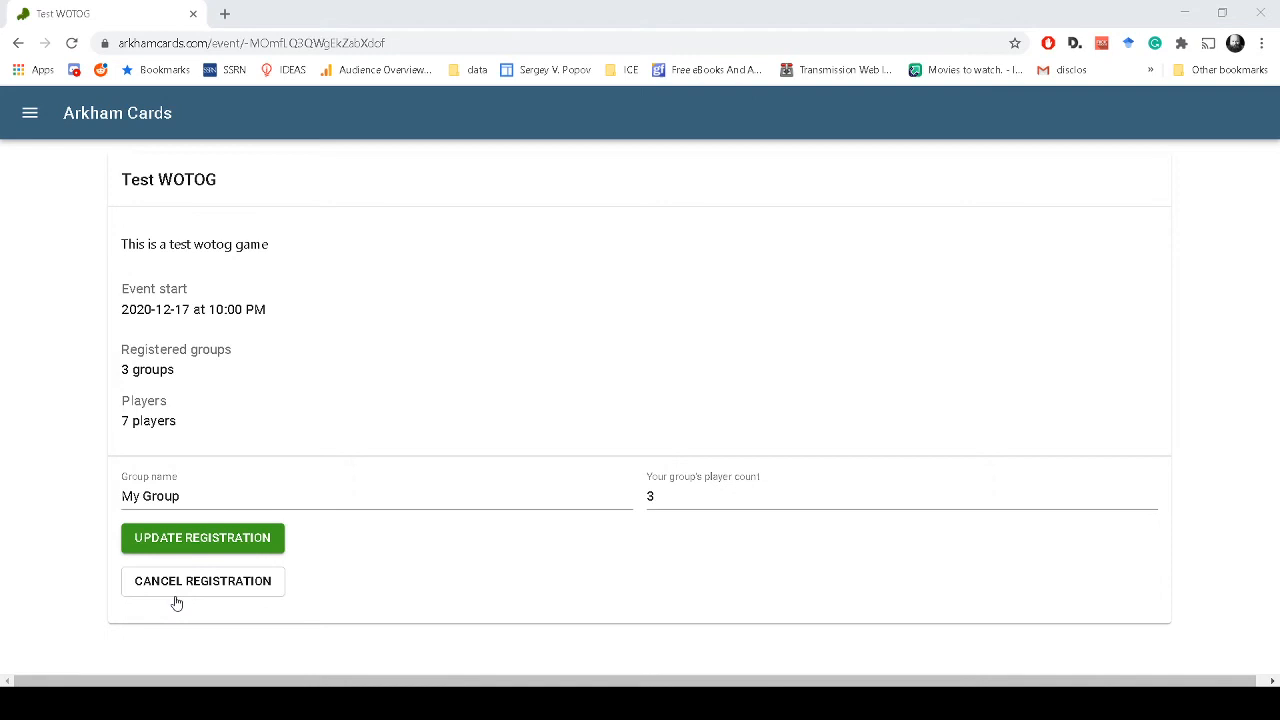
pyautogui.moveTo(507, 398)
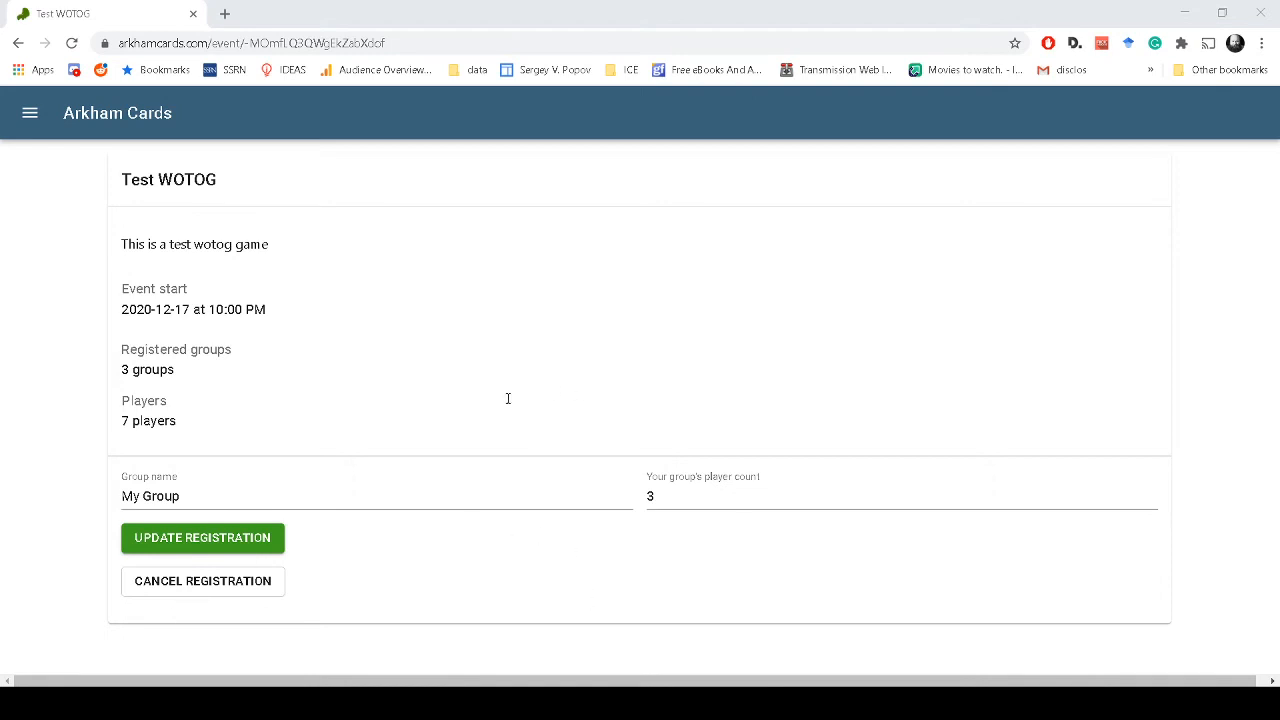
pyautogui.moveTo(441, 419)
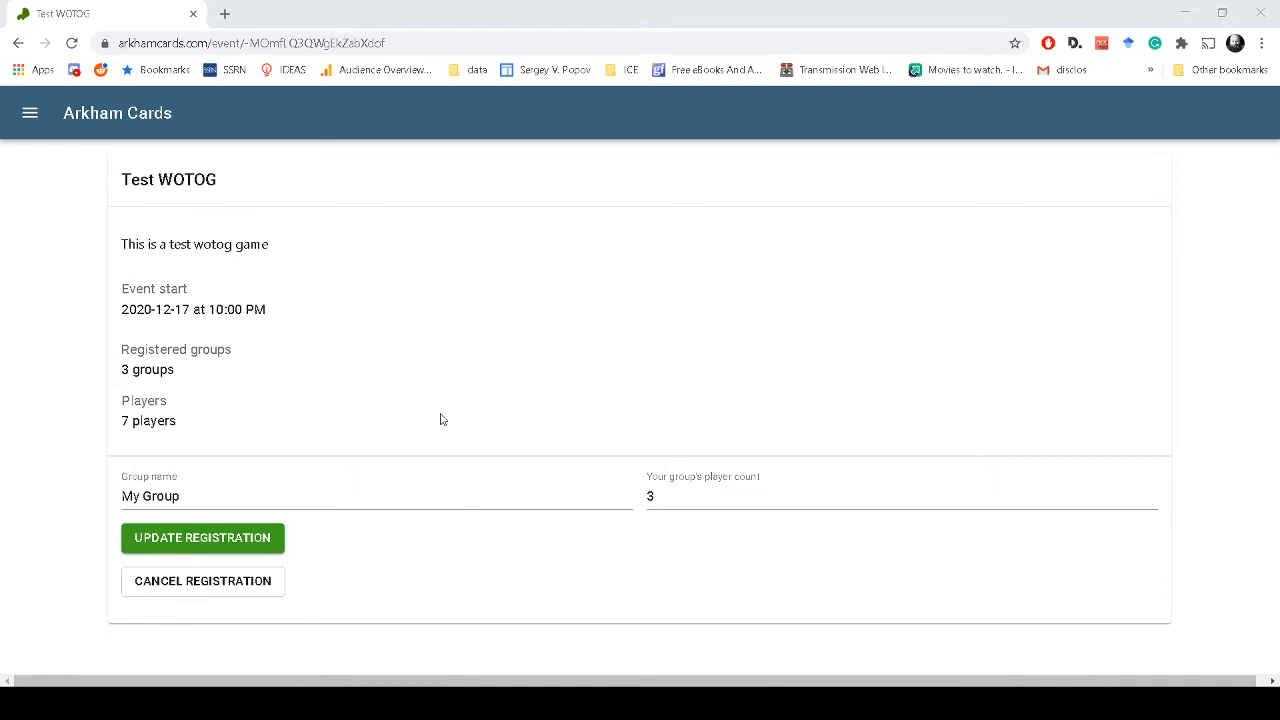
pyautogui.moveTo(595, 414)
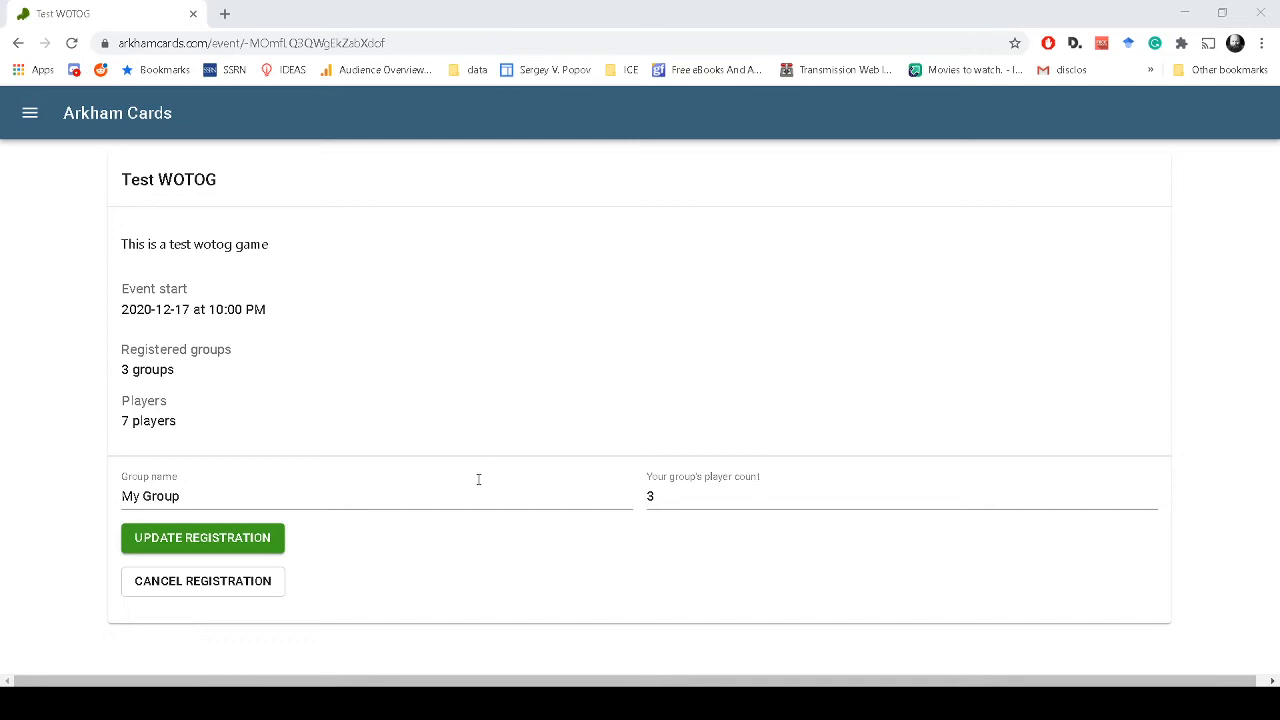
pyautogui.moveTo(597, 478)
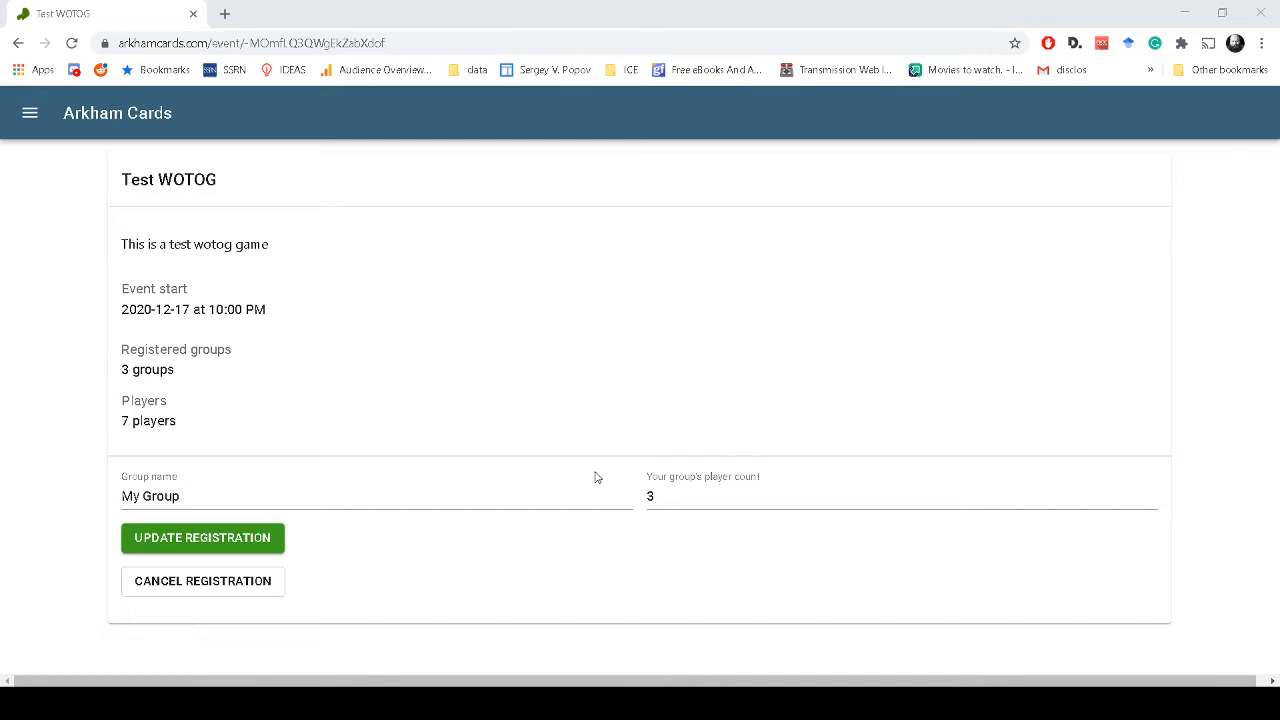
pyautogui.moveTo(611, 600)
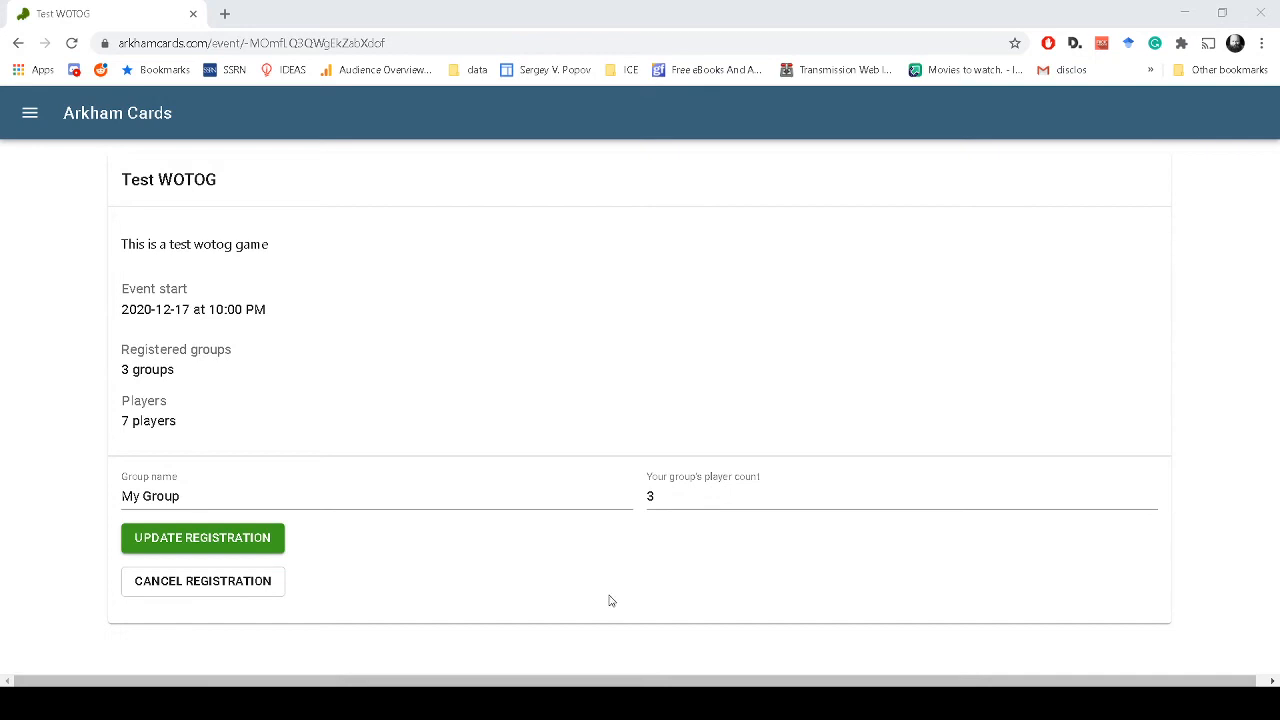
# - Refresh the started event and review the Announcements, Your group and Factions panels
pyautogui.click(202, 537)
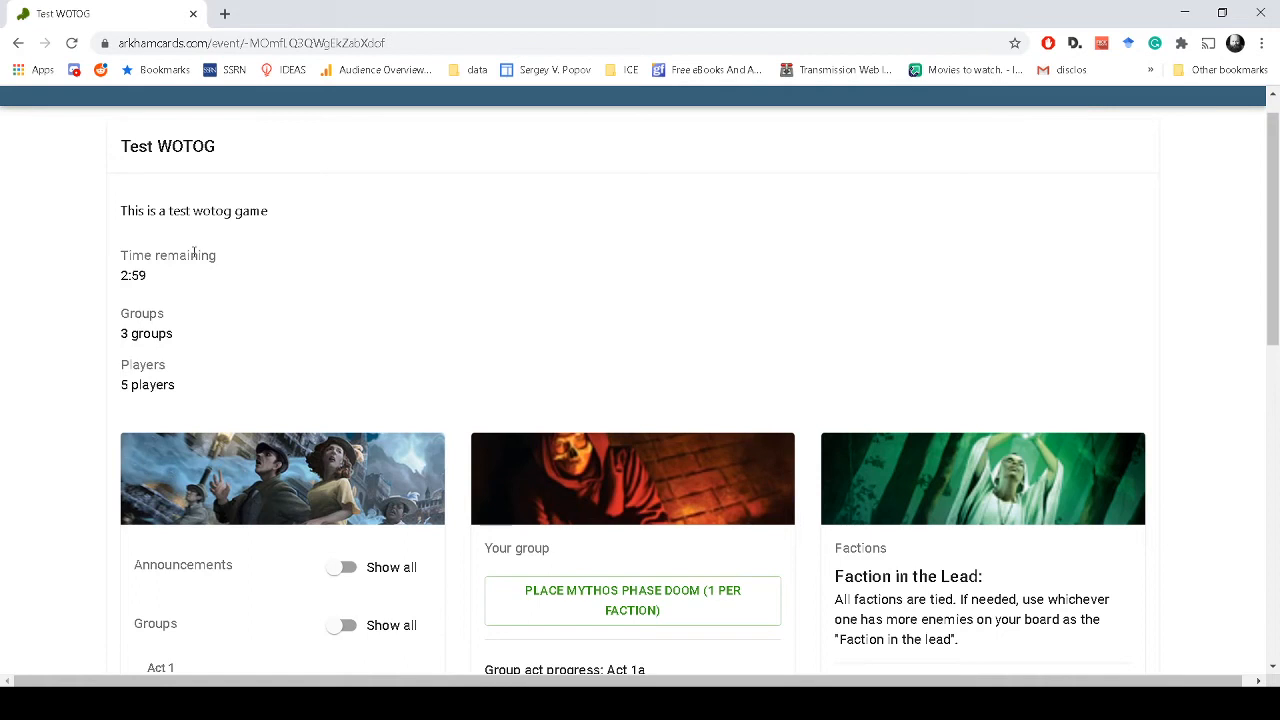
pyautogui.scroll(-3)
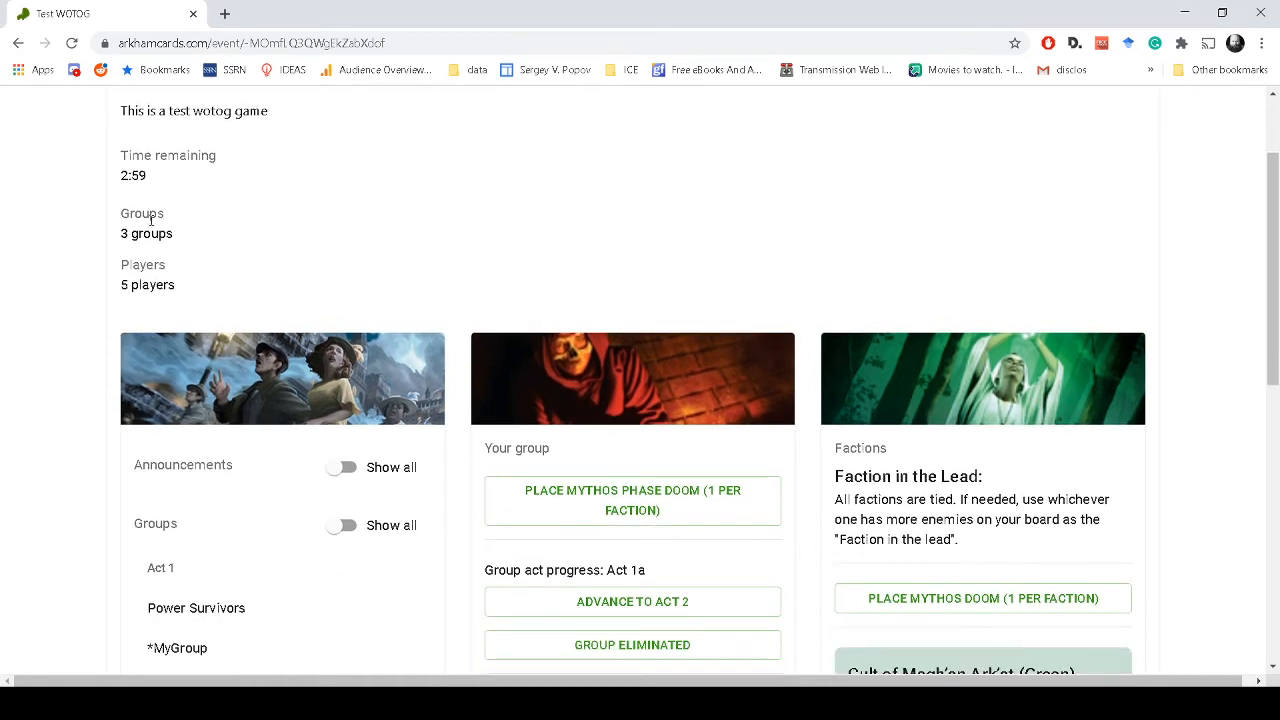
pyautogui.scroll(-3)
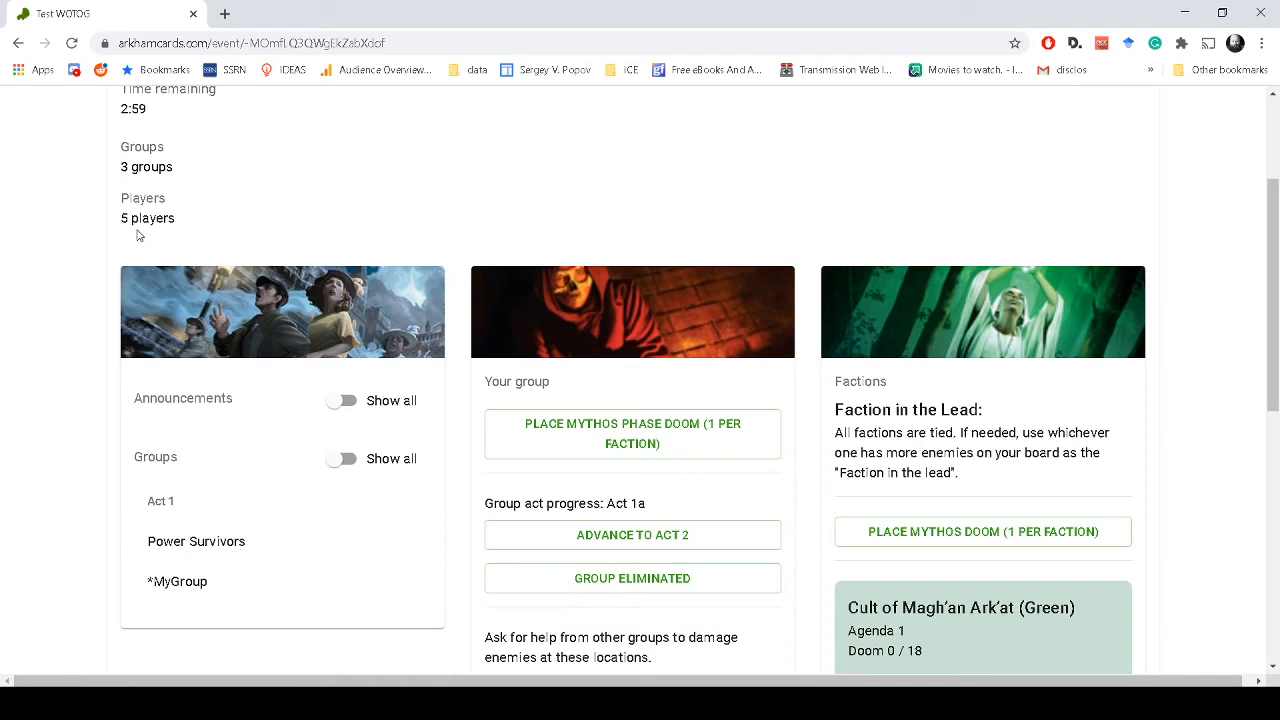
pyautogui.scroll(3)
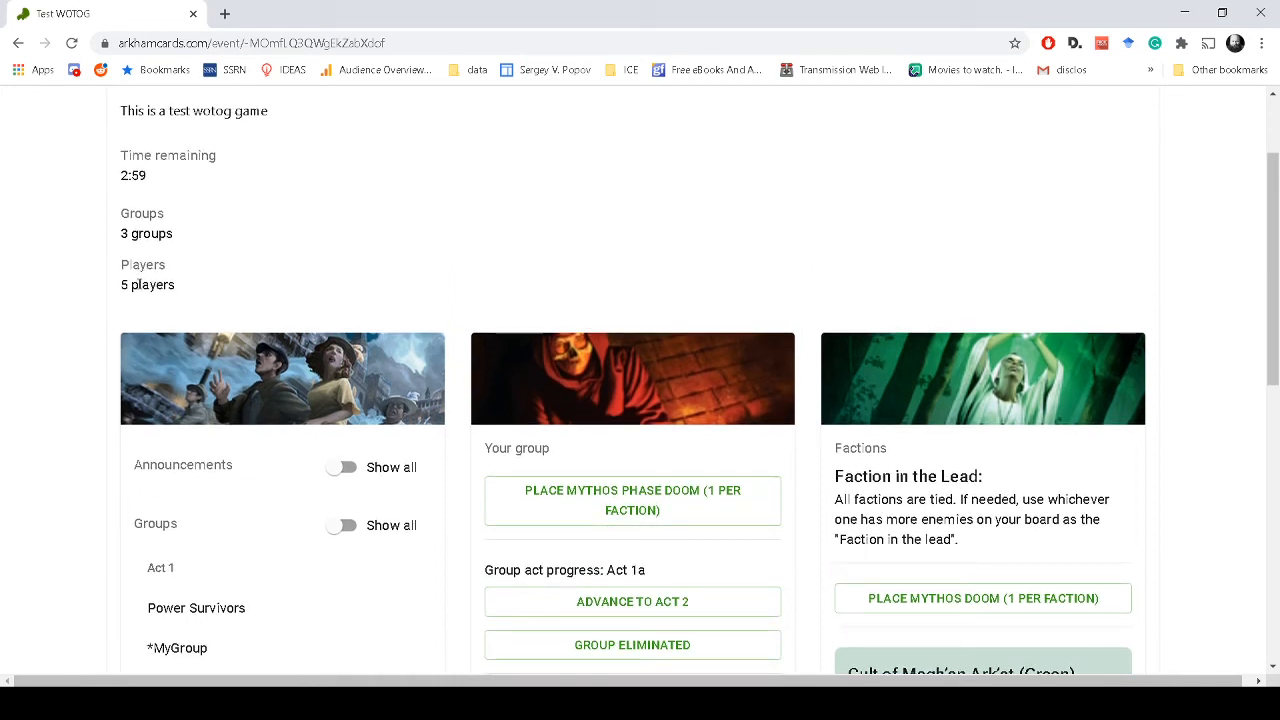
pyautogui.scroll(-3)
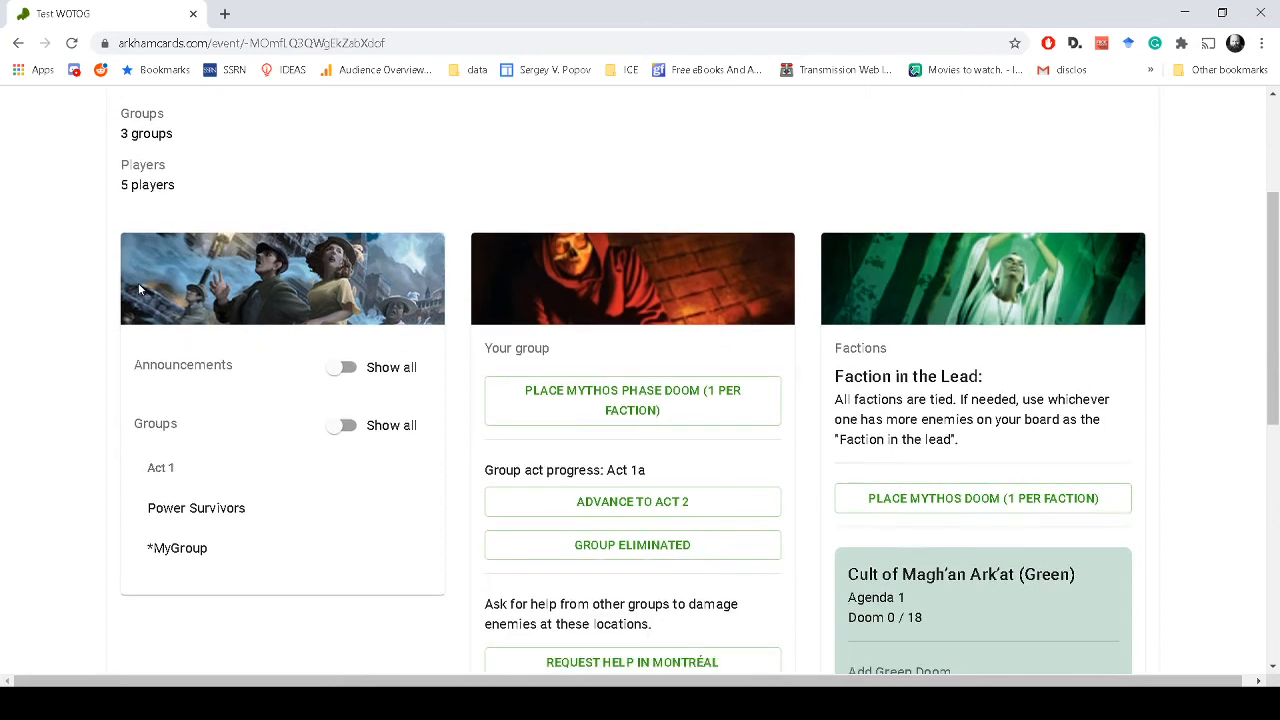
pyautogui.scroll(-3)
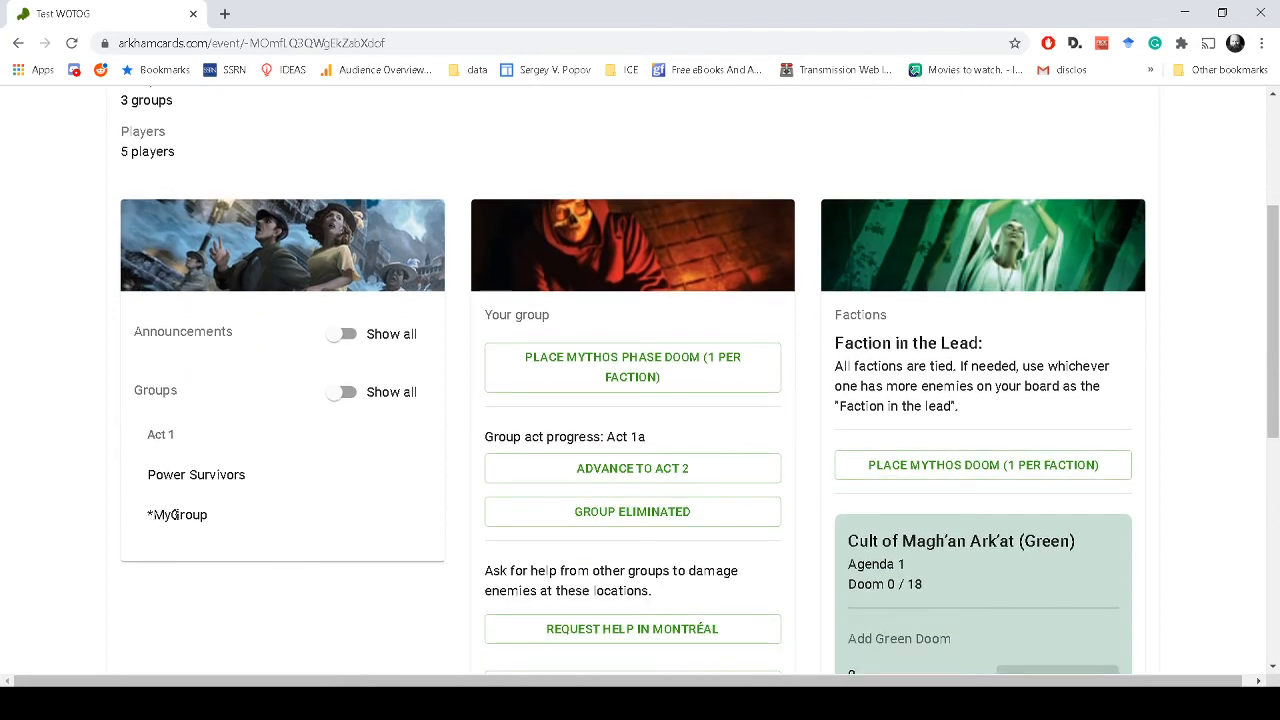
pyautogui.moveTo(169, 539)
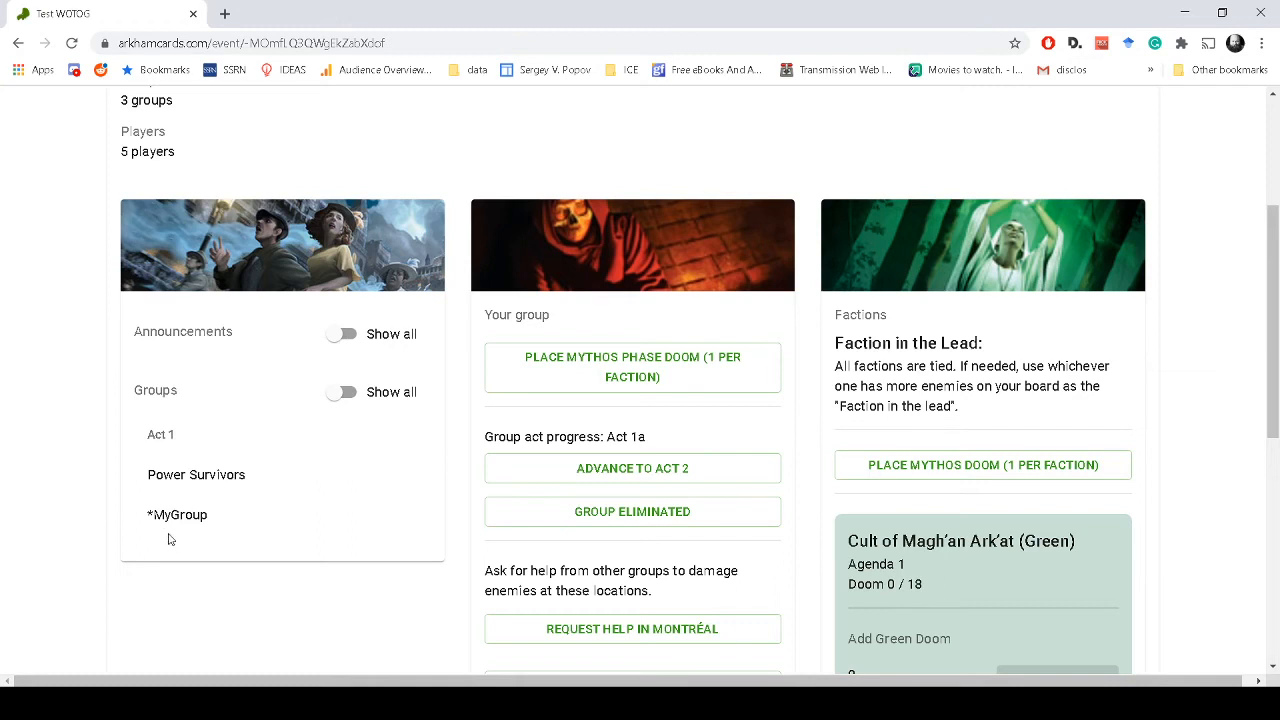
pyautogui.moveTo(238, 468)
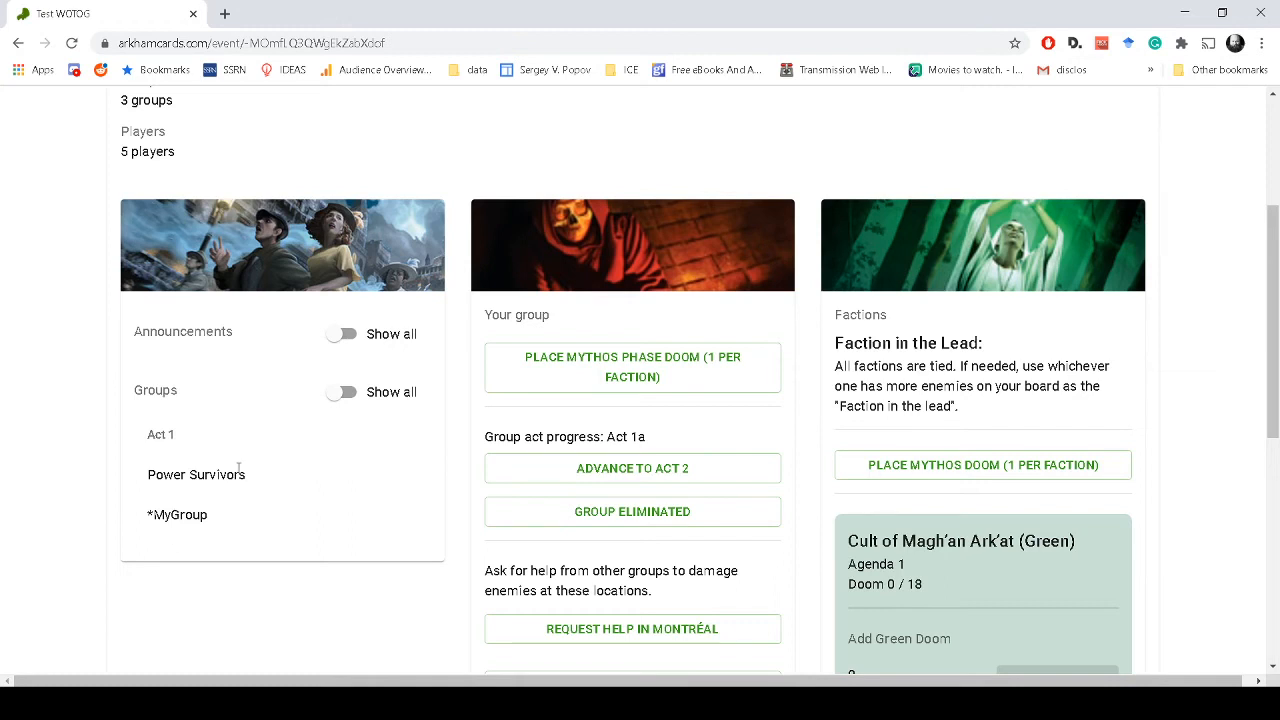
pyautogui.scroll(3)
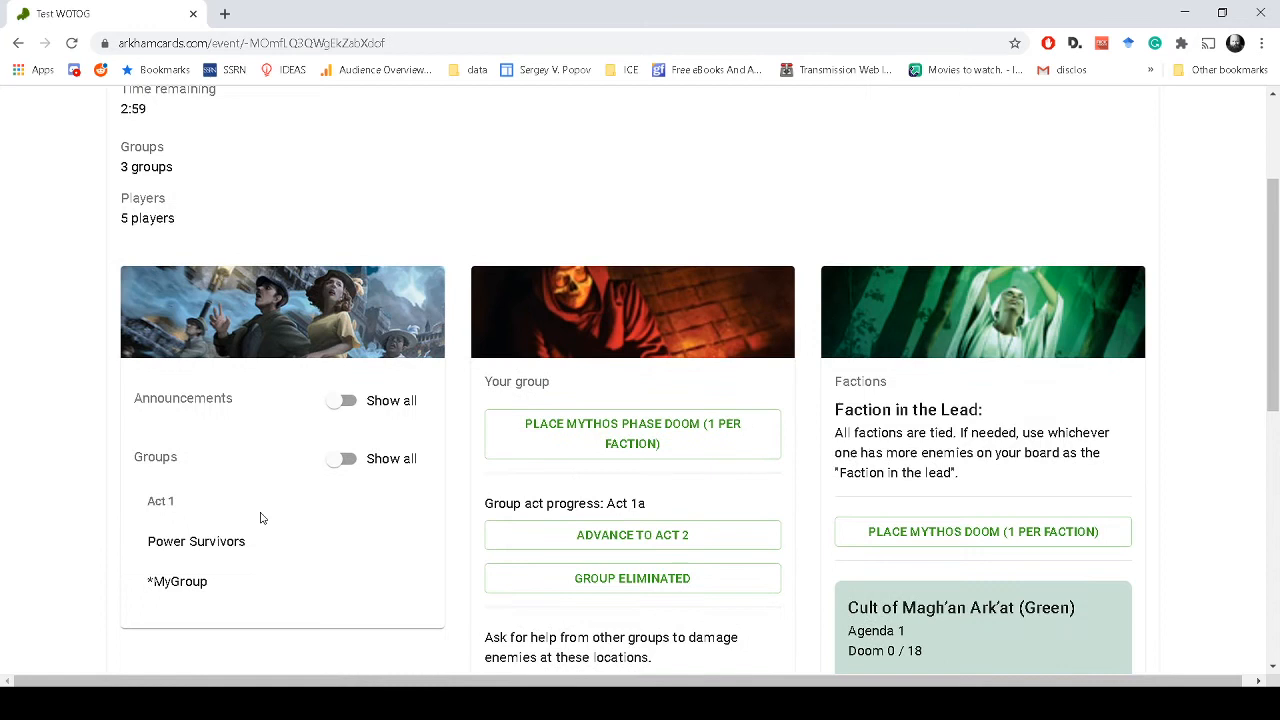
pyautogui.scroll(3)
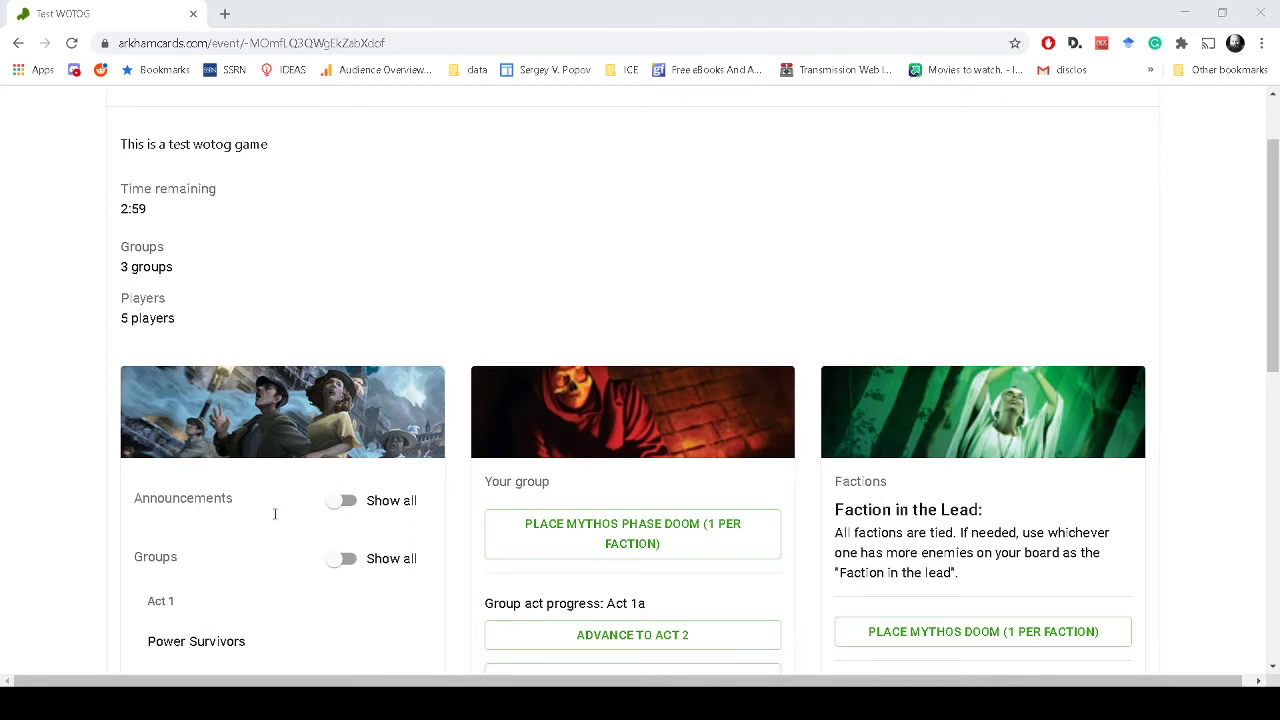
pyautogui.moveTo(240, 445)
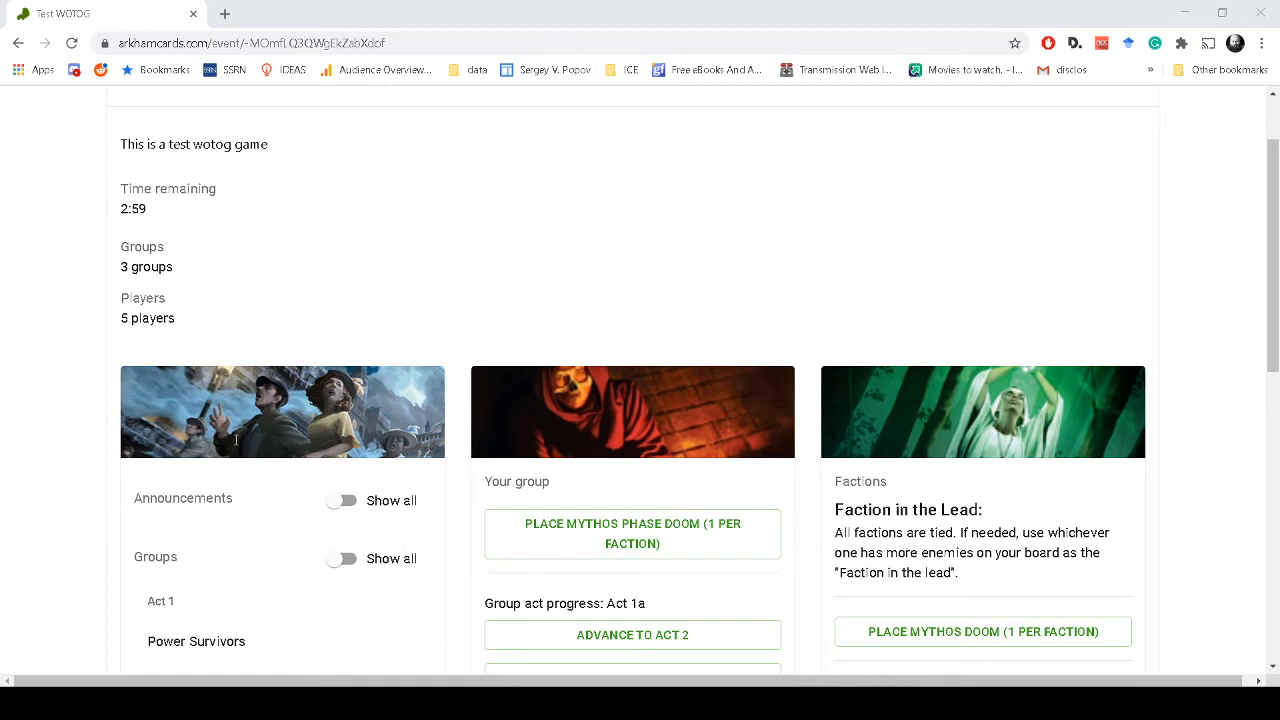
pyautogui.moveTo(227, 481)
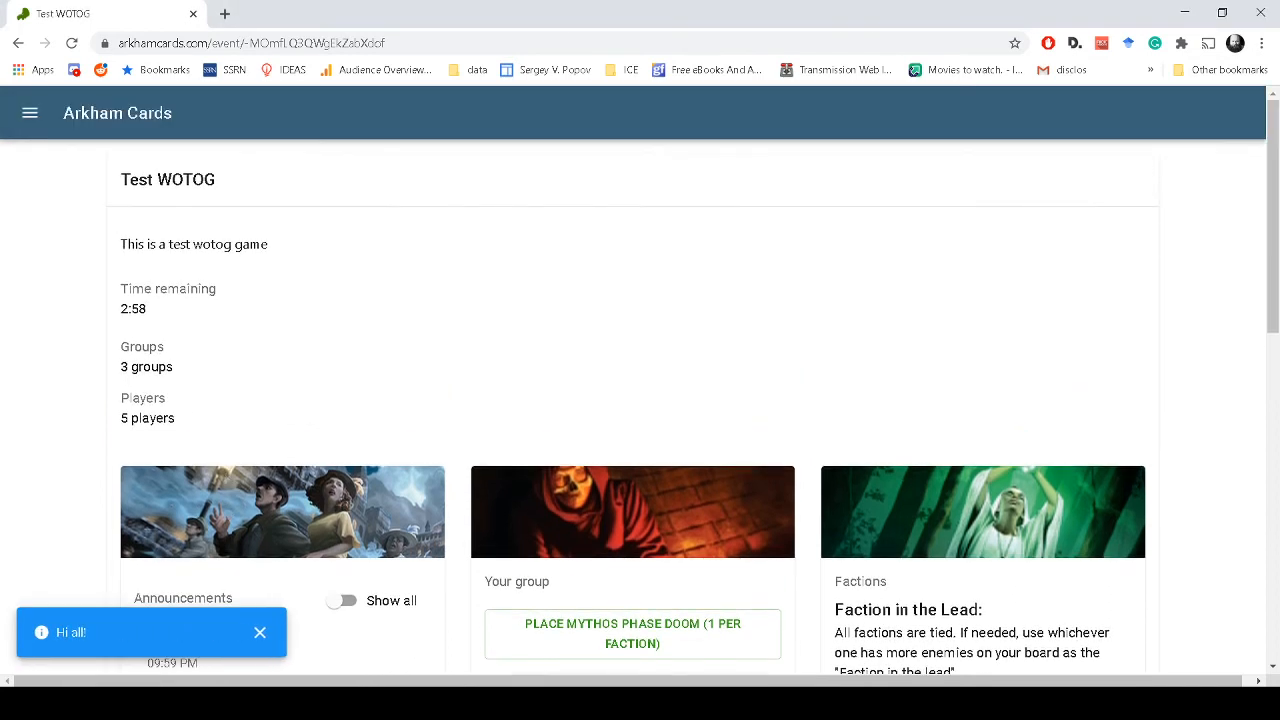
pyautogui.moveTo(260, 637)
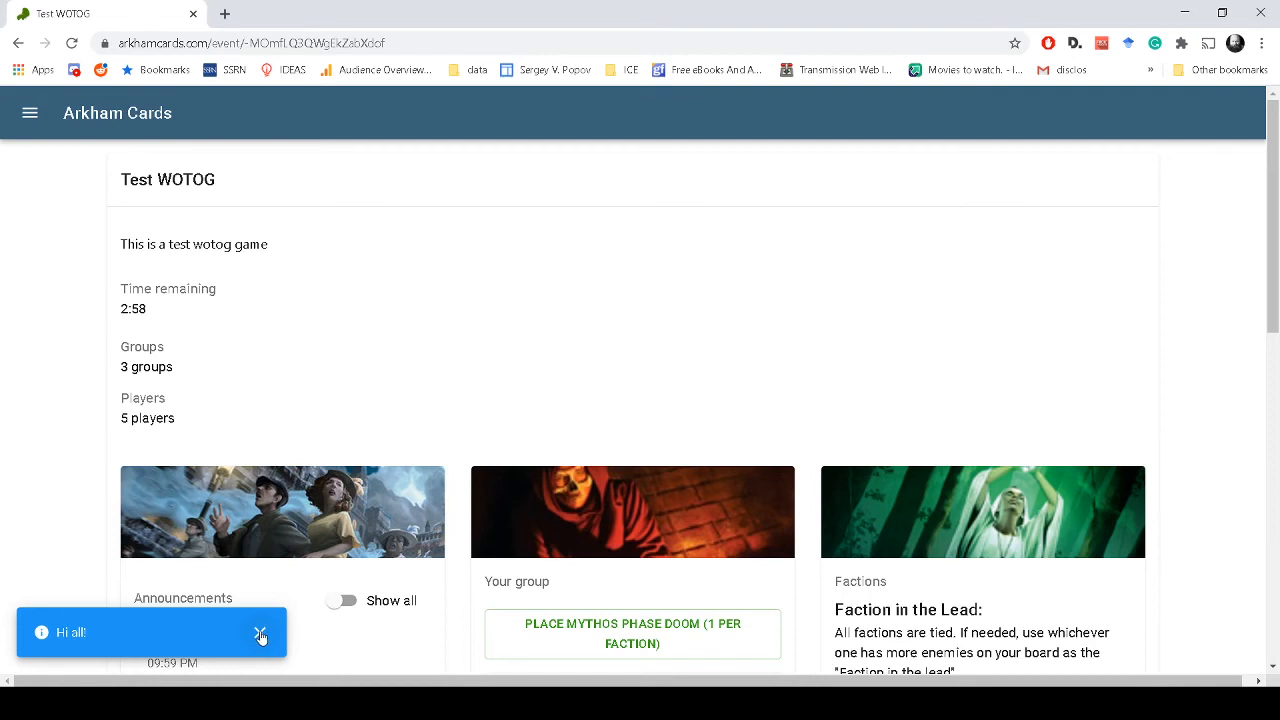
pyautogui.click(261, 636)
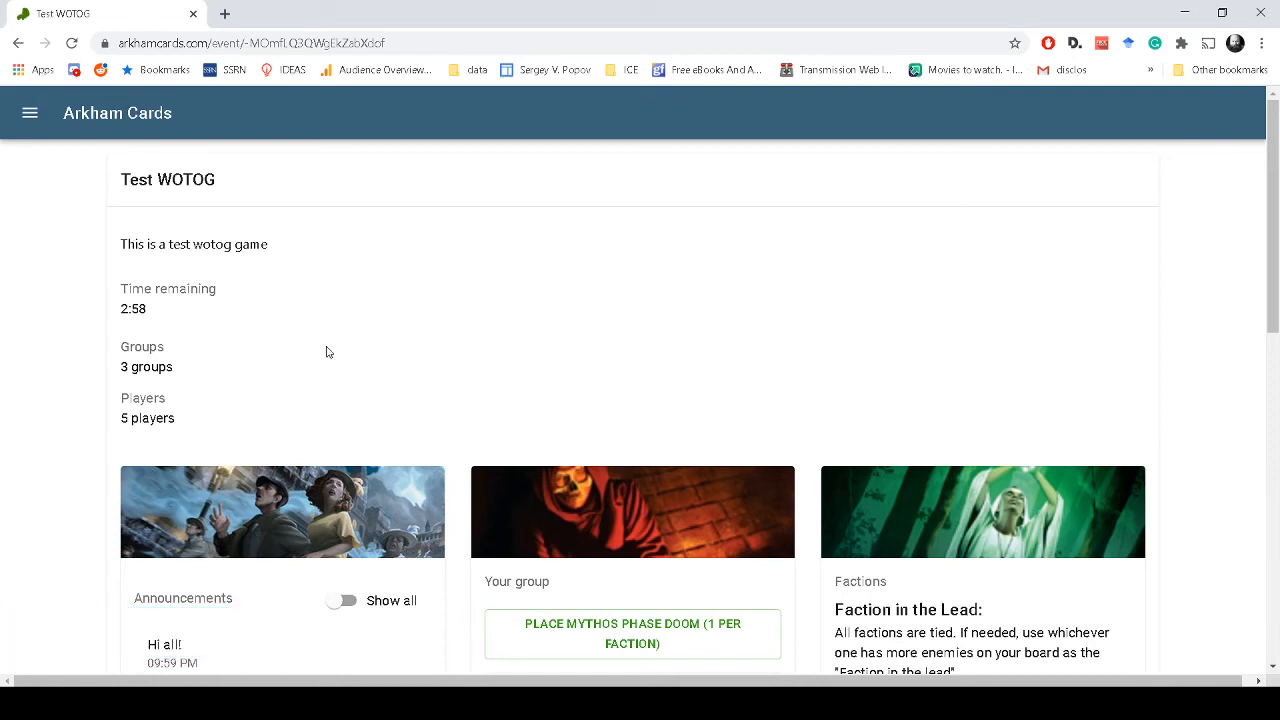
pyautogui.scroll(-3)
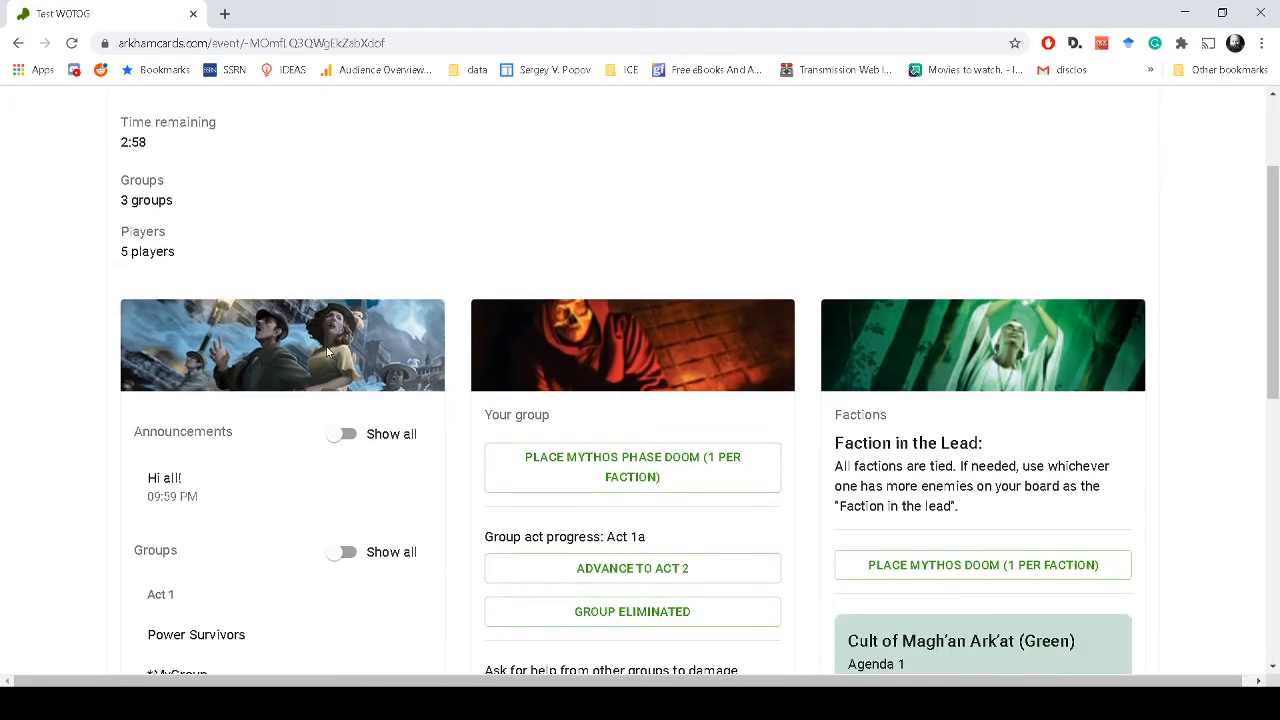
pyautogui.scroll(-3)
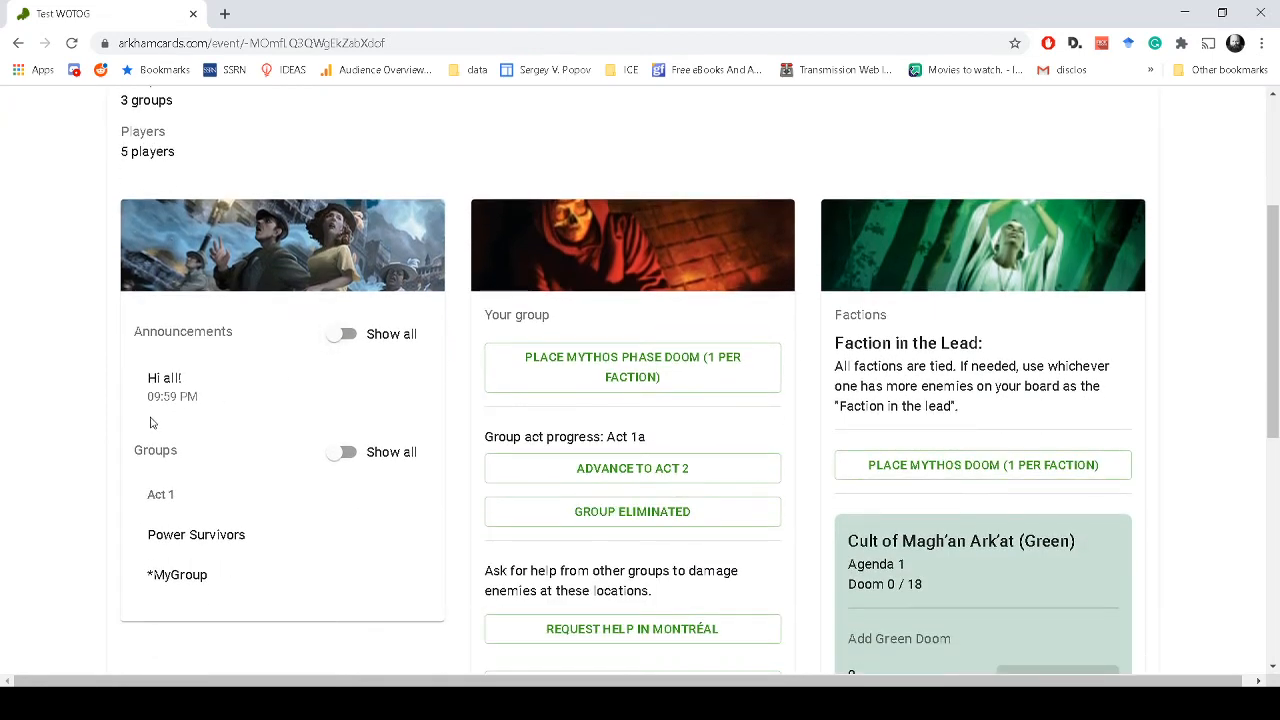
pyautogui.moveTo(174, 413)
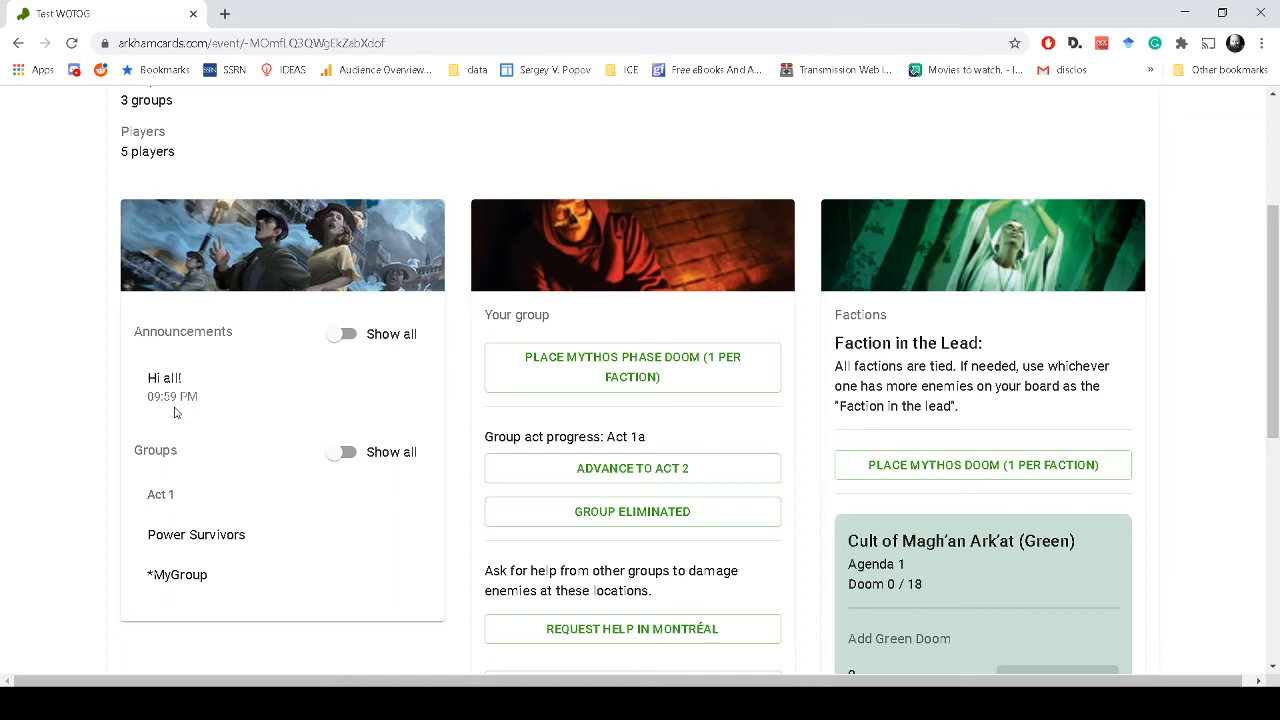
pyautogui.moveTo(211, 413)
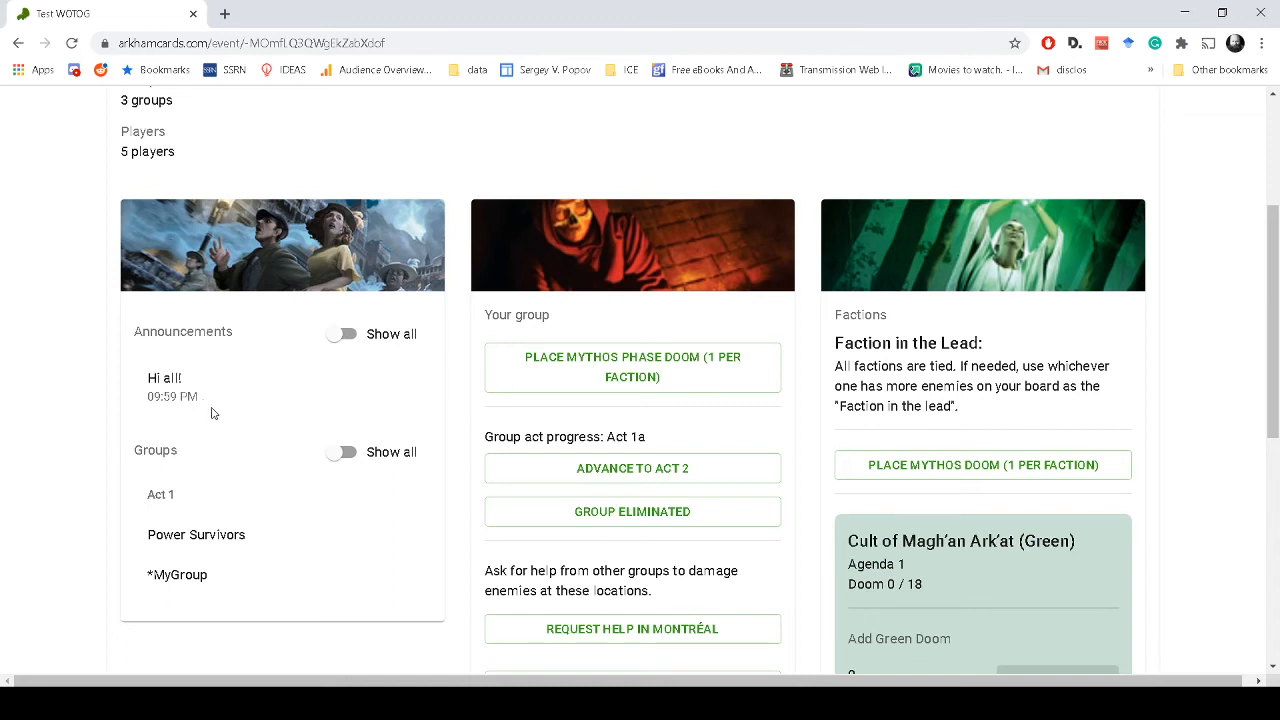
pyautogui.moveTo(238, 456)
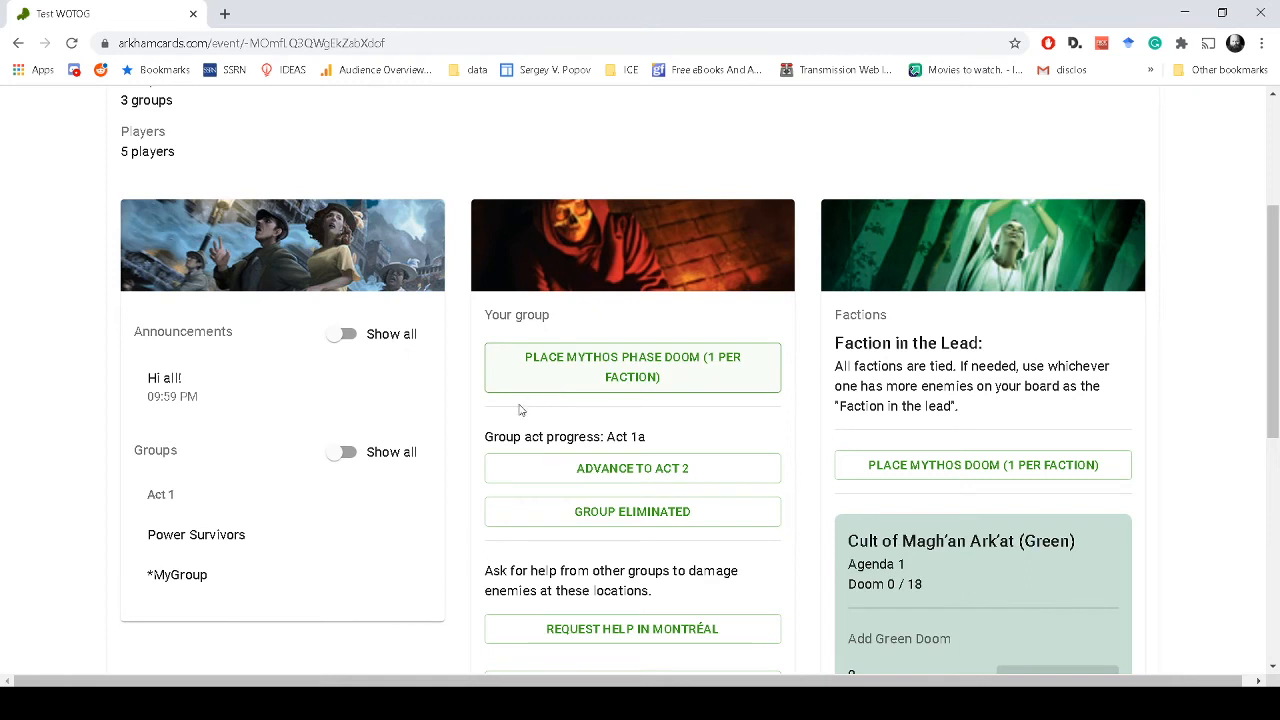
pyautogui.moveTo(419, 425)
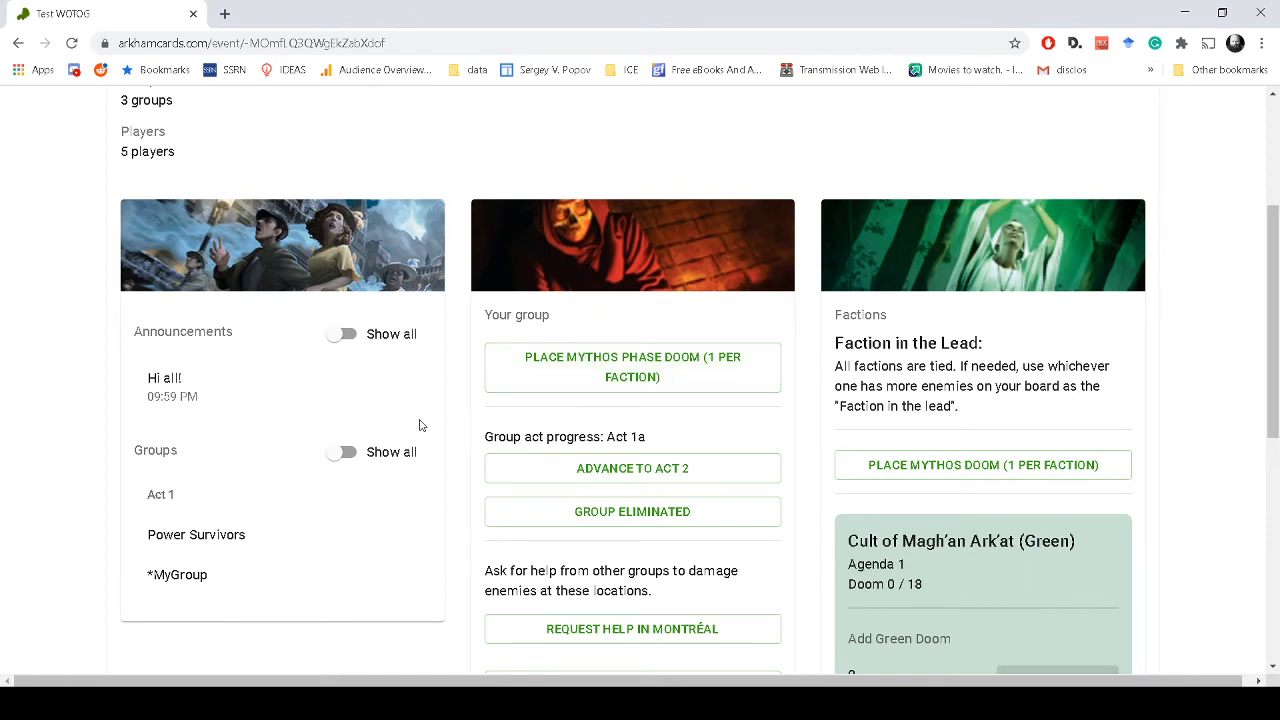
# - Send 1 Add Blue Doom to the Cult of Silenus agenda
pyautogui.scroll(-3)
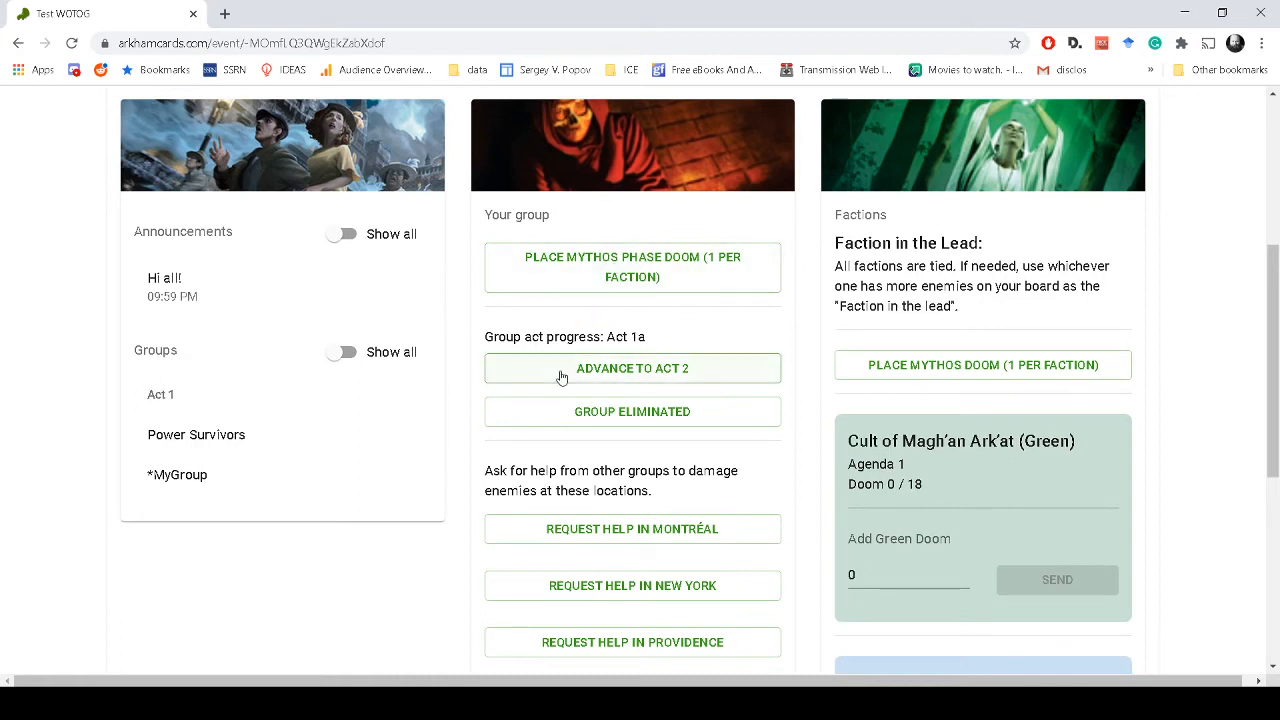
pyautogui.scroll(-3)
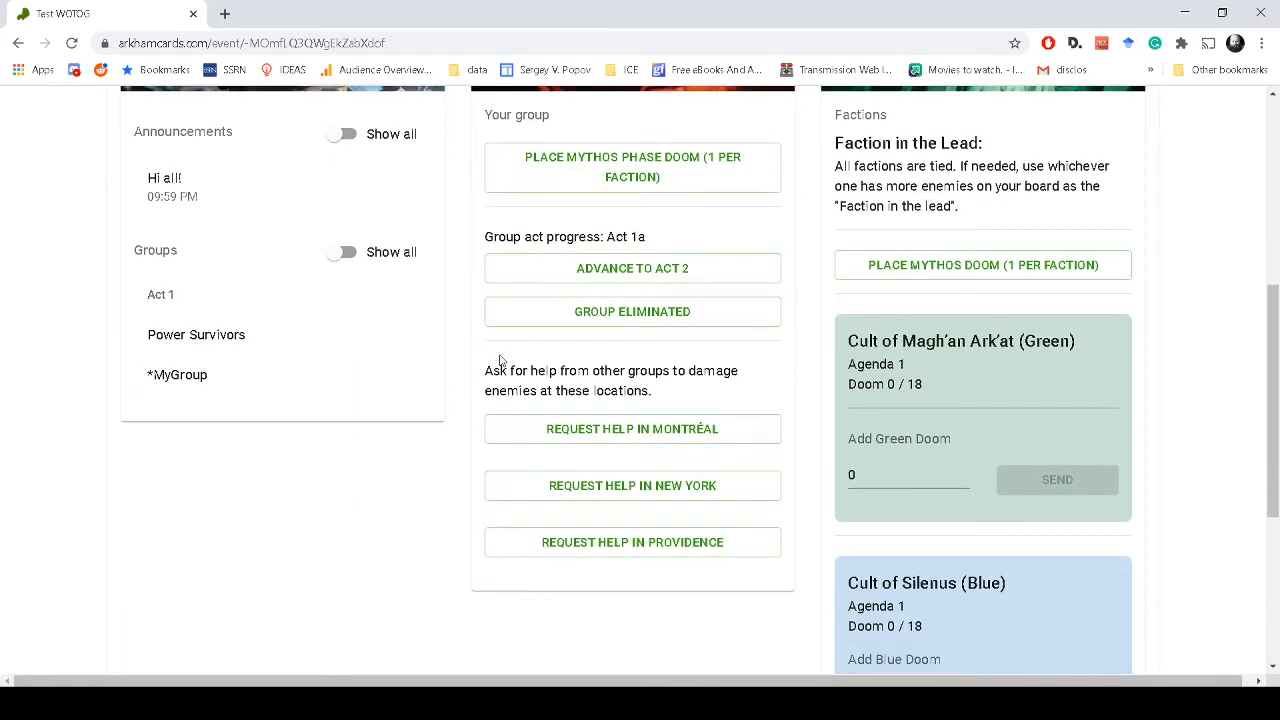
pyautogui.click(905, 474)
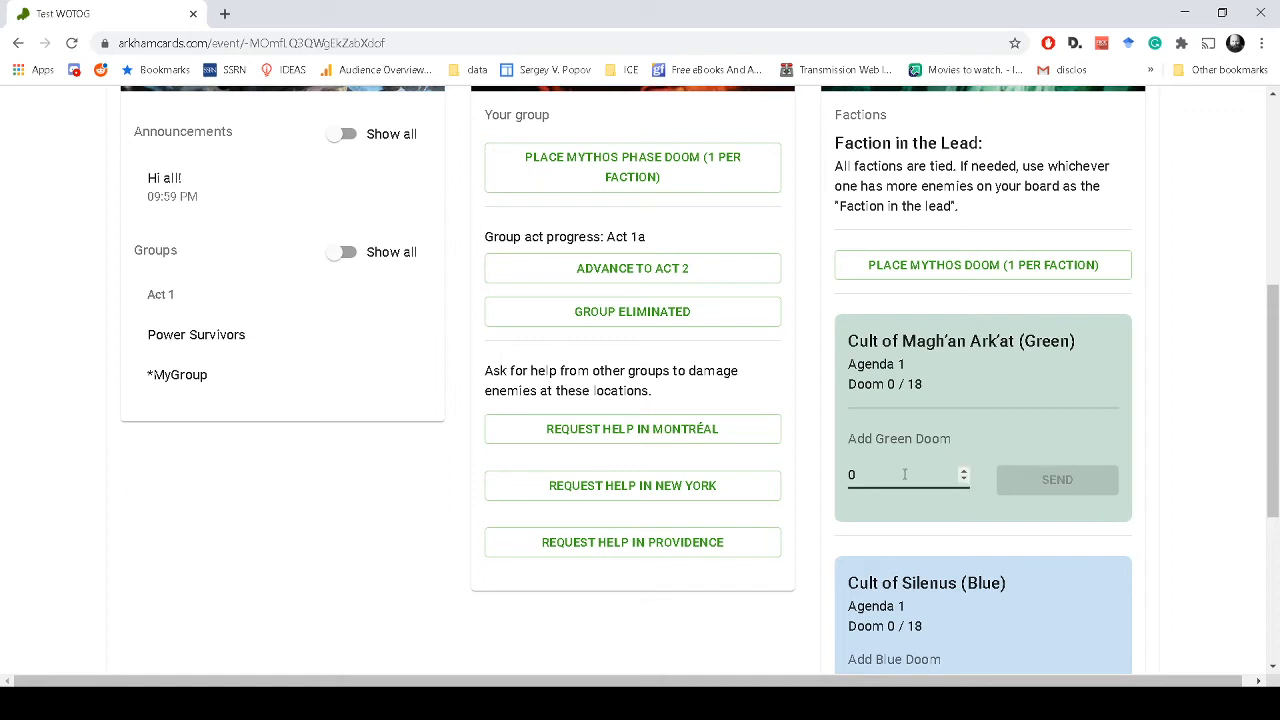
pyautogui.scroll(-3)
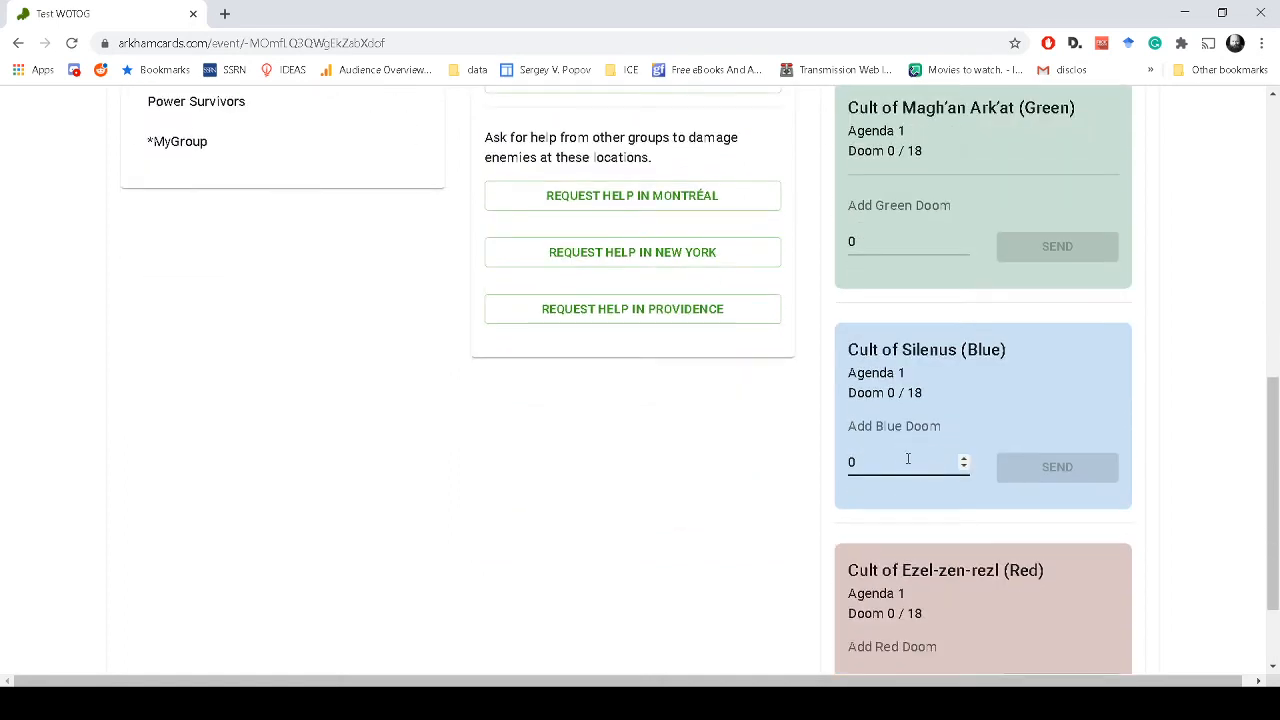
pyautogui.scroll(-3)
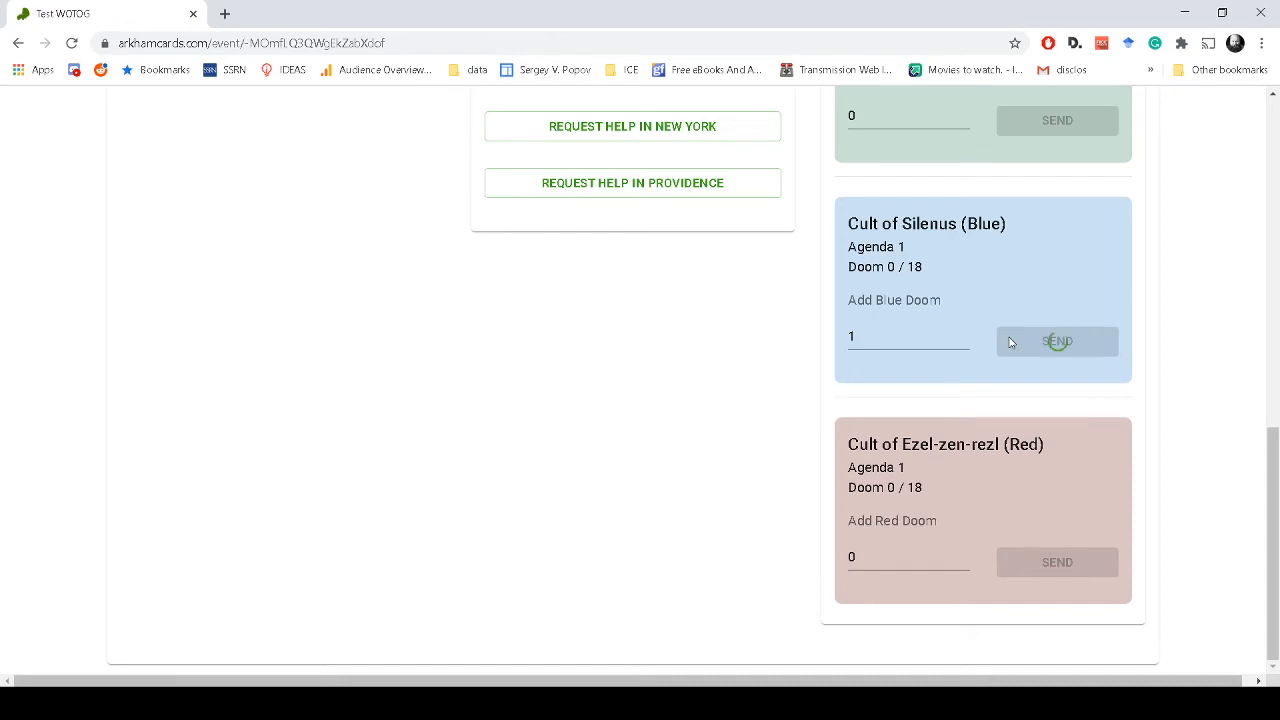
pyautogui.click(1057, 341)
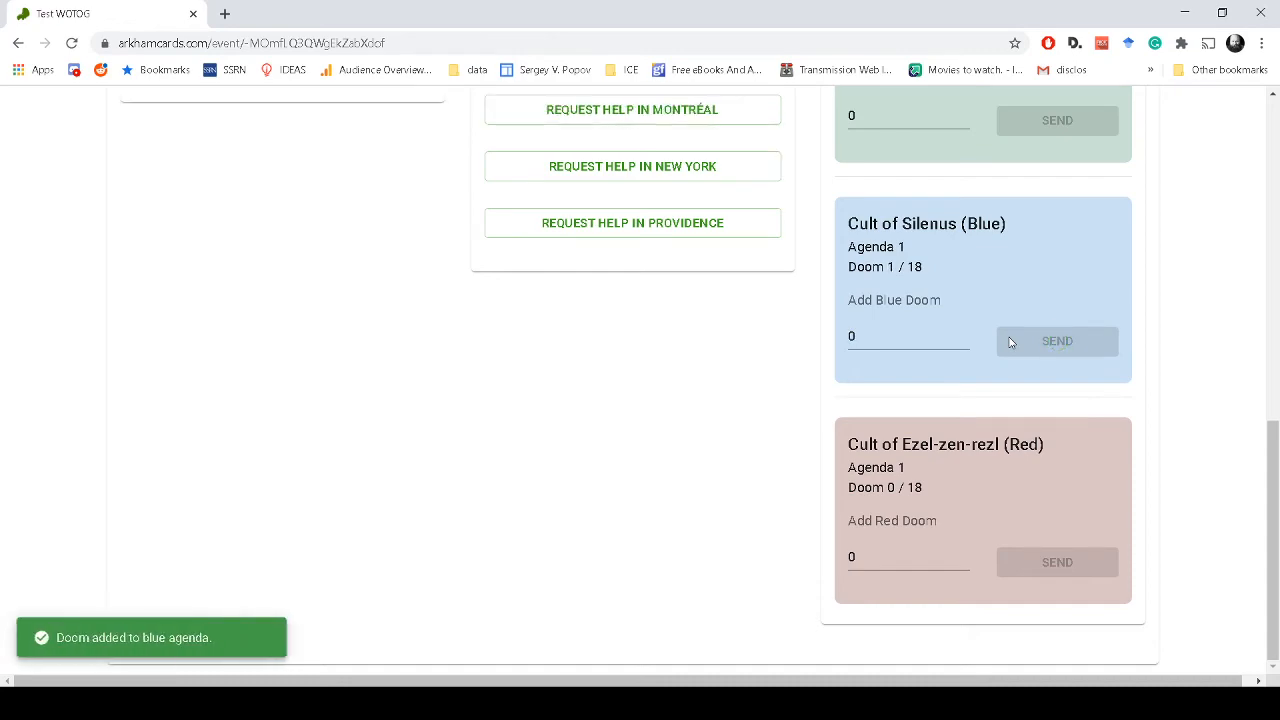
pyautogui.scroll(3)
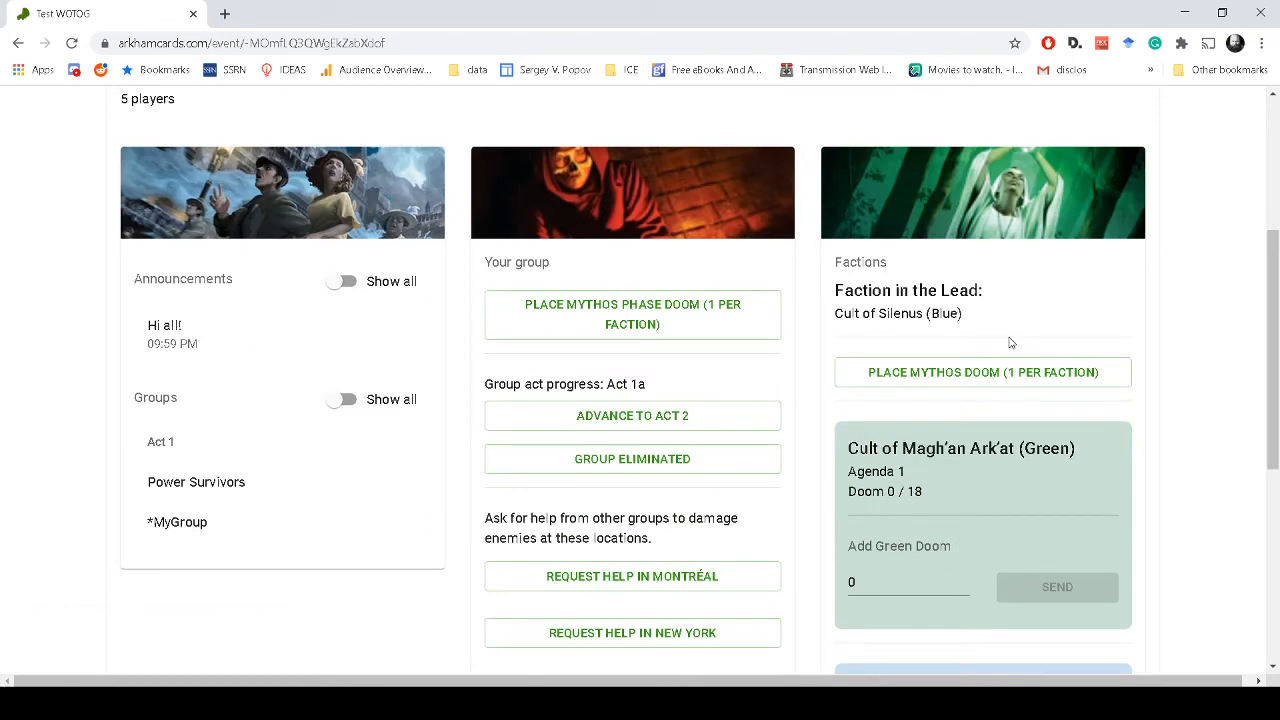
pyautogui.scroll(-3)
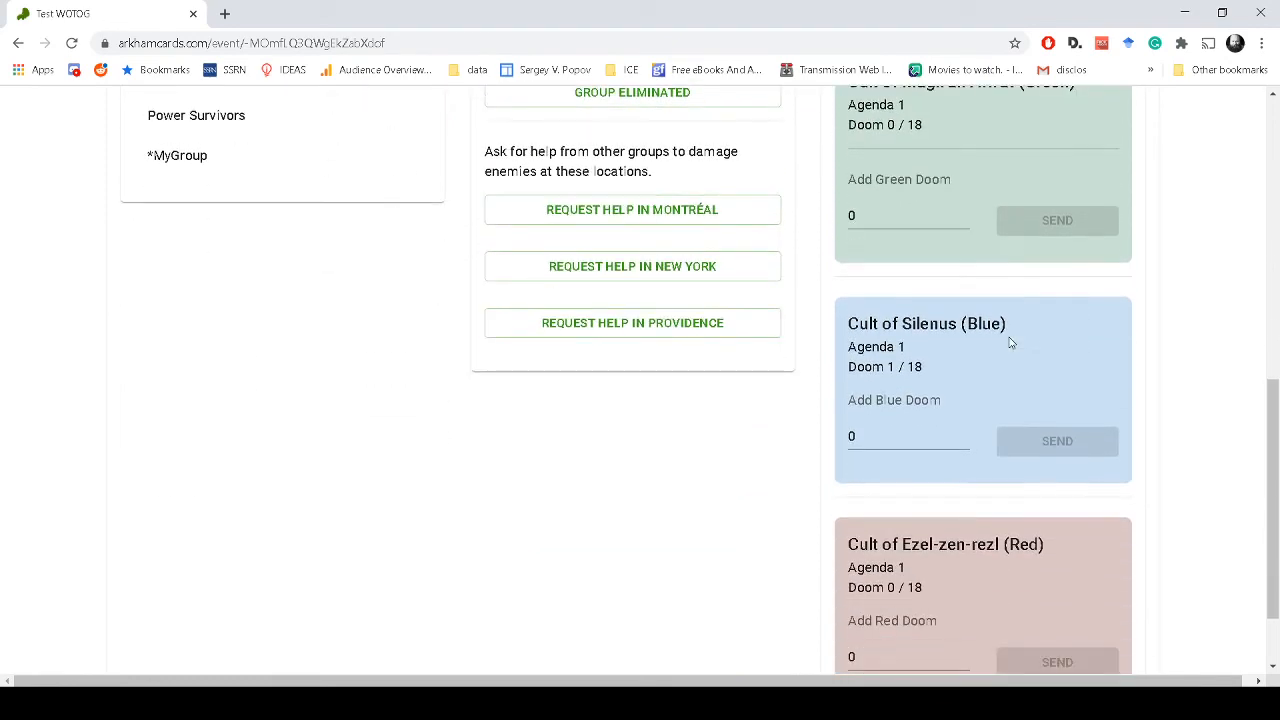
pyautogui.scroll(3)
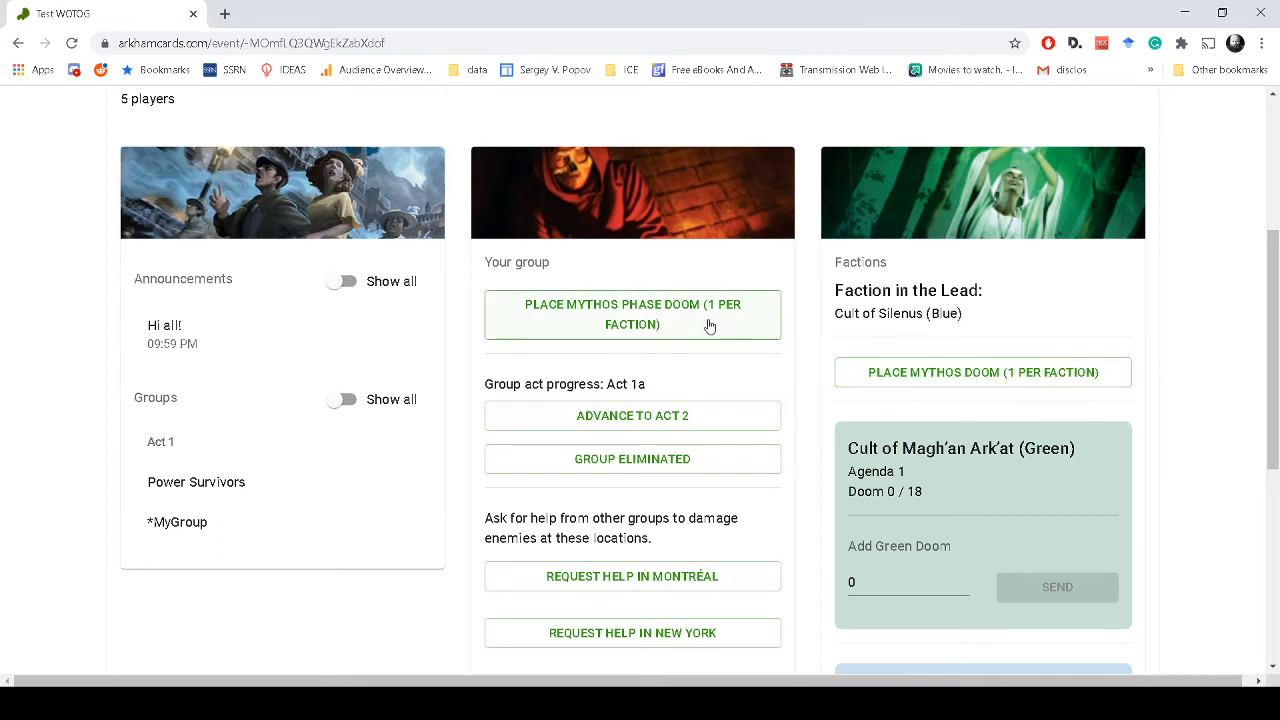
pyautogui.moveTo(709, 327)
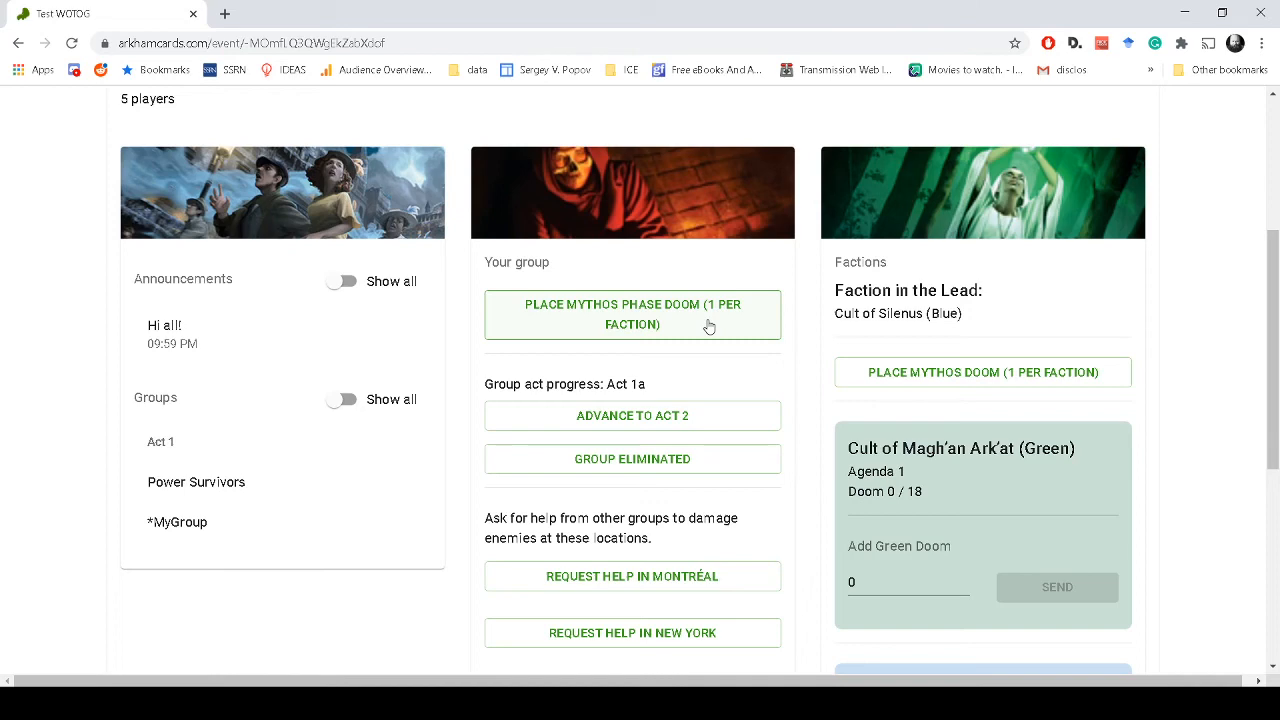
# - Place mythos phase doom, bringing Green and Red agendas to 1 and Blue to 2
pyautogui.click(632, 314)
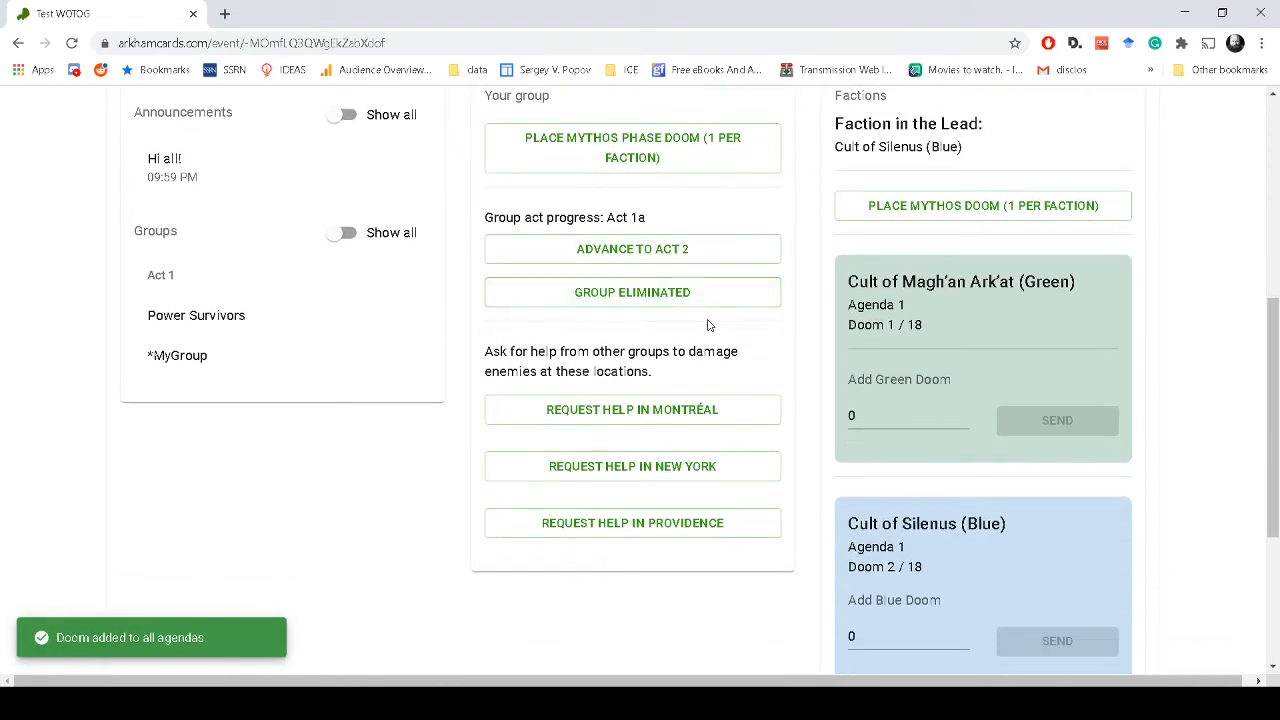
pyautogui.scroll(-3)
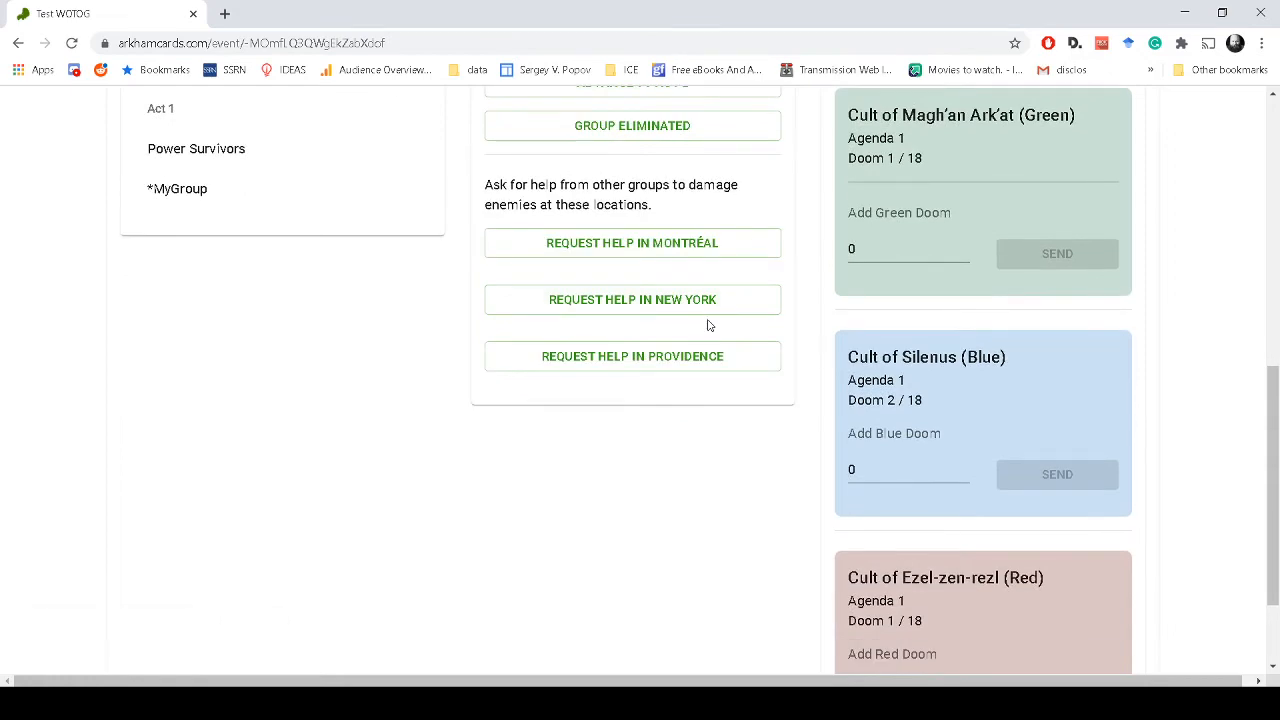
pyautogui.scroll(3)
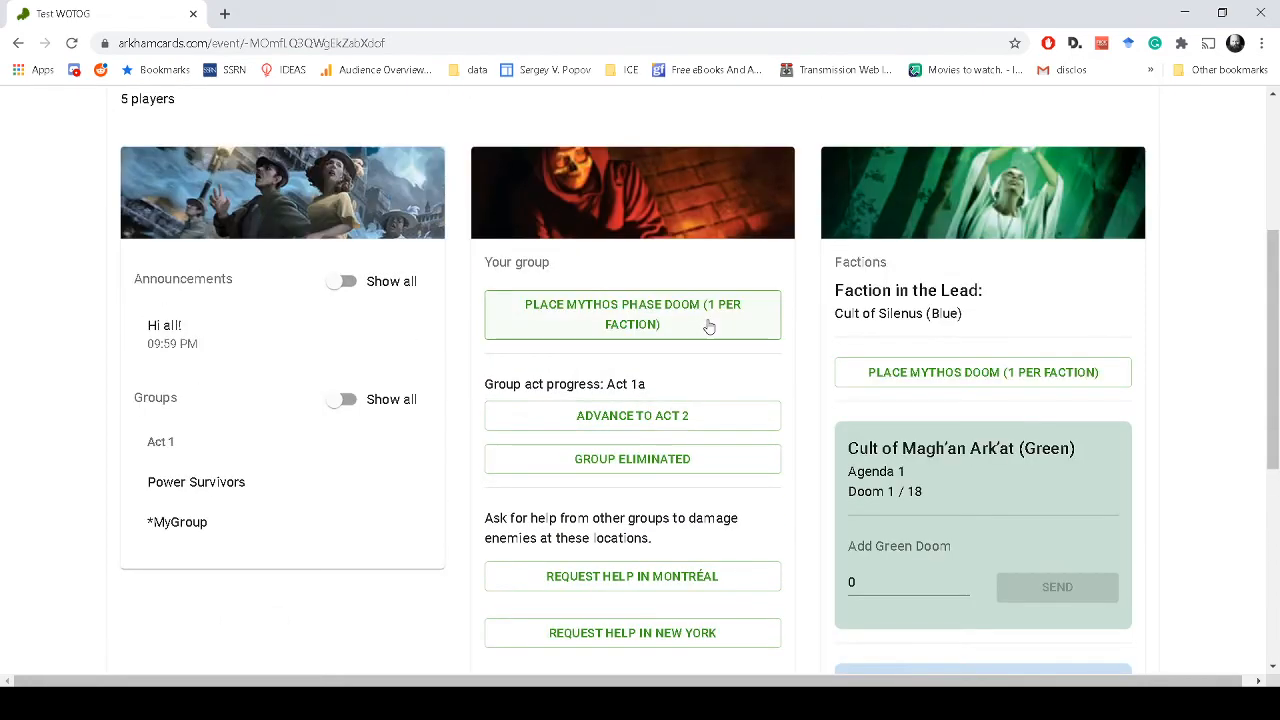
pyautogui.moveTo(662, 380)
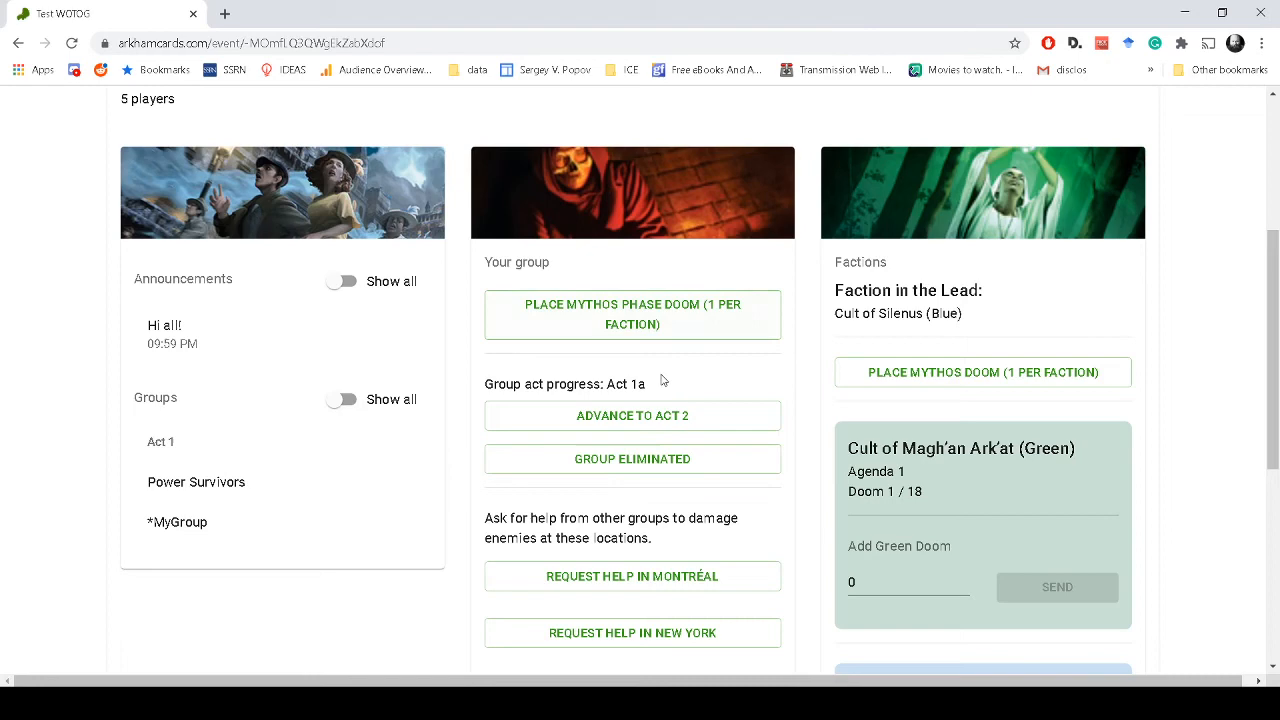
# - Advance MyGroup to Act 2a, confirming the group is ready
pyautogui.click(632, 415)
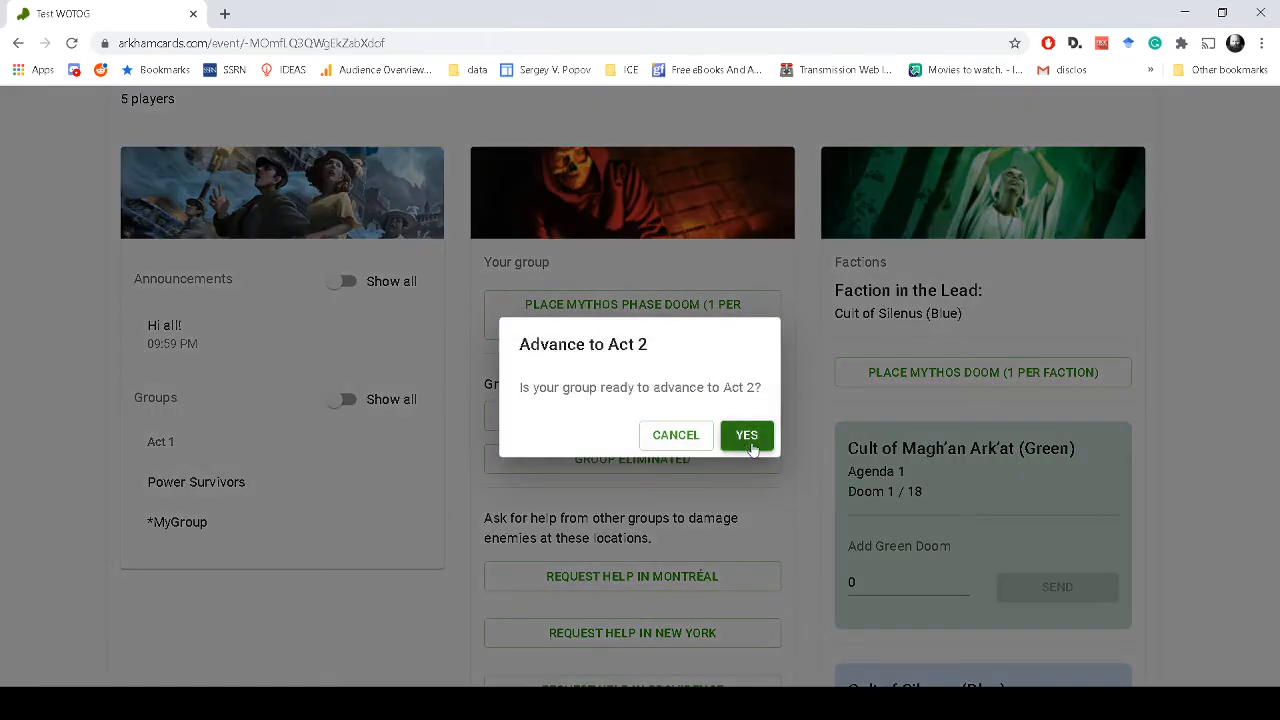
pyautogui.click(746, 435)
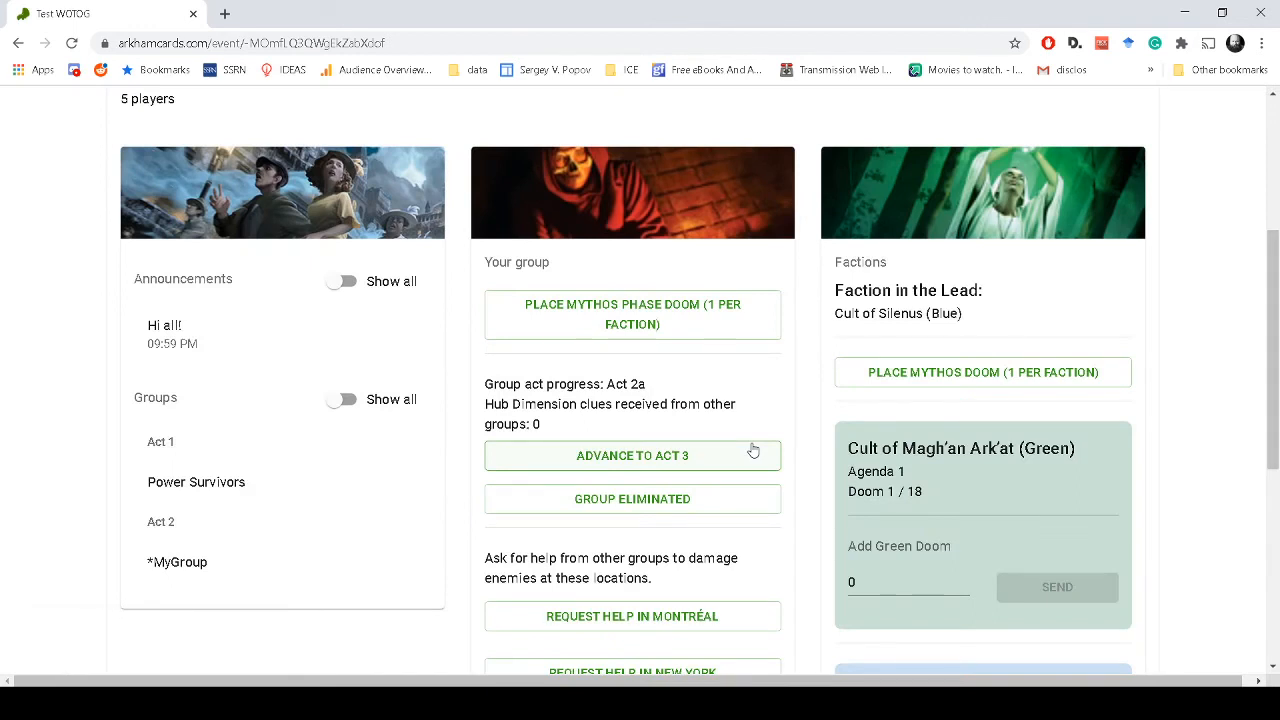
pyautogui.scroll(-3)
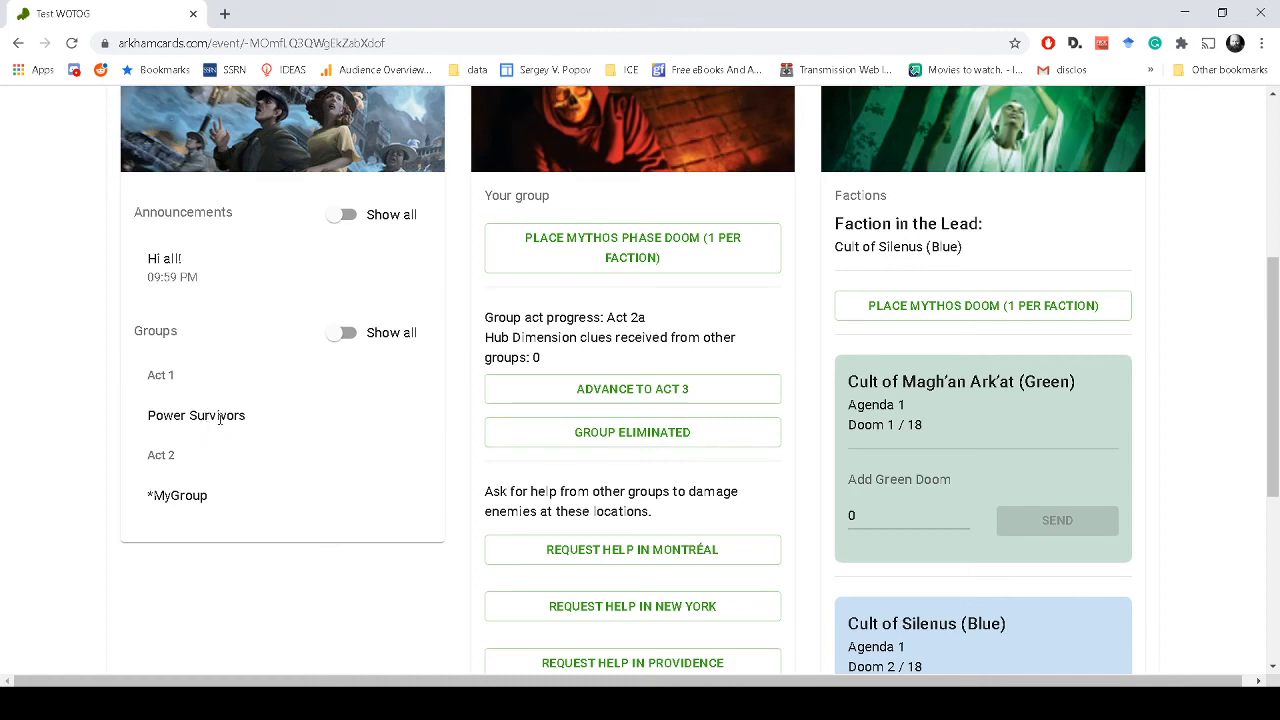
pyautogui.moveTo(194, 512)
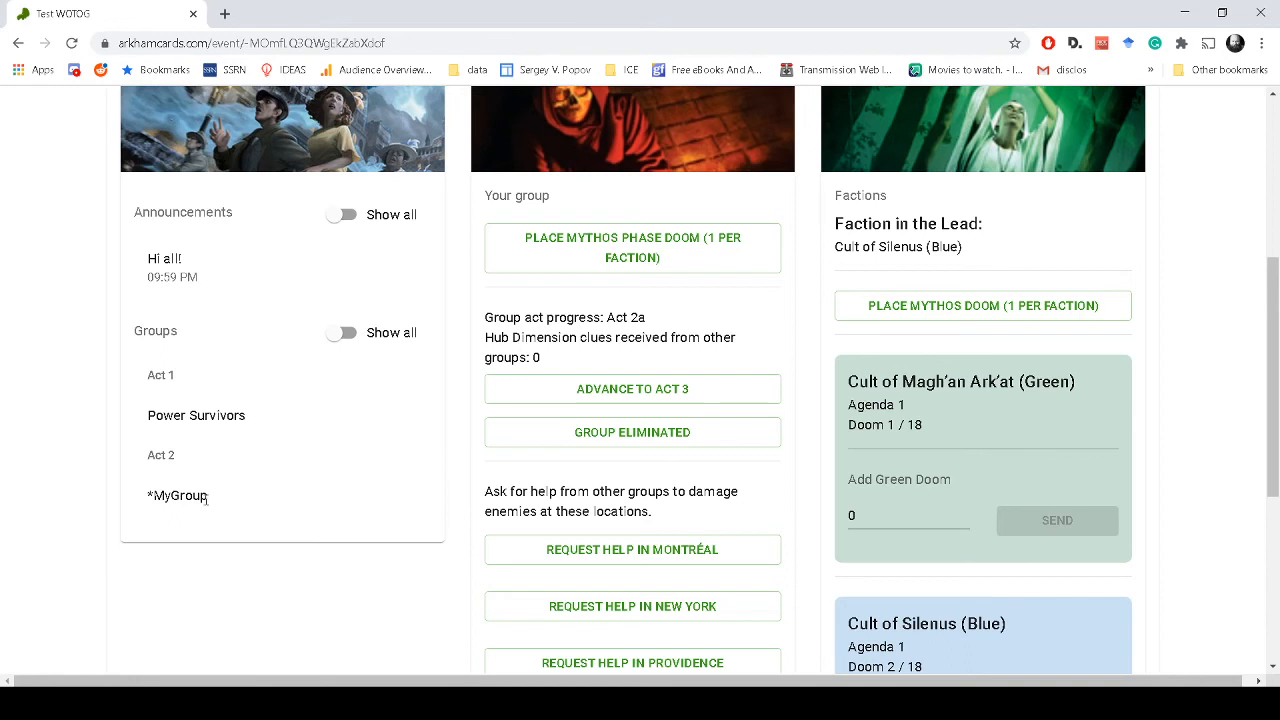
pyautogui.moveTo(517, 389)
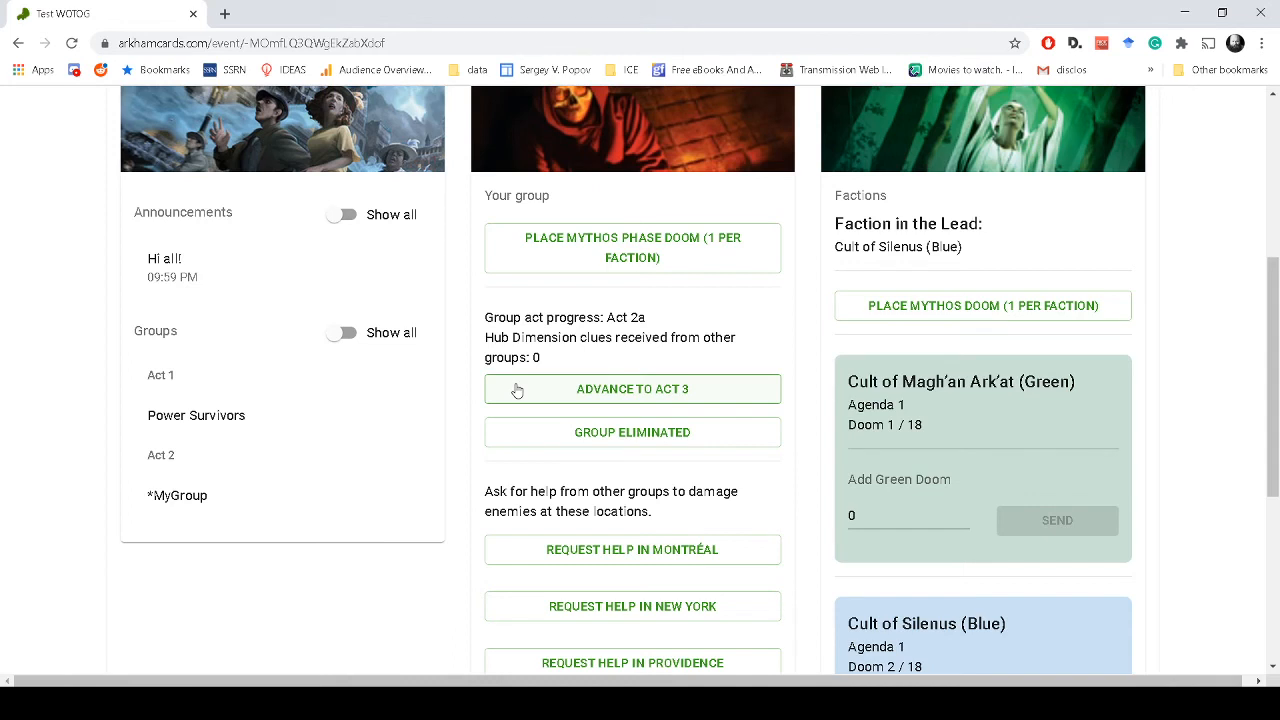
# - Advance MyGroup to Act 3a, confirming the group is ready
pyautogui.click(632, 389)
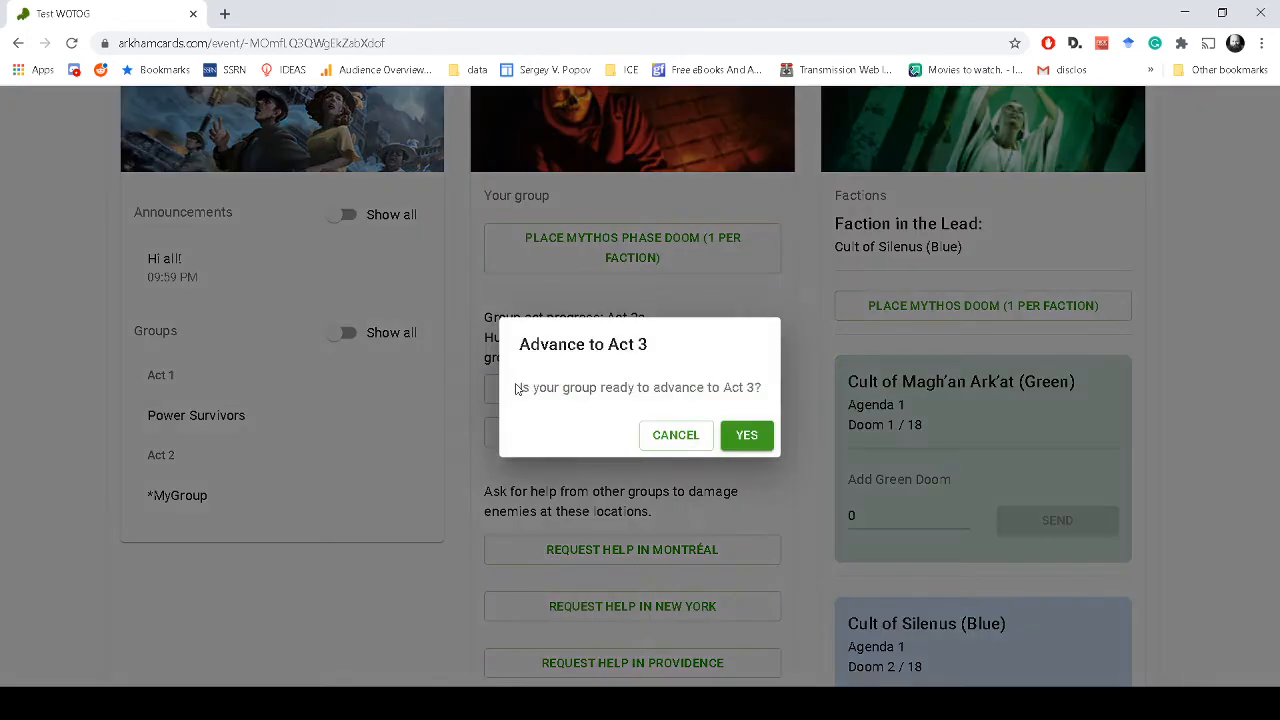
pyautogui.click(746, 434)
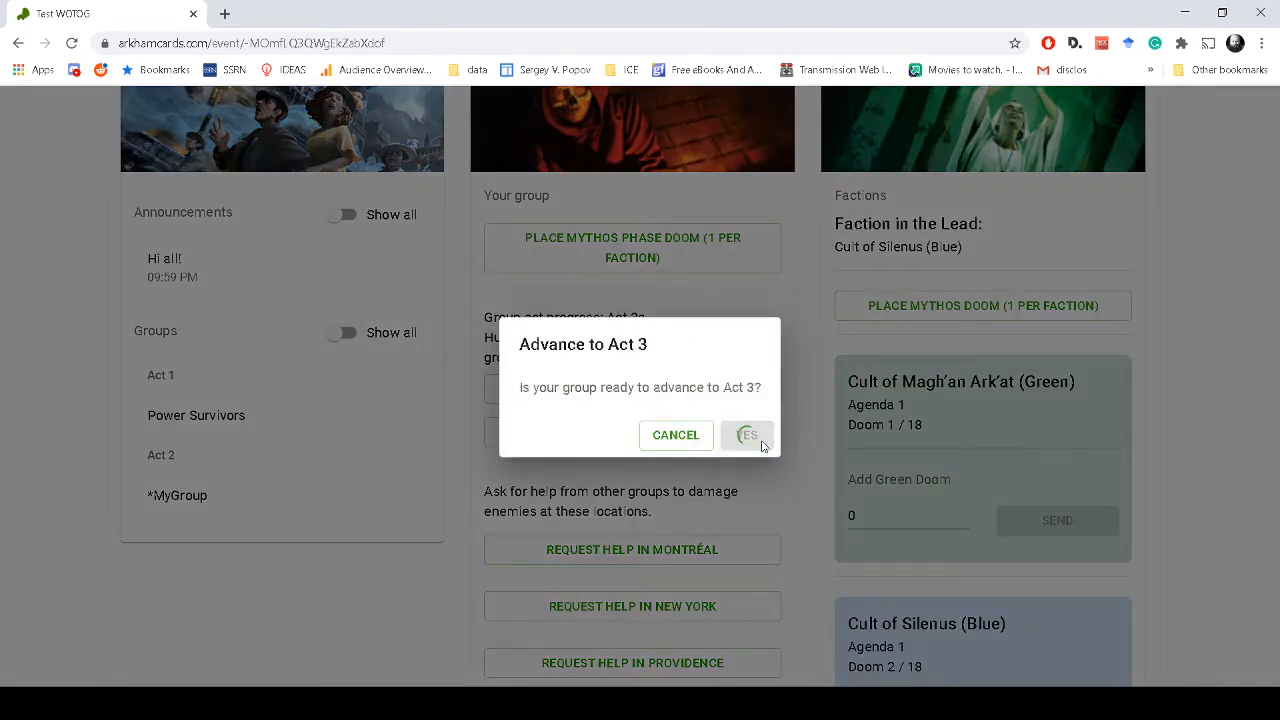
pyautogui.click(746, 434)
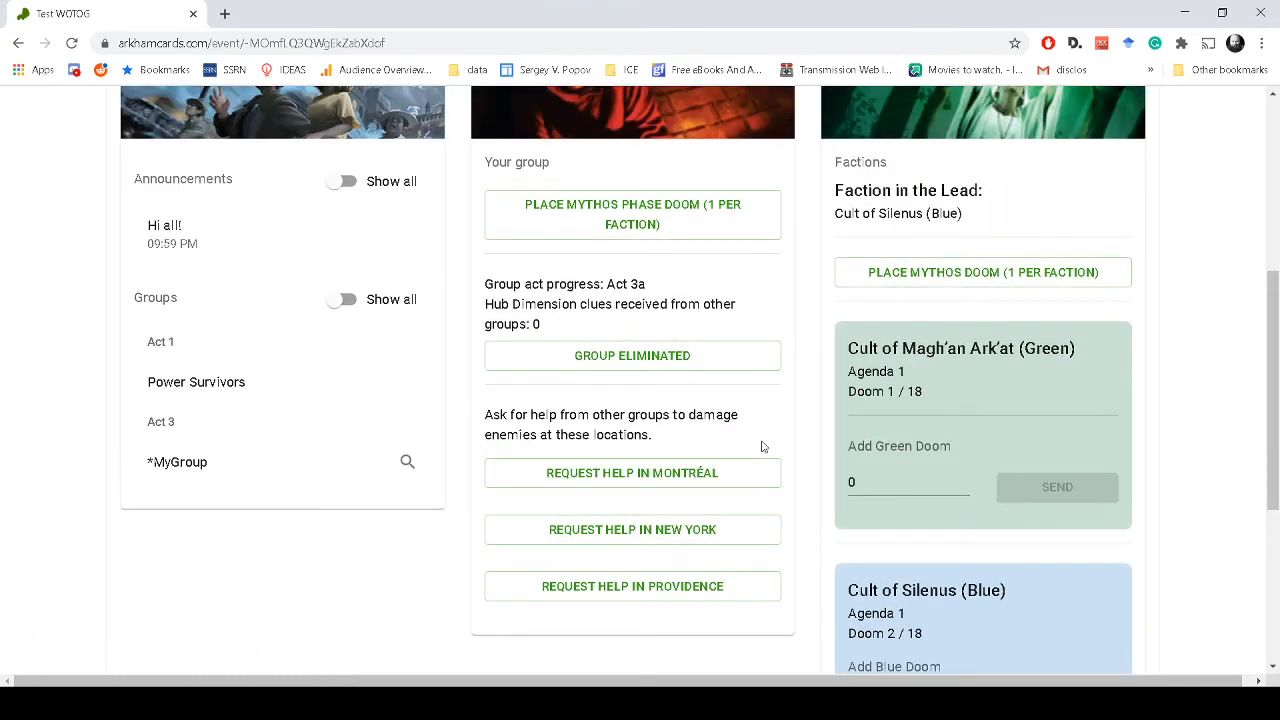
pyautogui.moveTo(763, 447)
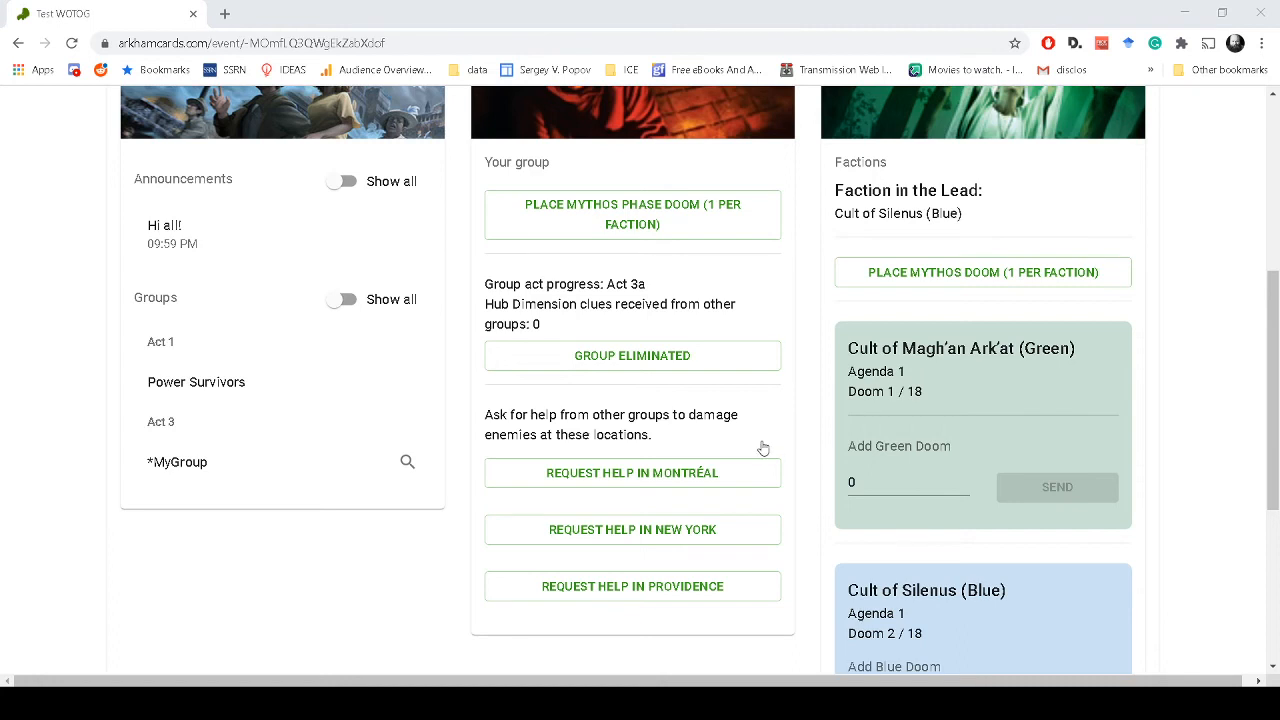
pyautogui.moveTo(535, 574)
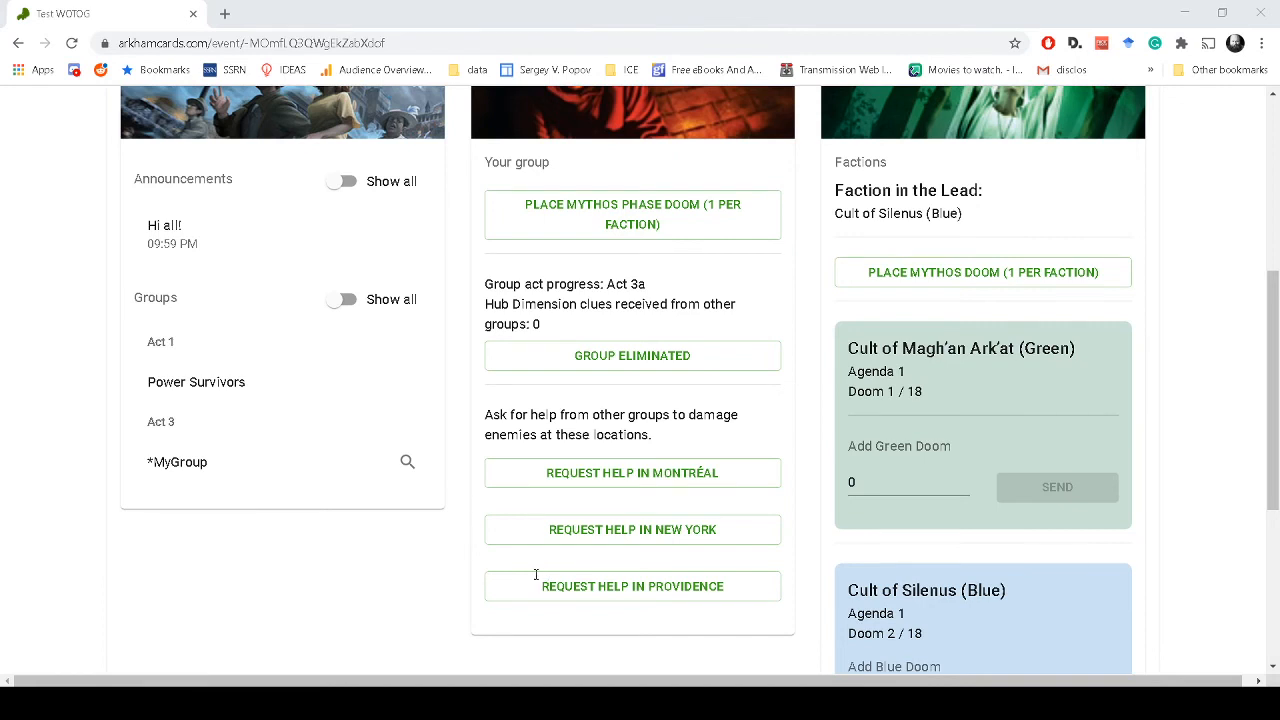
pyautogui.moveTo(537, 580)
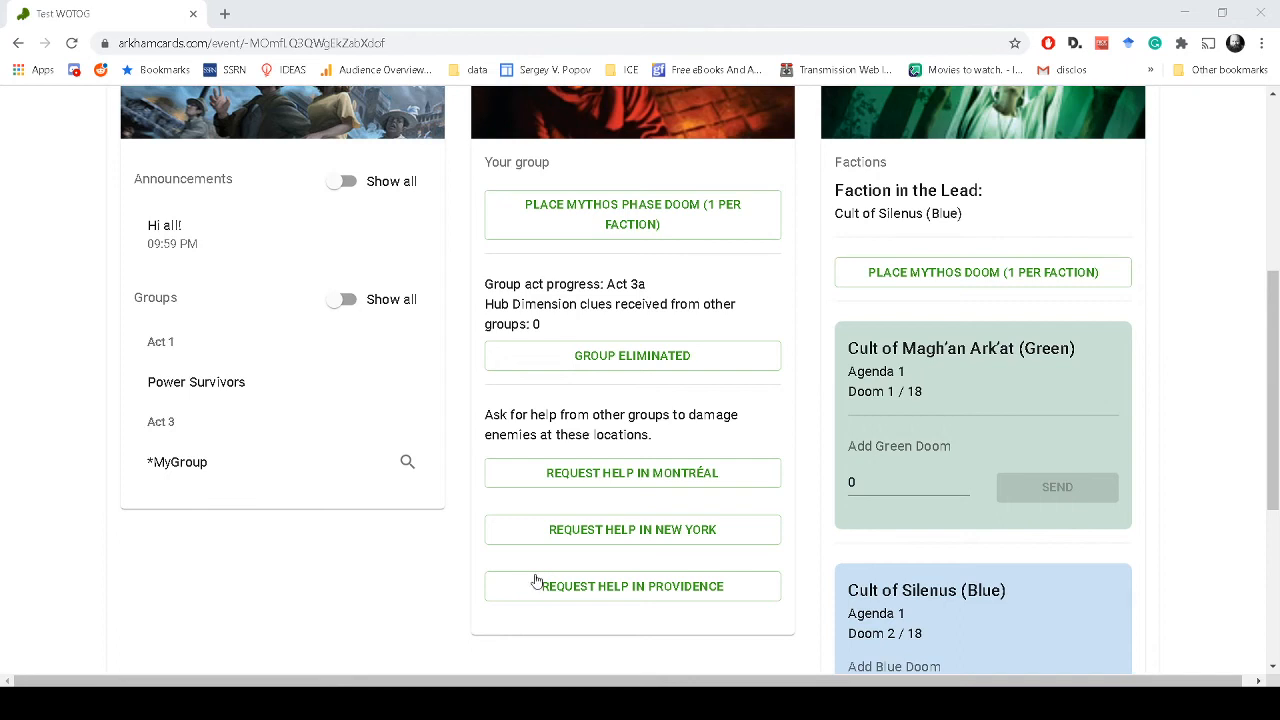
pyautogui.moveTo(542, 499)
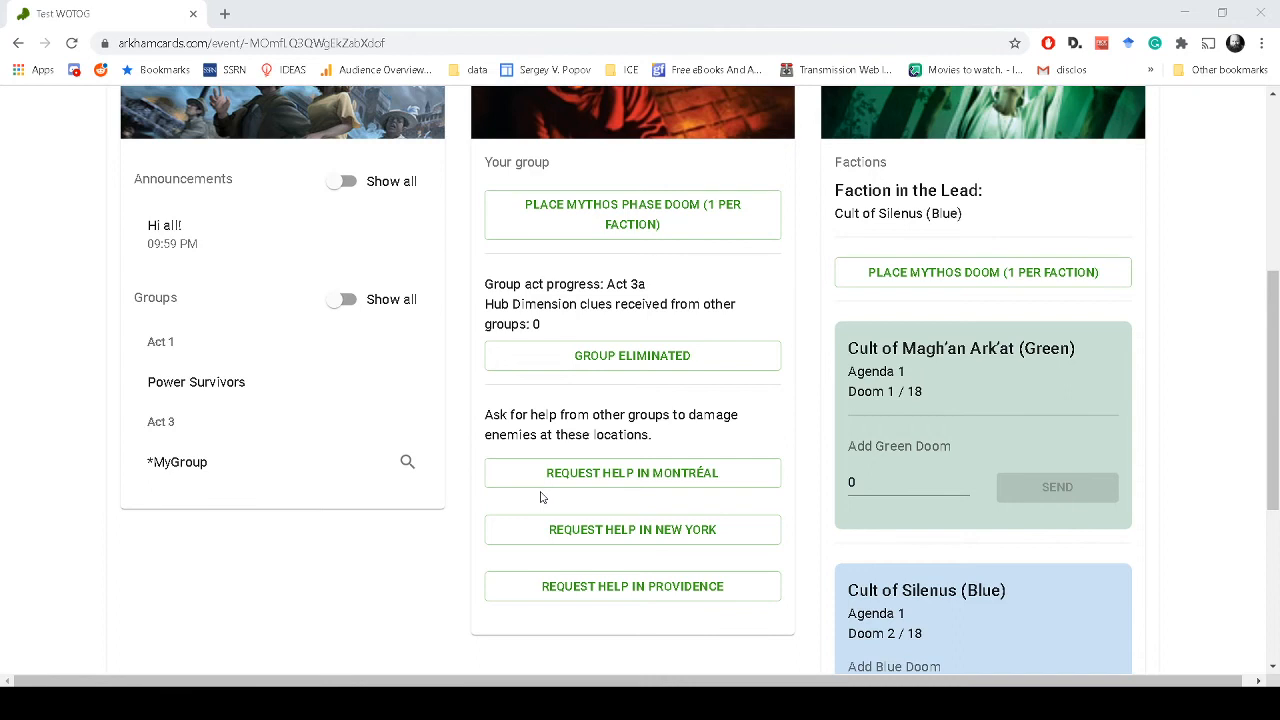
pyautogui.moveTo(540, 492)
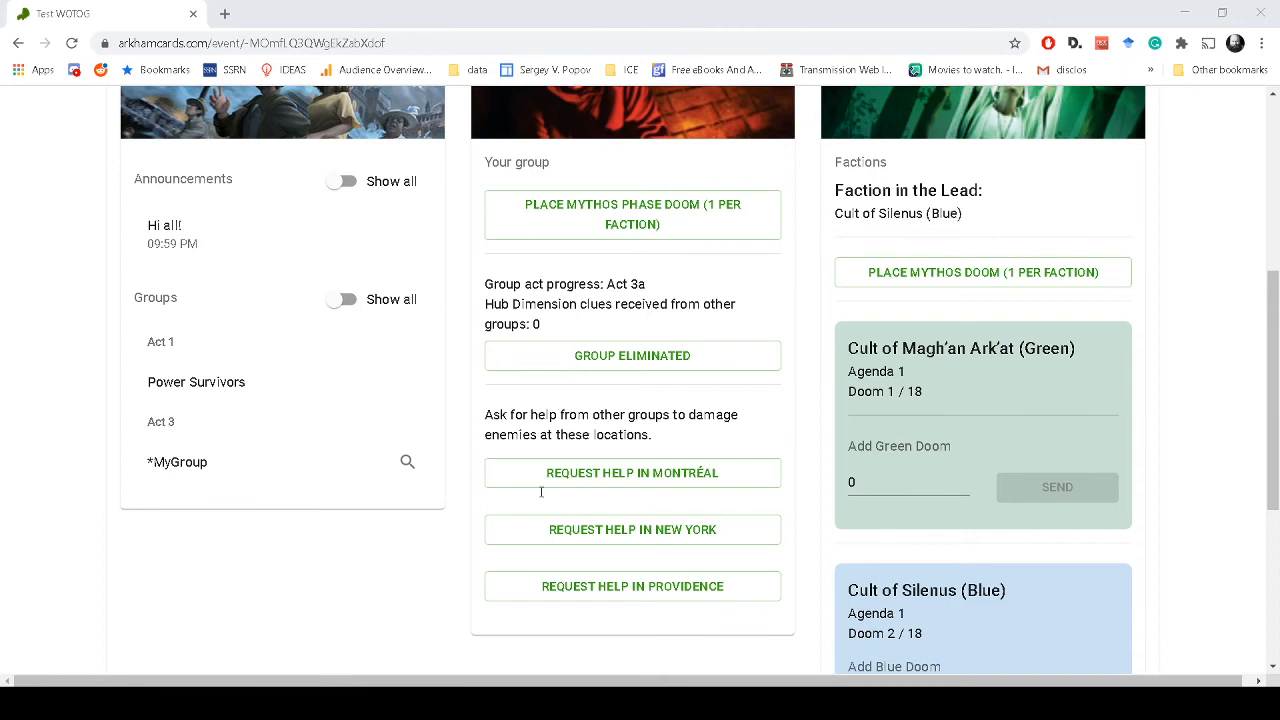
pyautogui.moveTo(541, 497)
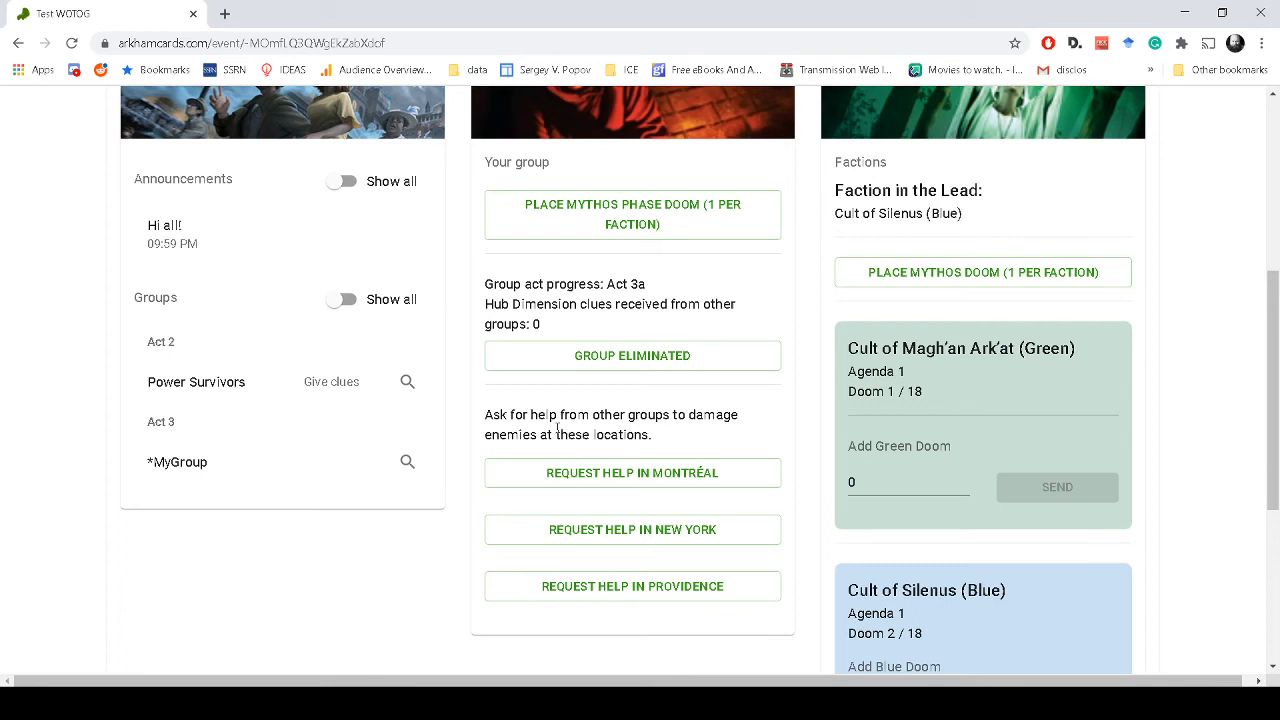
pyautogui.moveTo(400, 407)
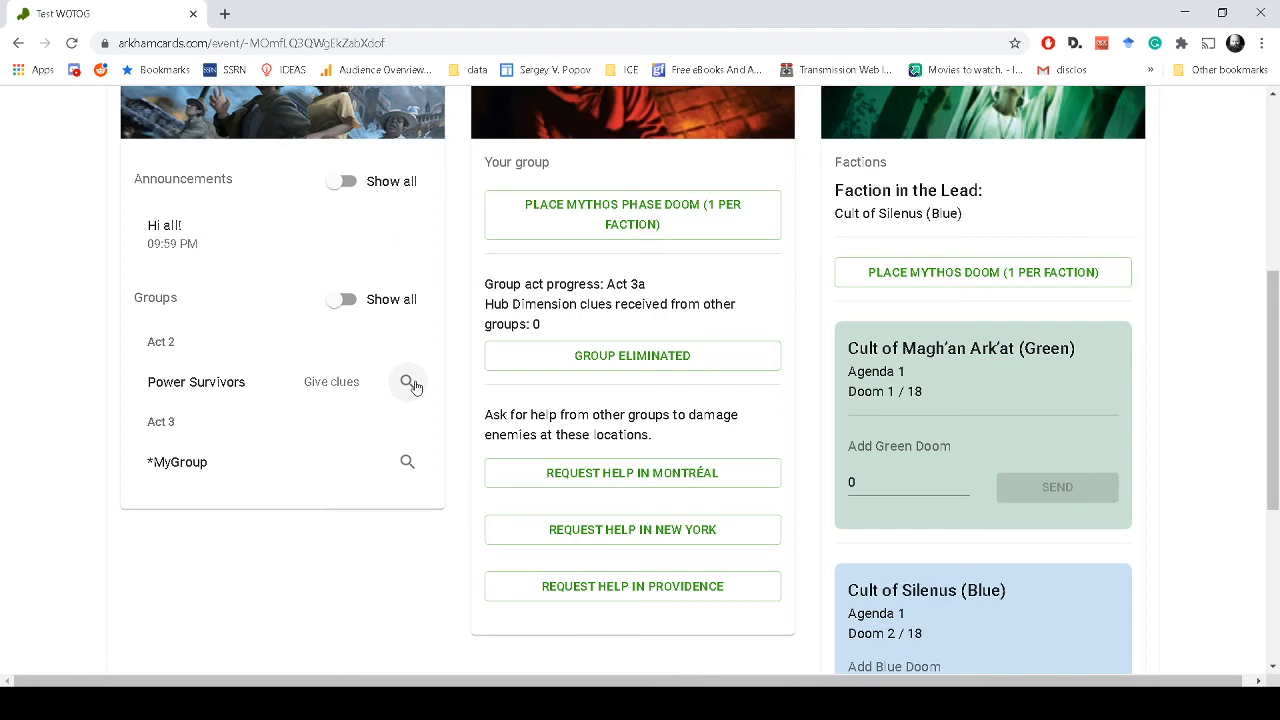
# - Share a clue with Power Survivors, then request help for MyGroup in New York
pyautogui.click(407, 381)
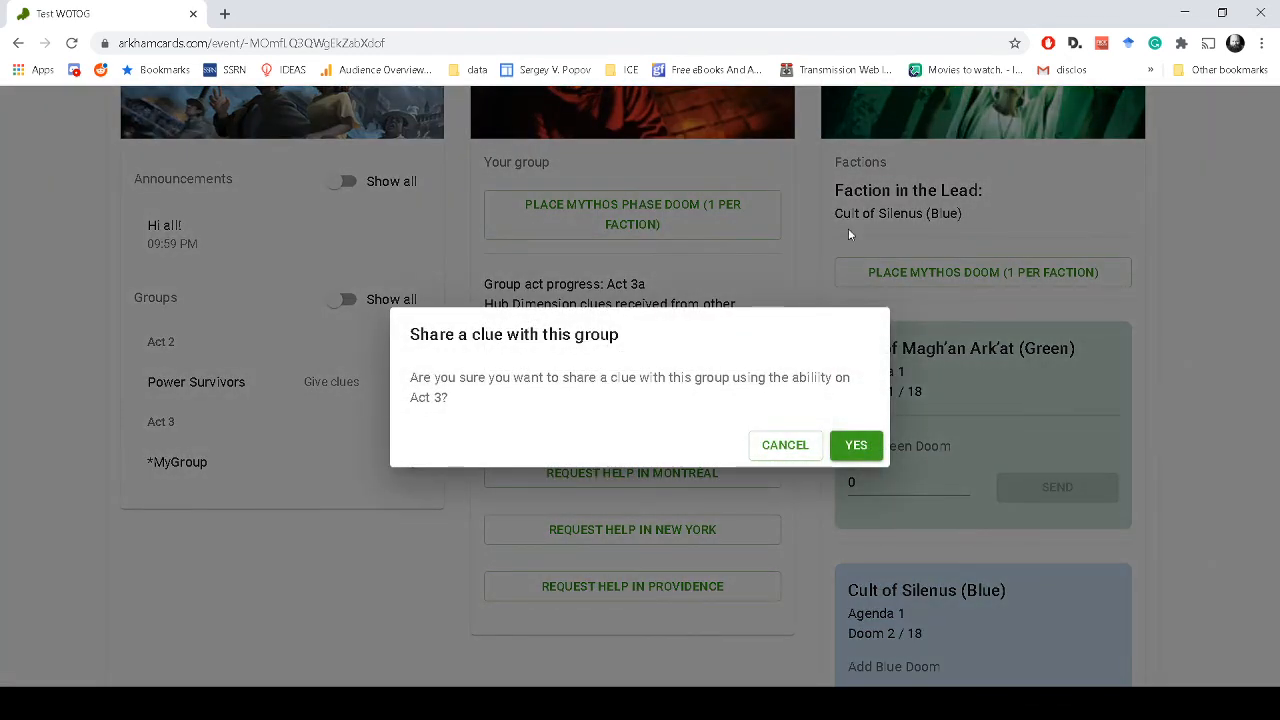
pyautogui.click(855, 445)
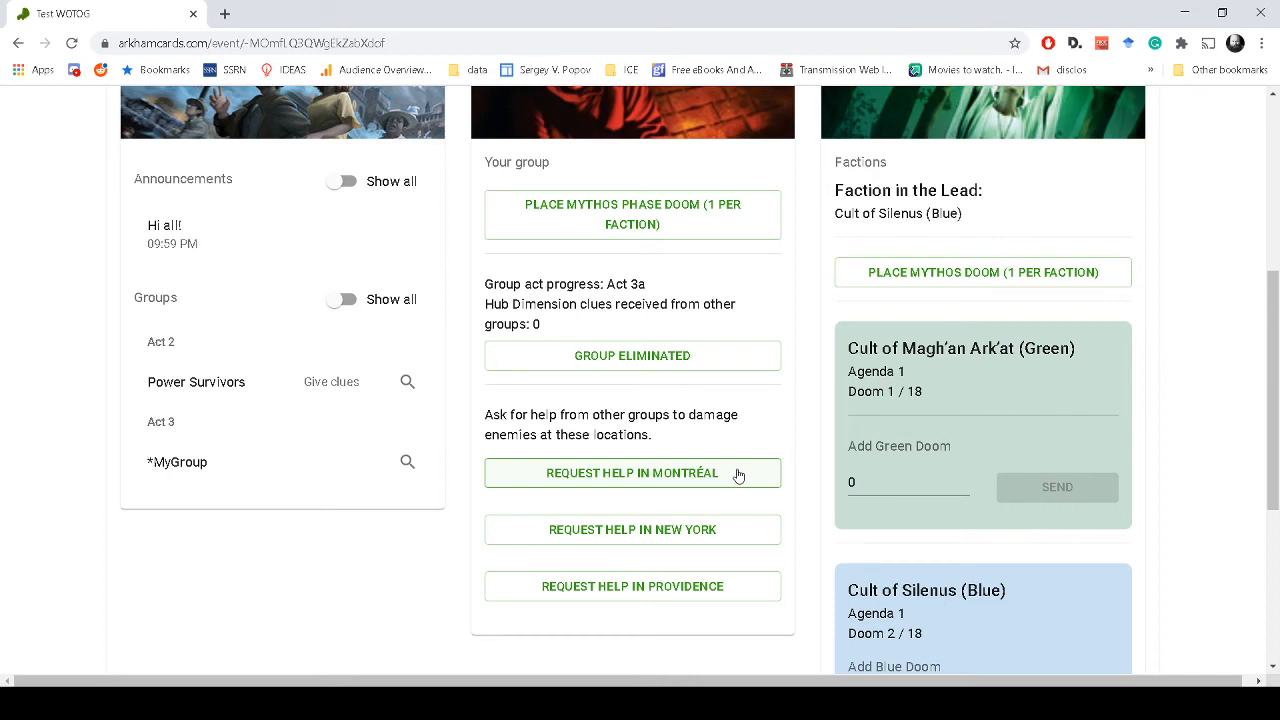
pyautogui.moveTo(725, 511)
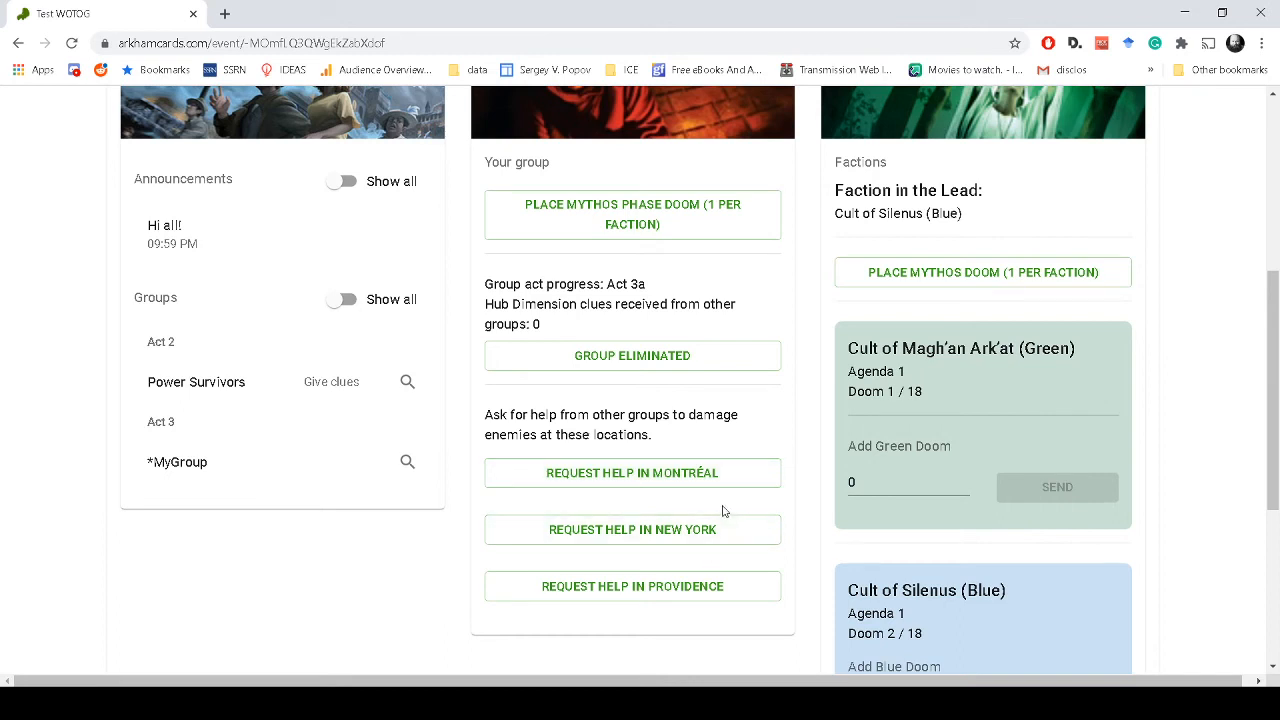
pyautogui.moveTo(703, 543)
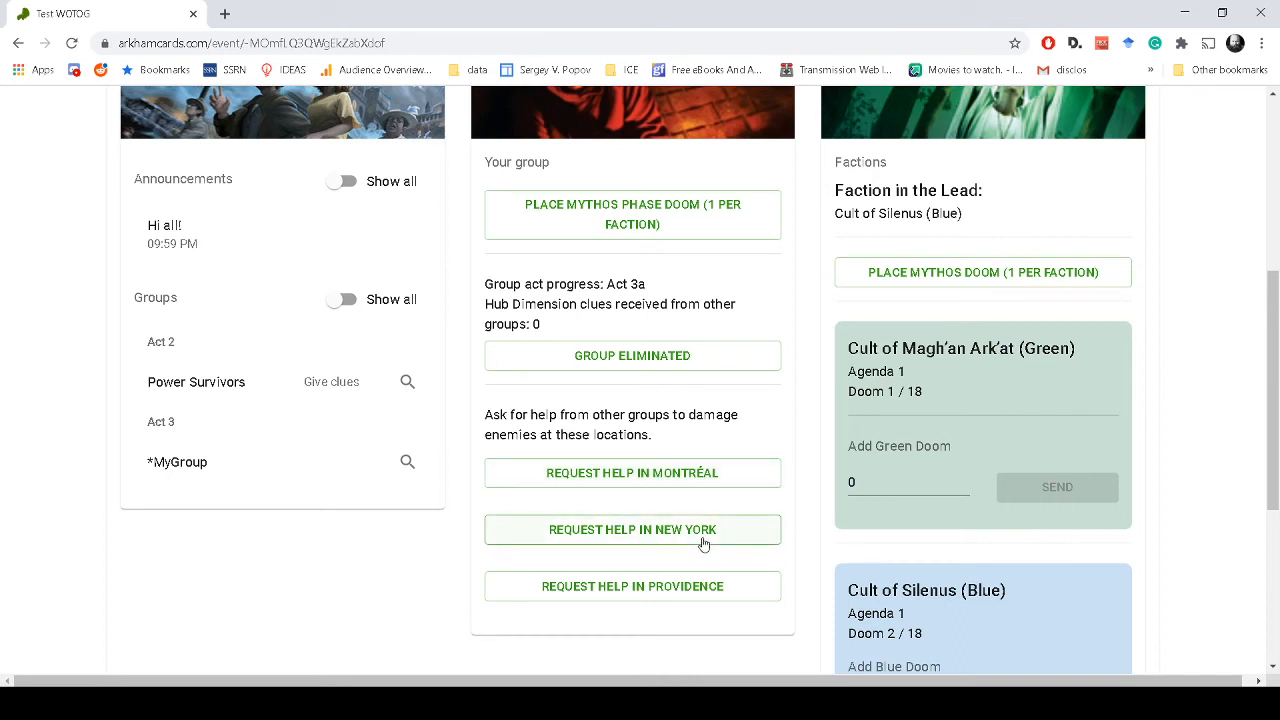
pyautogui.click(632, 529)
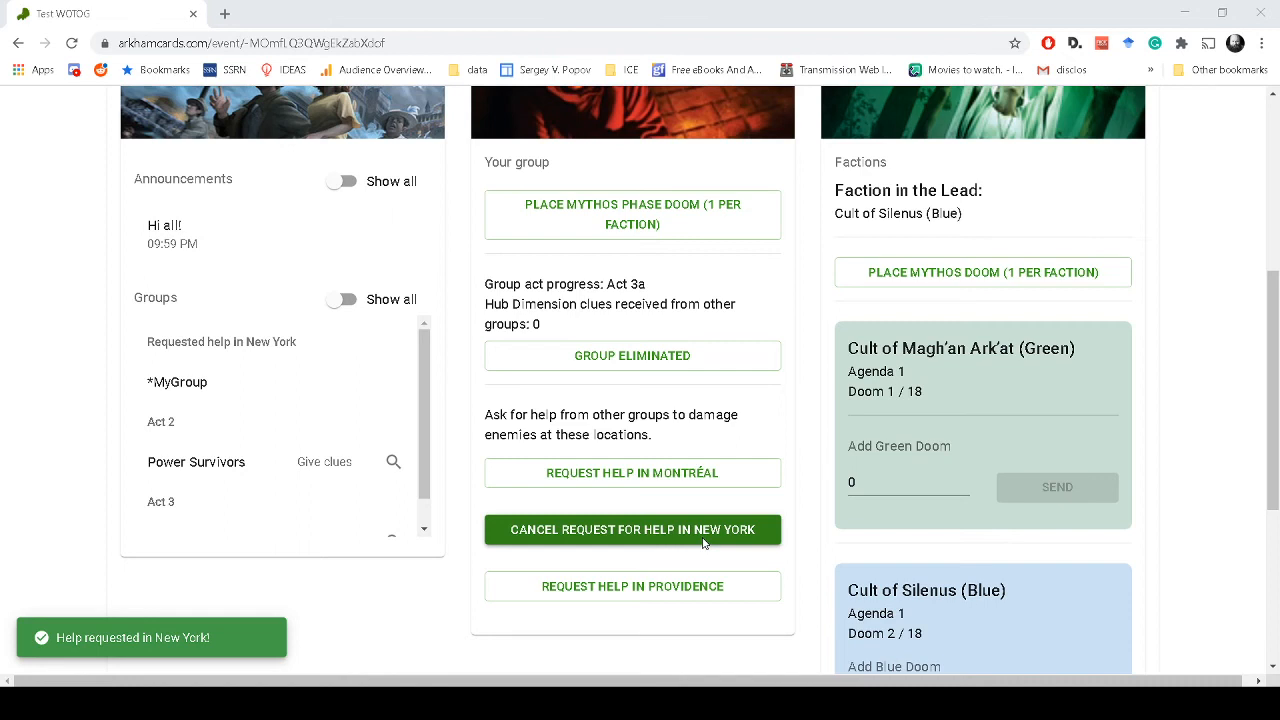
pyautogui.moveTo(662, 576)
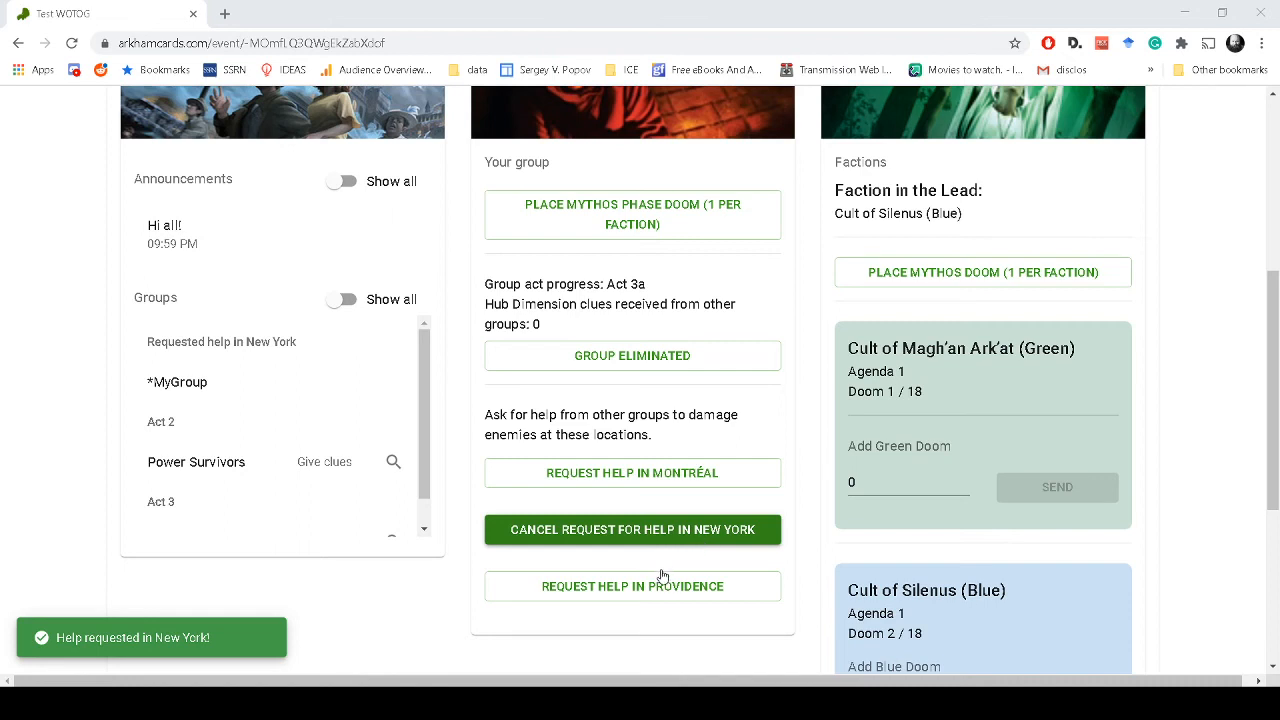
pyautogui.moveTo(661, 569)
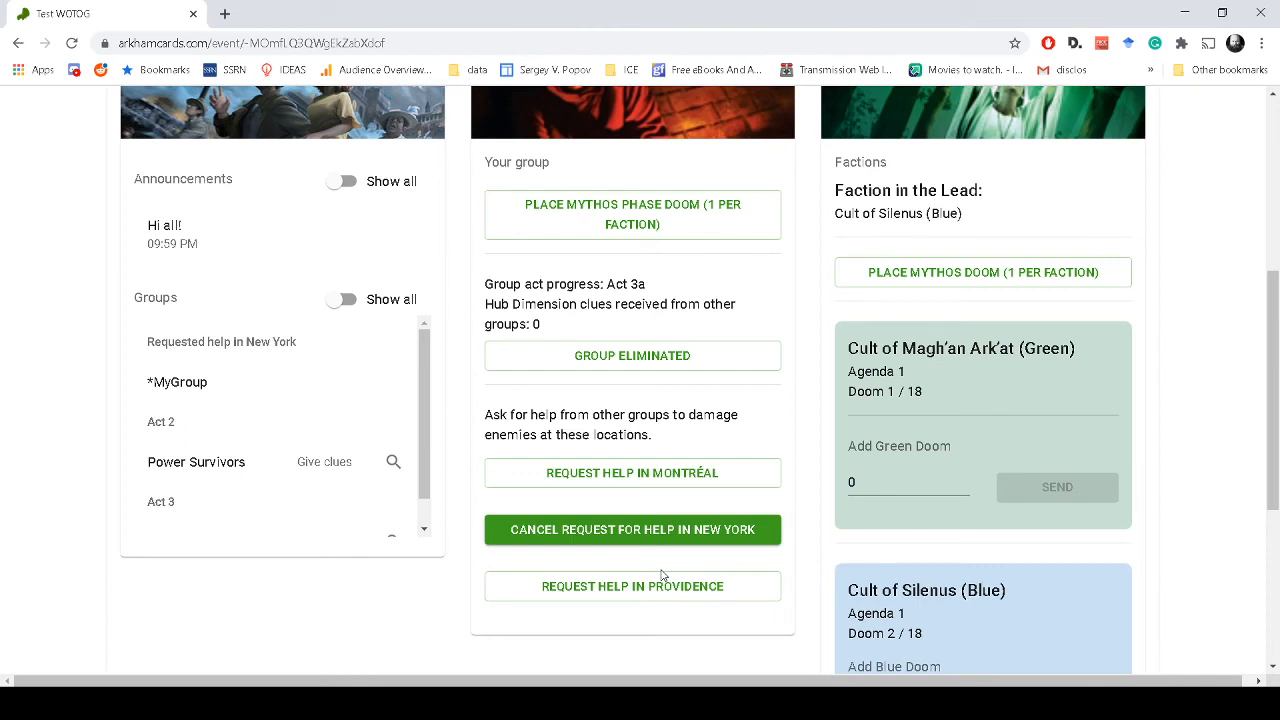
# - Receive the New York help (3 damage to a non-Elite enemy) and dismiss the notification
pyautogui.click(632, 529)
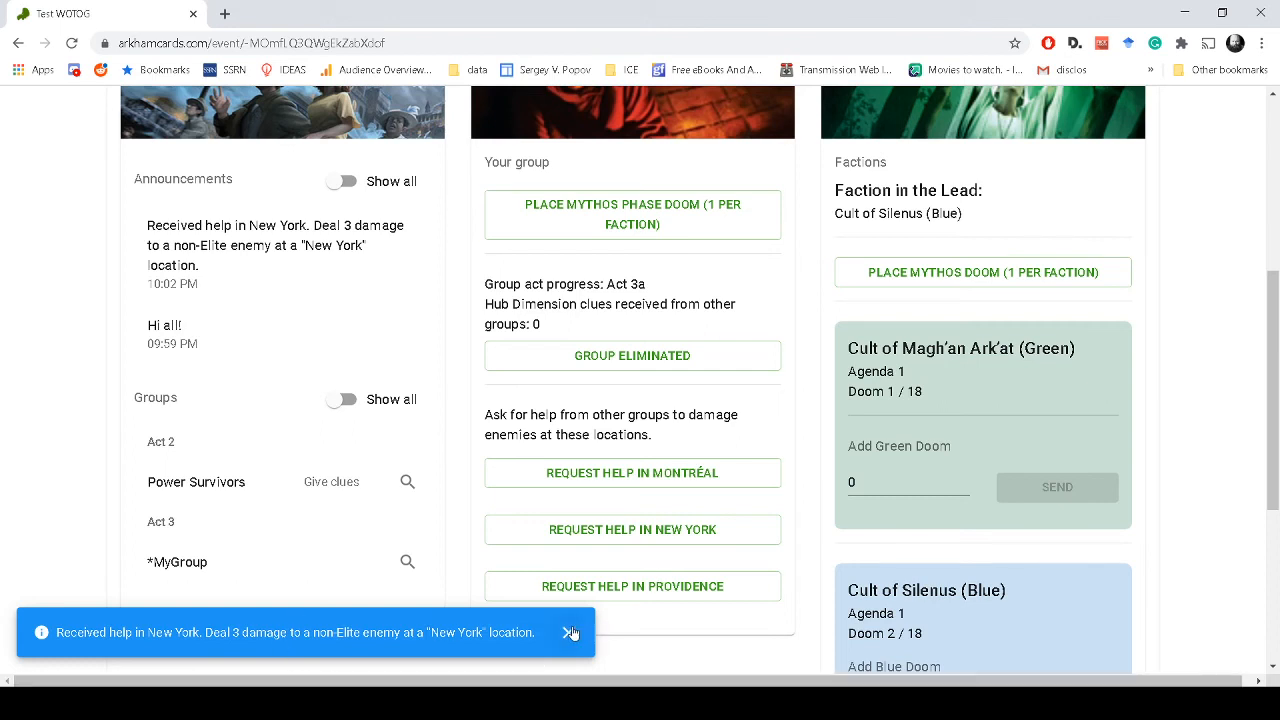
pyautogui.click(571, 632)
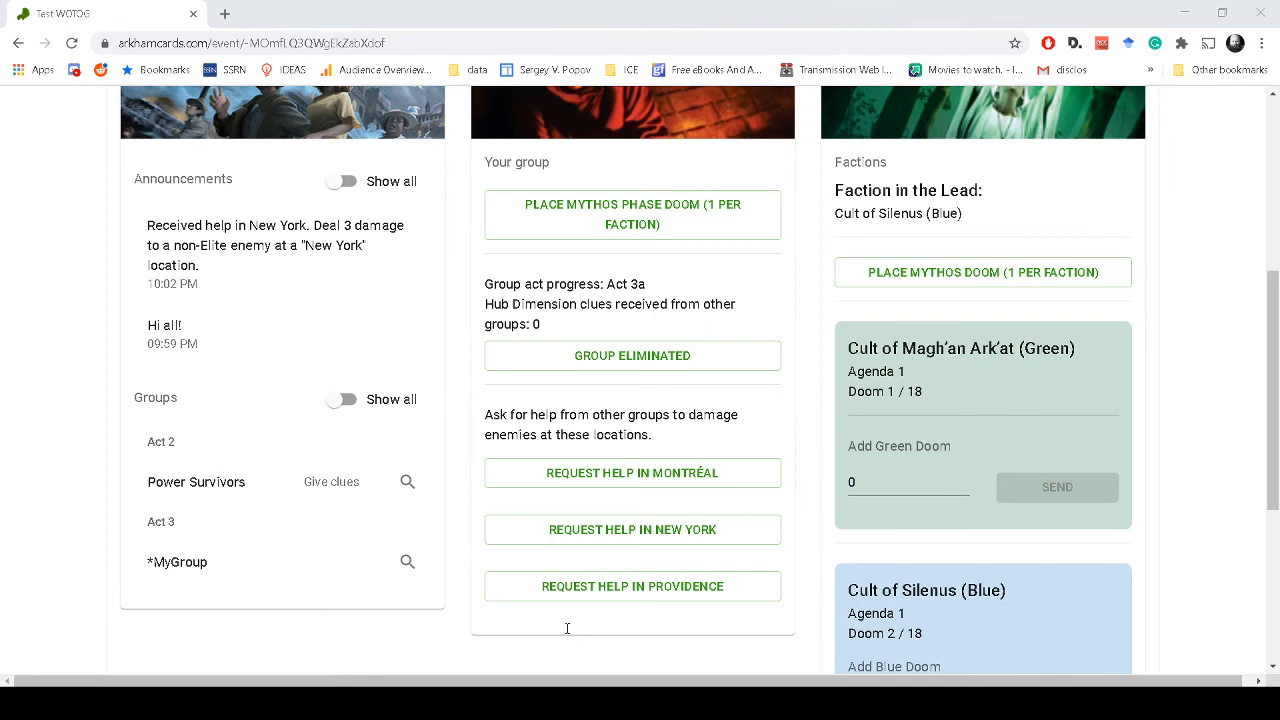
pyautogui.moveTo(528, 588)
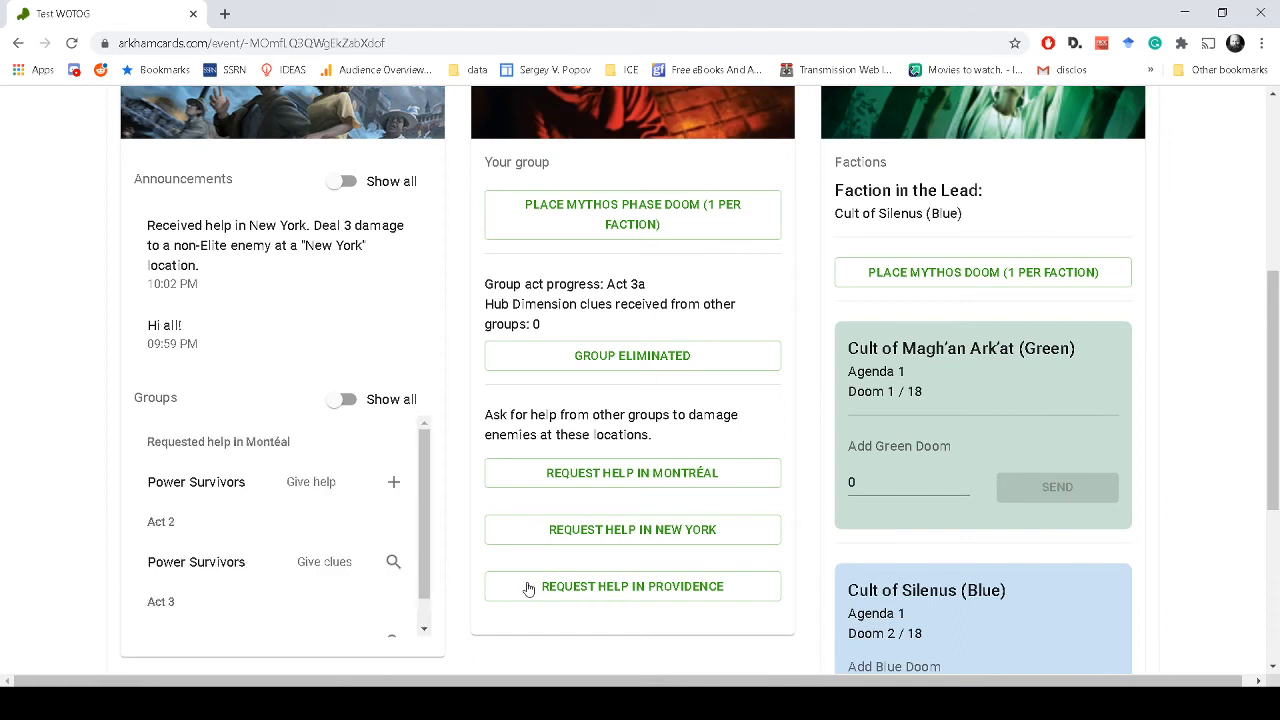
pyautogui.moveTo(407, 520)
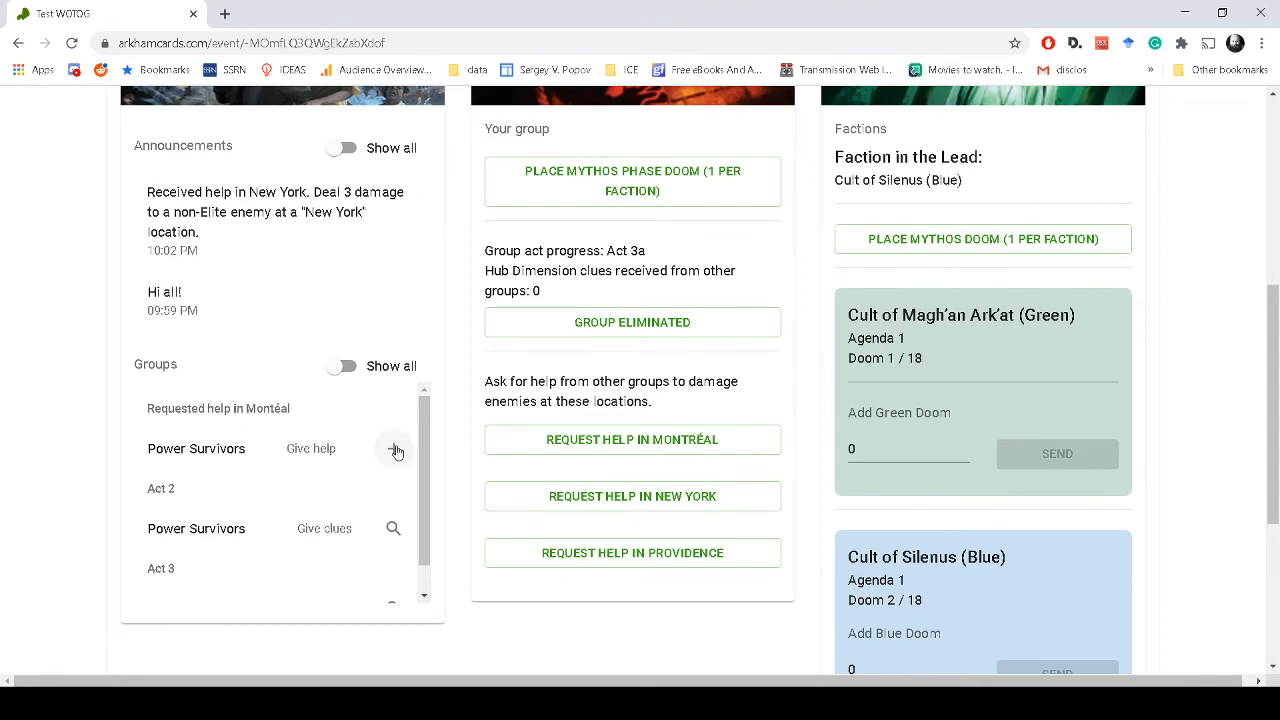
# - Give Power Survivors help in Montréal, leaving Green doom at 3 and Blue at 4
pyautogui.click(395, 448)
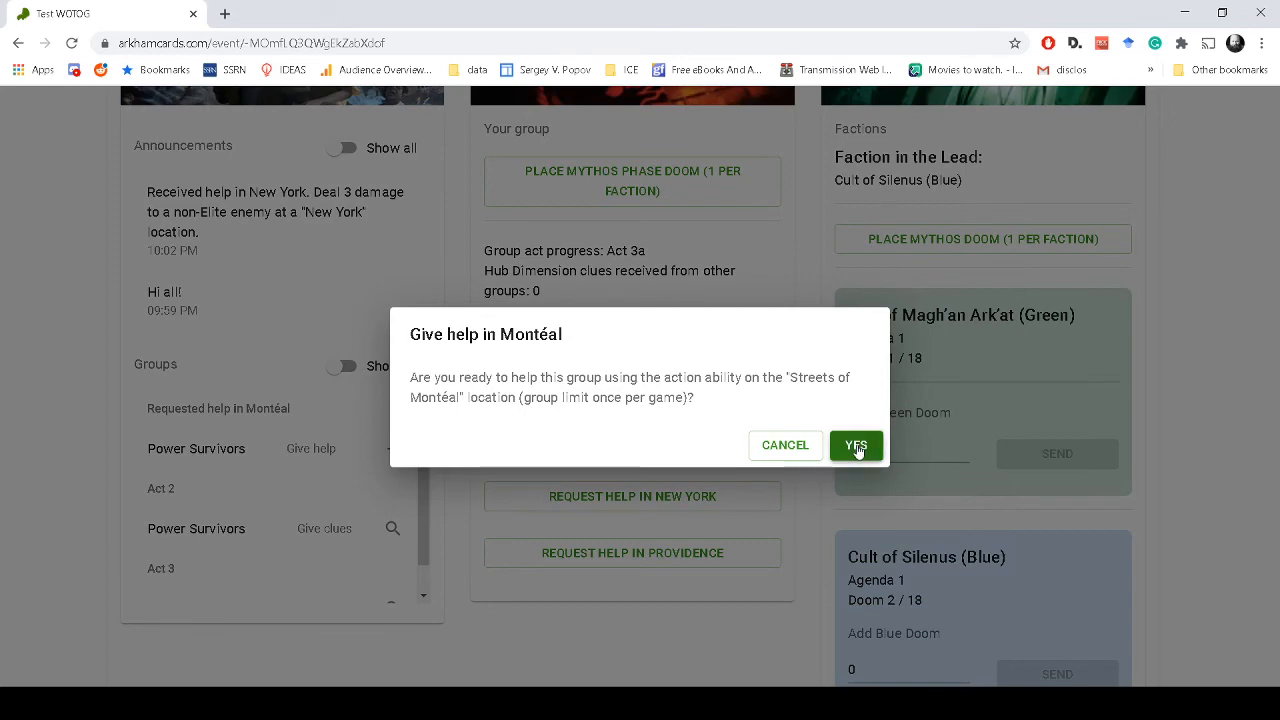
pyautogui.click(856, 445)
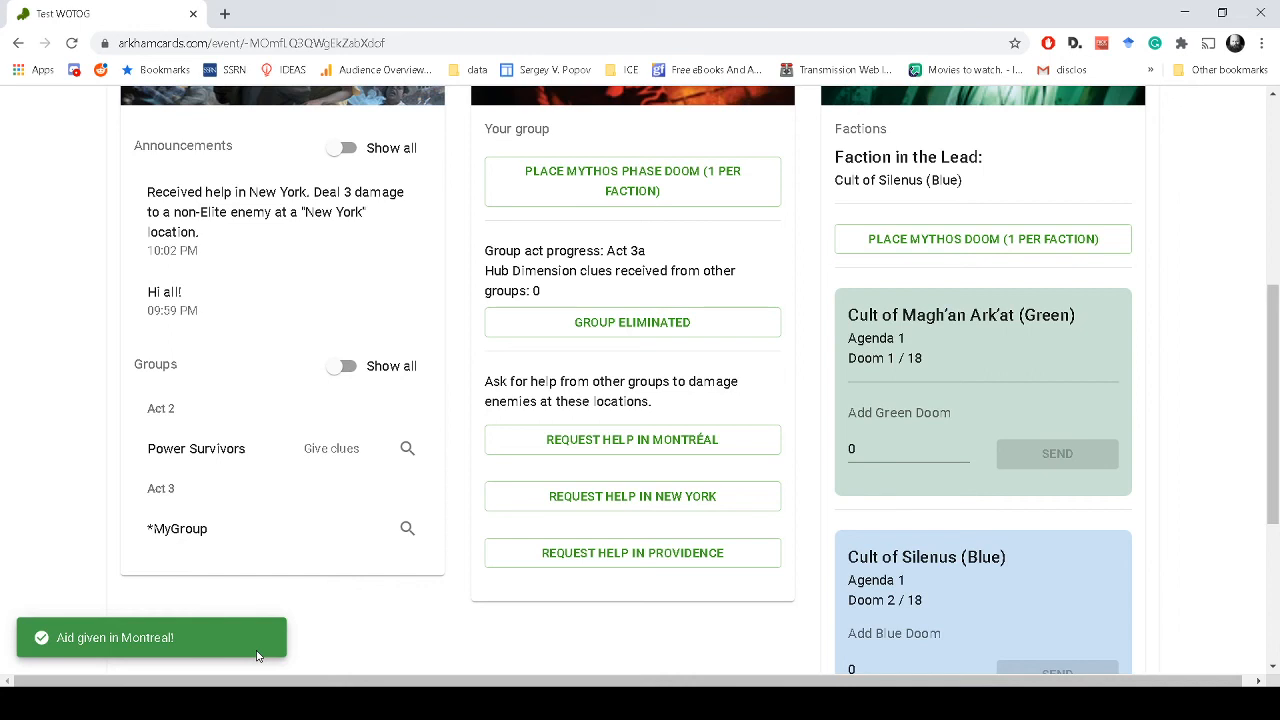
pyautogui.moveTo(80, 324)
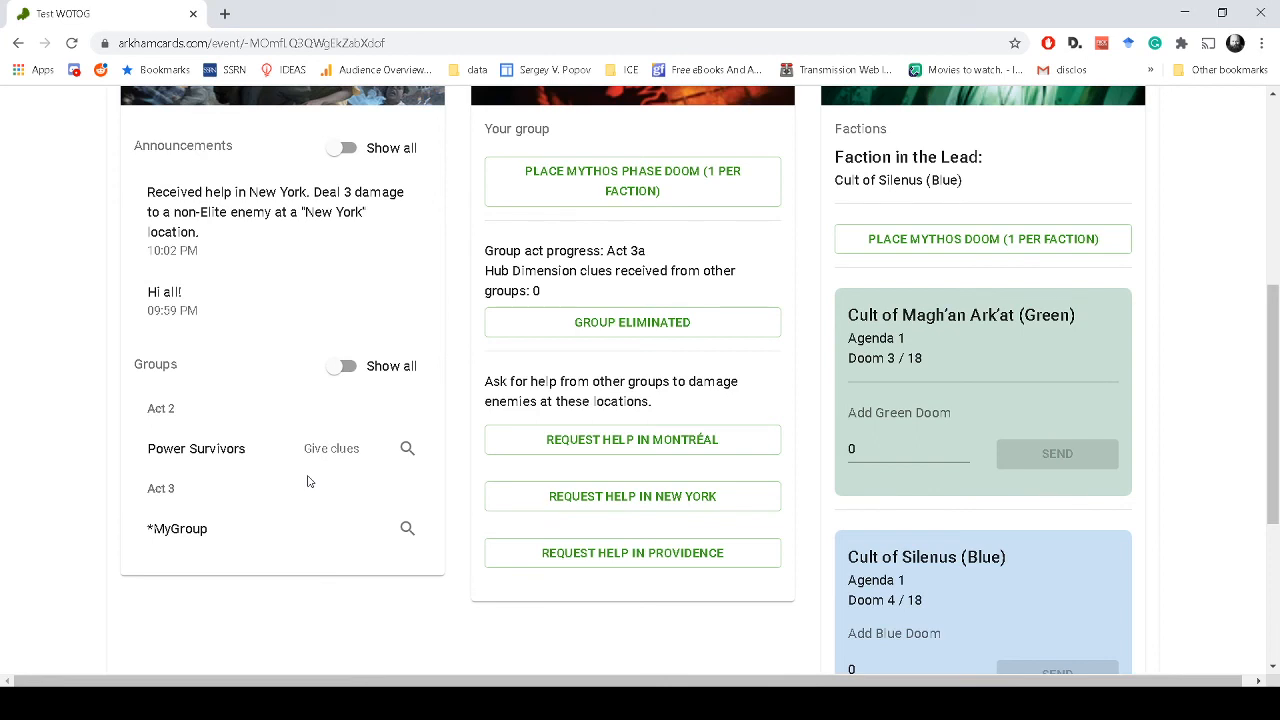
pyautogui.scroll(-3)
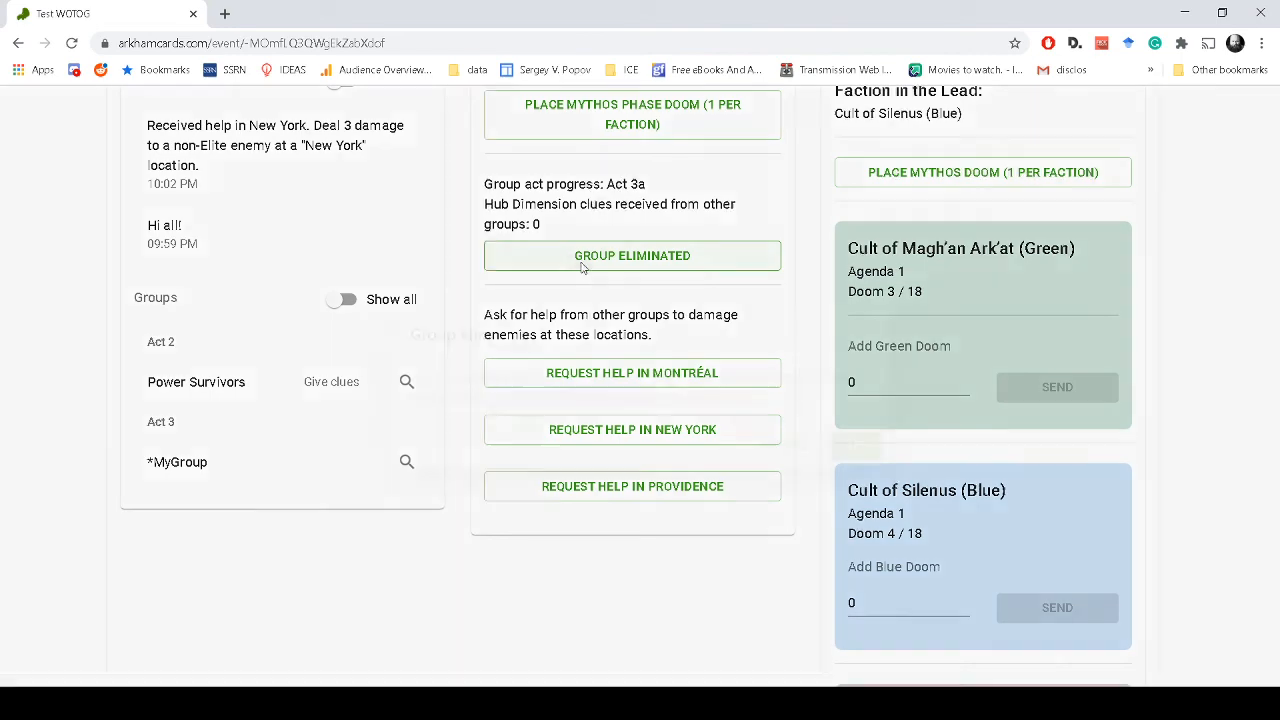
pyautogui.click(632, 255)
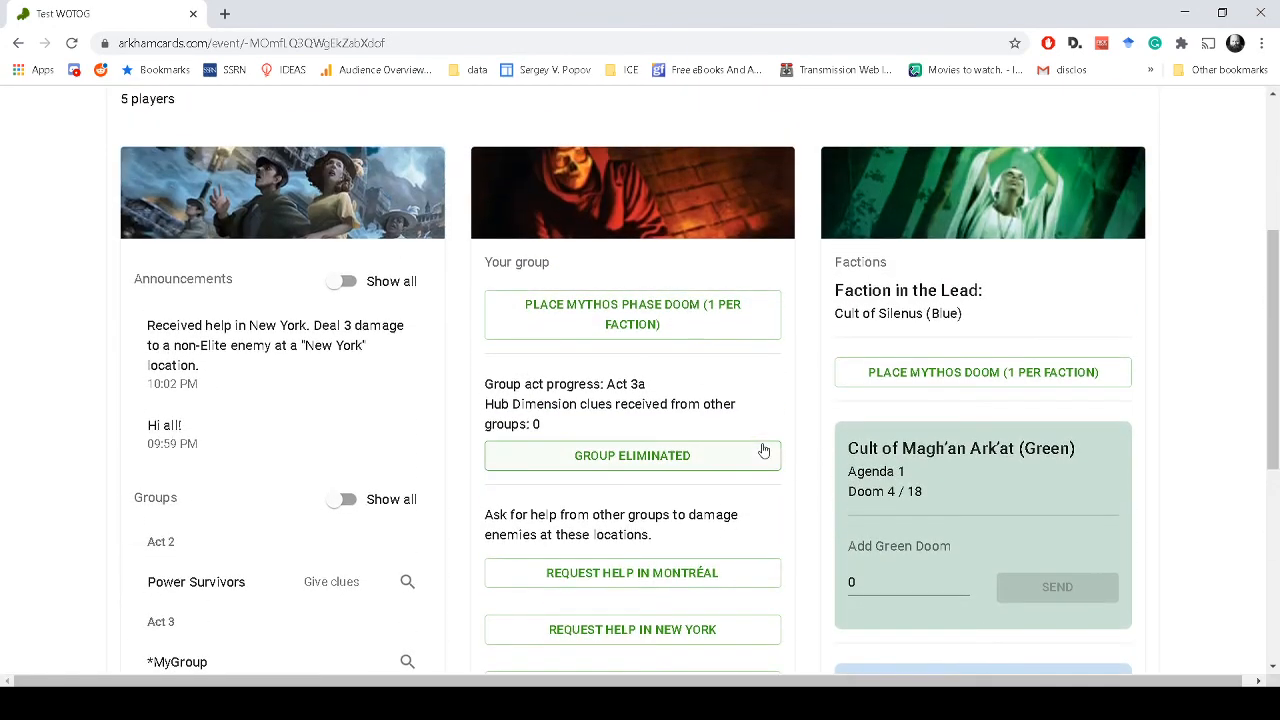
pyautogui.scroll(-3)
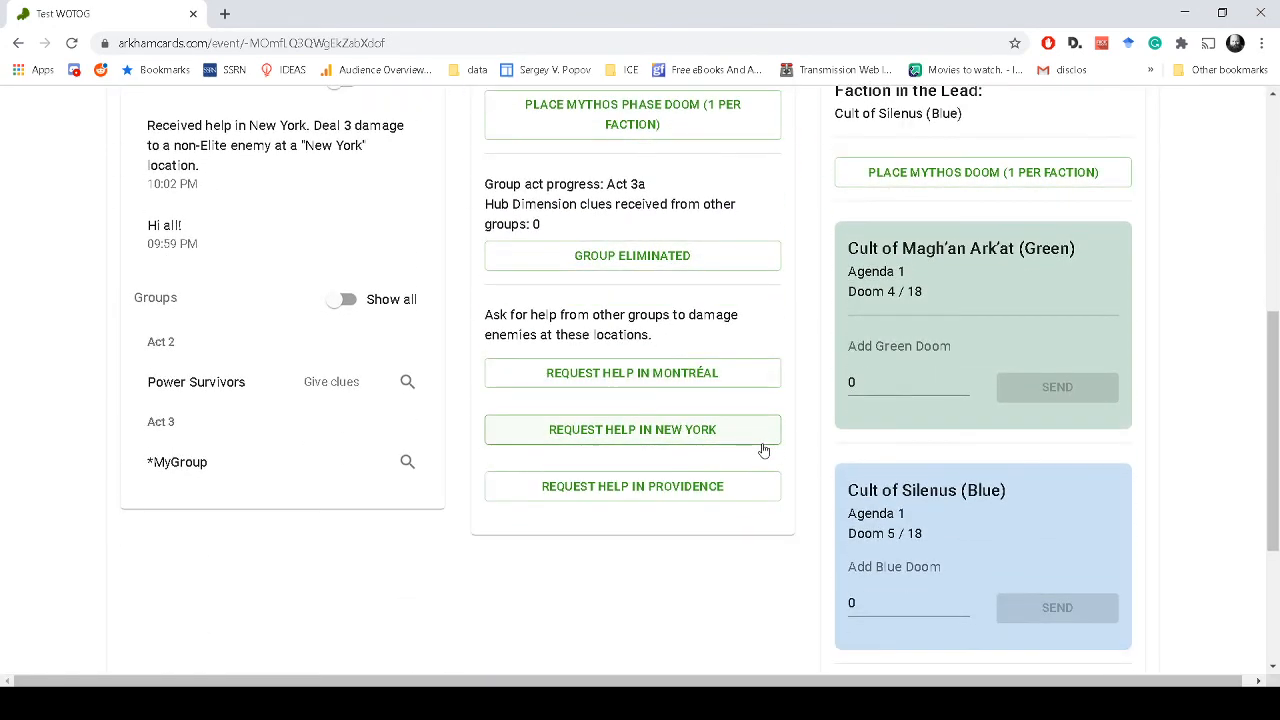
pyautogui.scroll(-3)
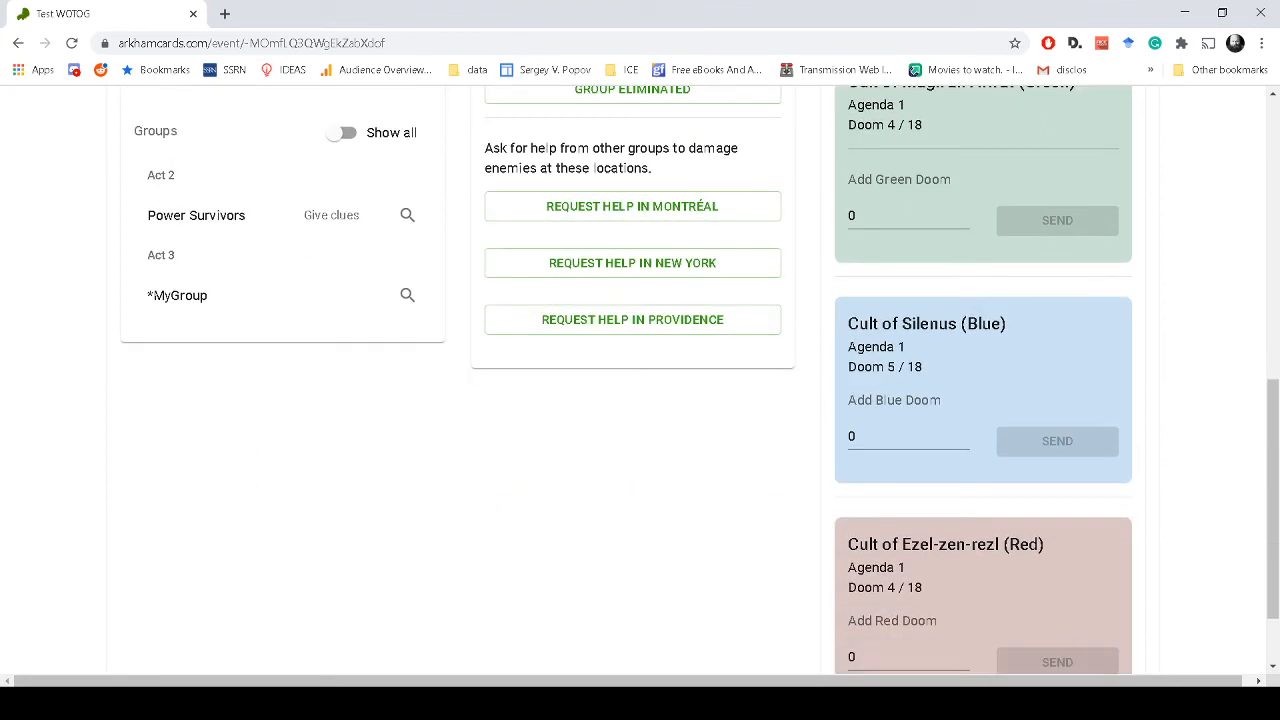
pyautogui.scroll(-3)
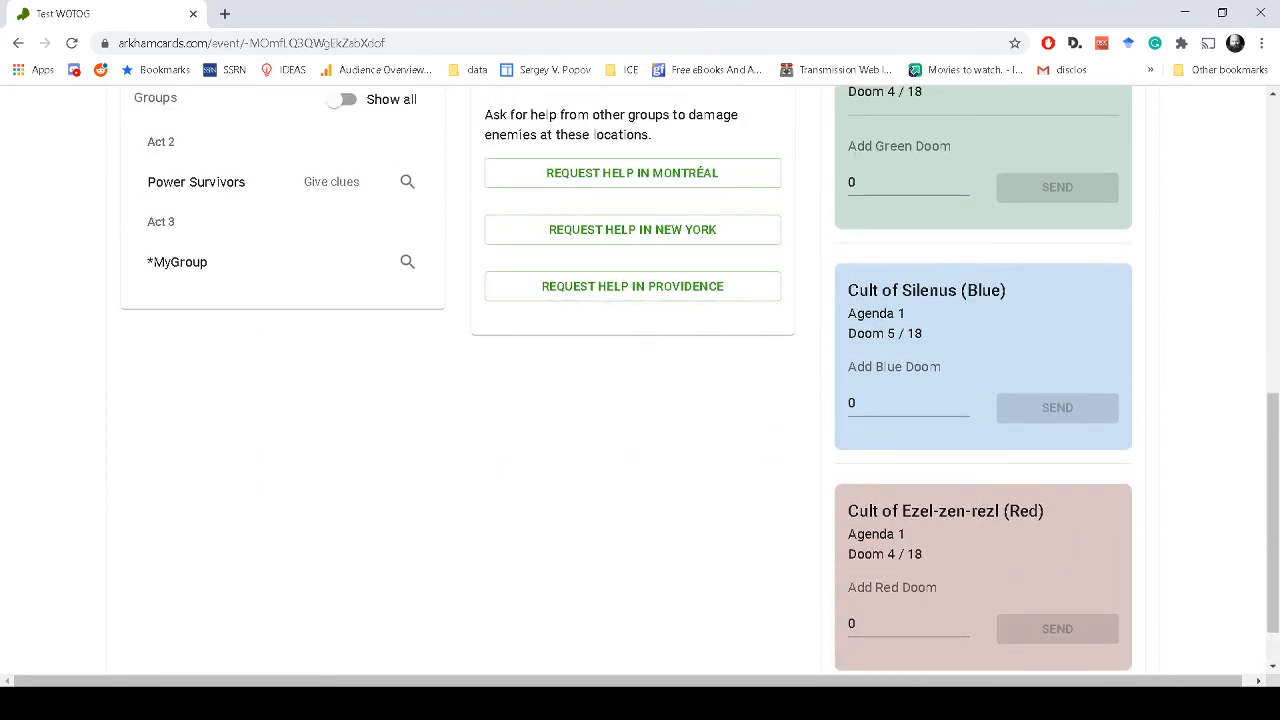
pyautogui.click(900, 403)
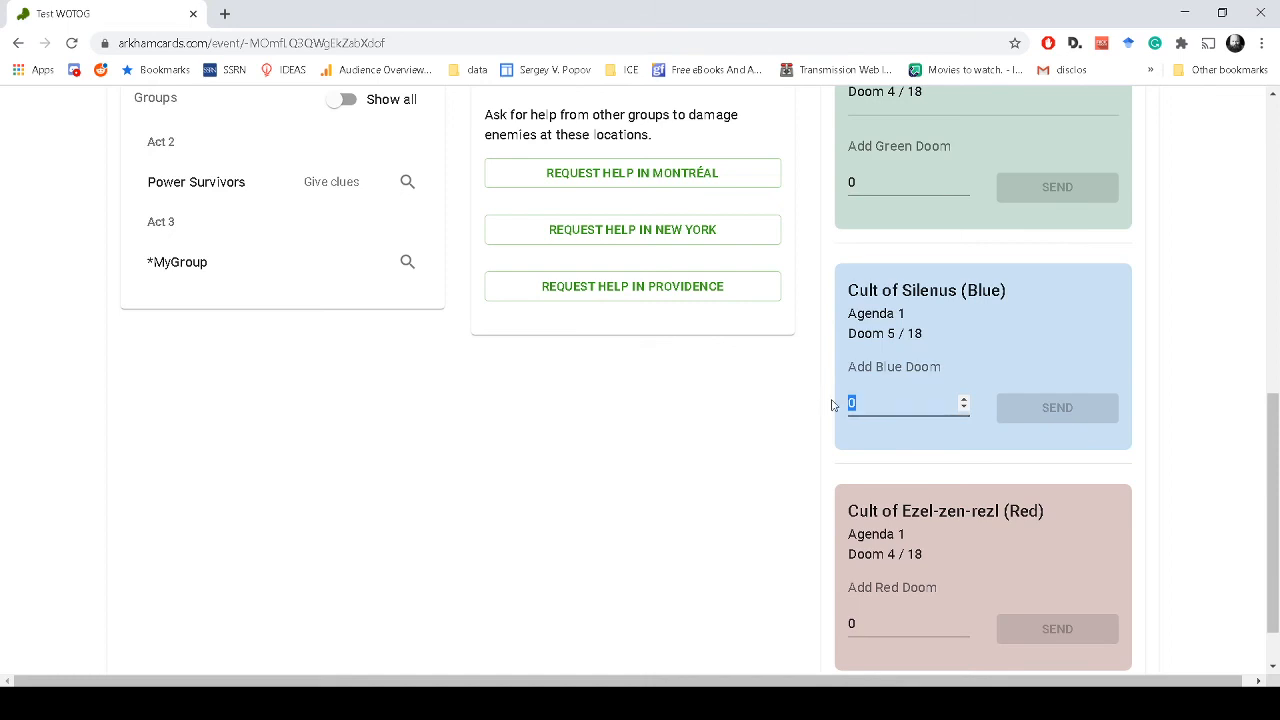
pyautogui.moveTo(837, 498)
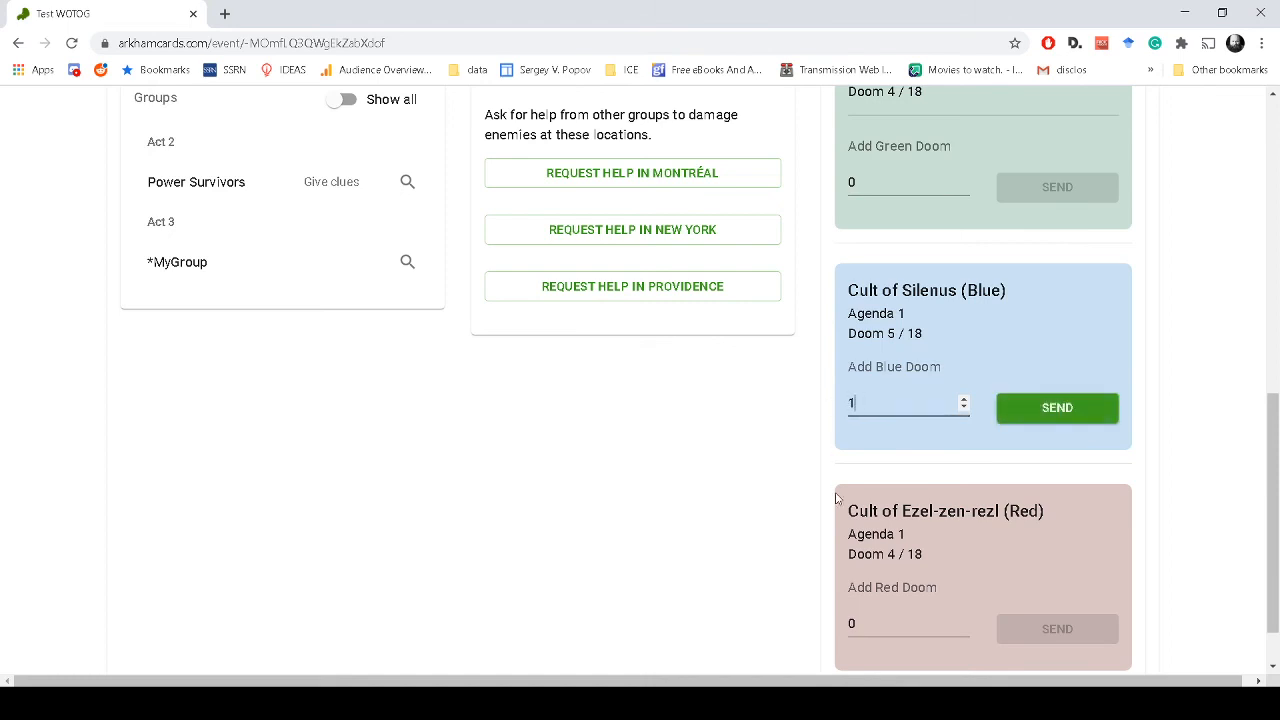
pyautogui.write('3')
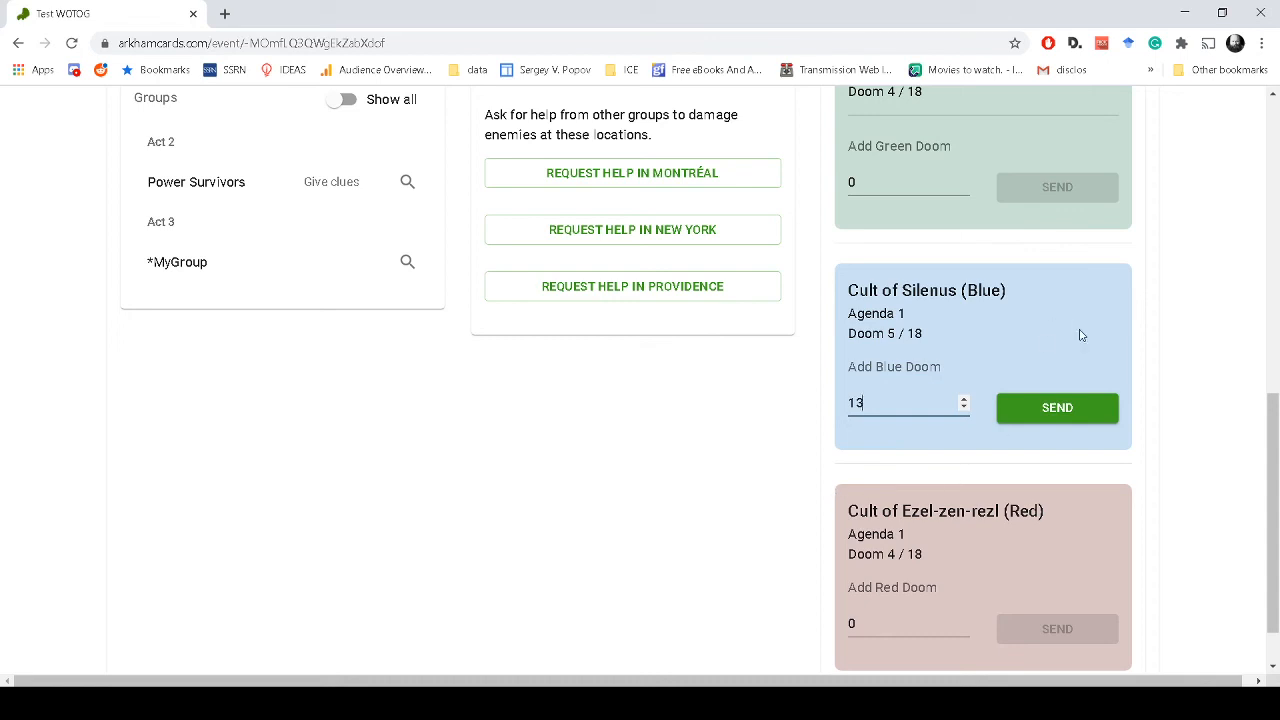
pyautogui.click(1057, 408)
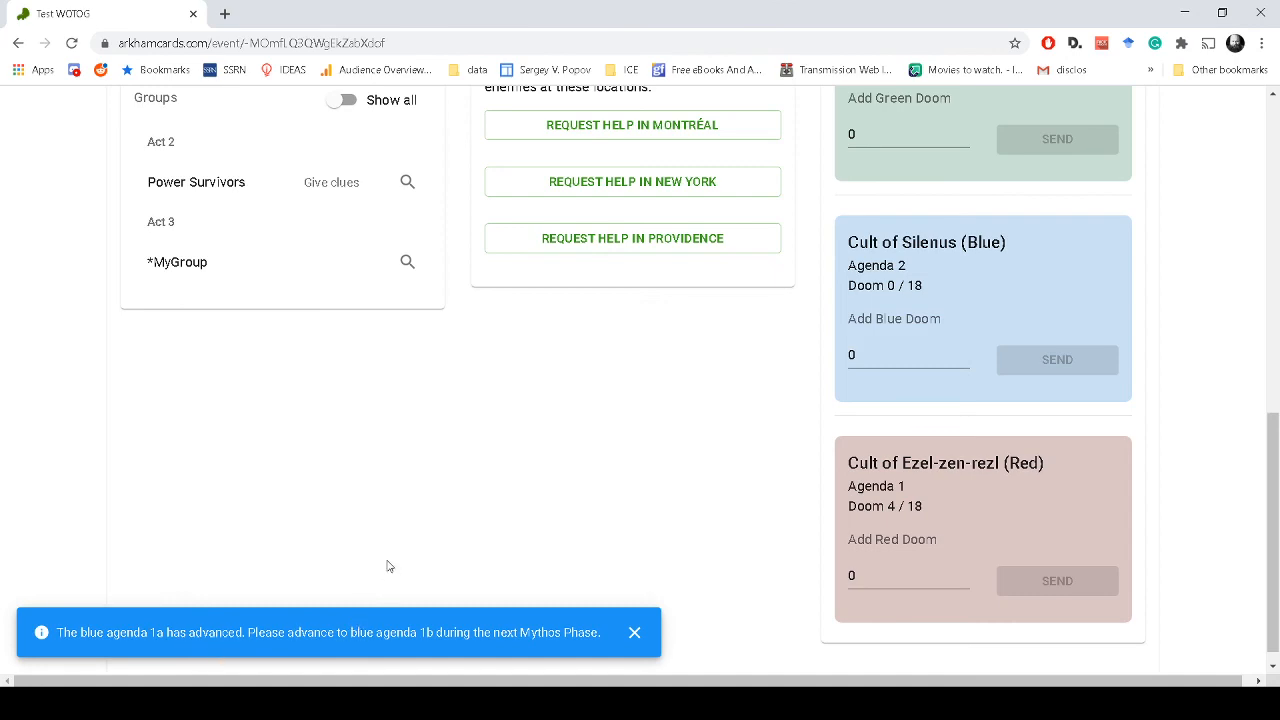
pyautogui.scroll(3)
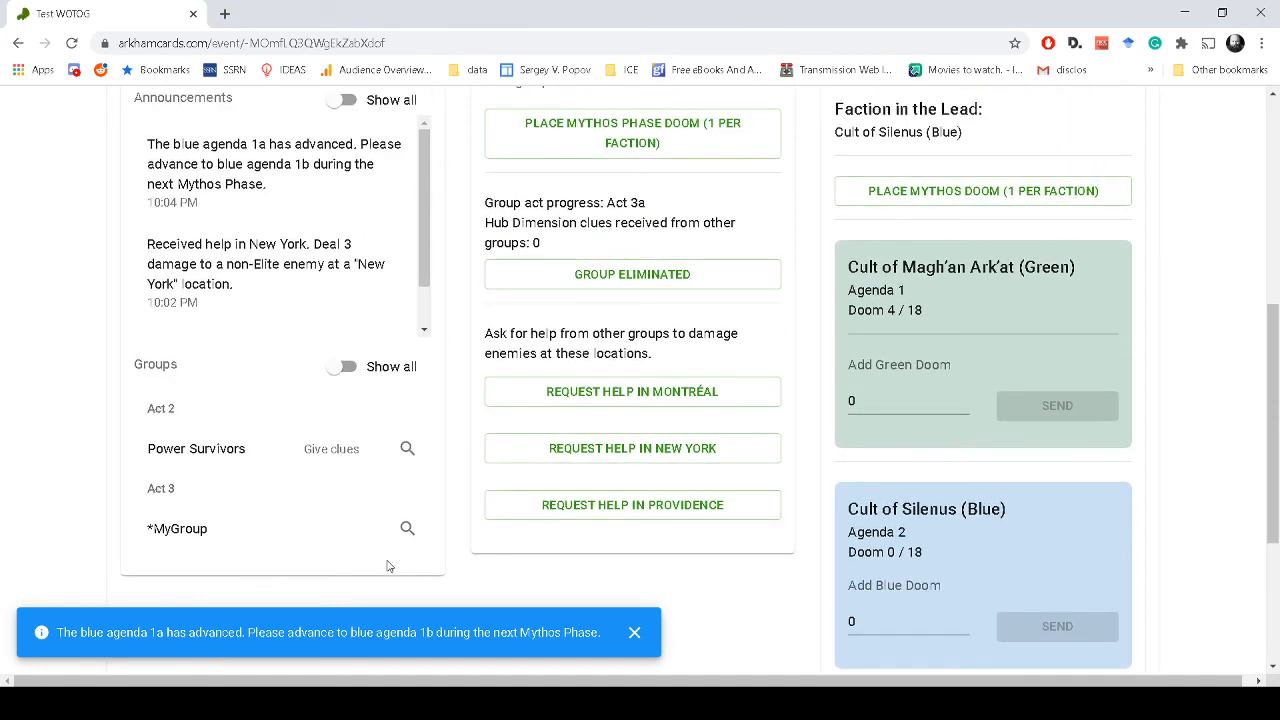
pyautogui.scroll(-3)
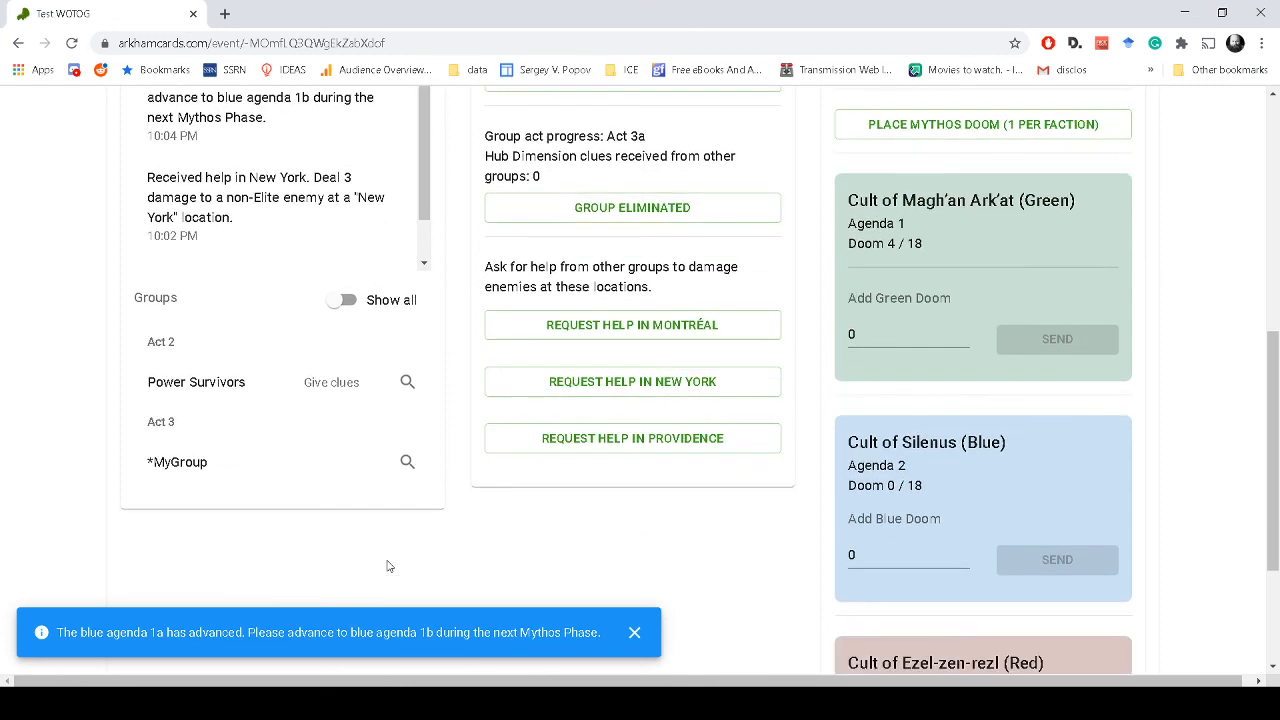
# - Send blue doom in batches of 3, 15 and 18, advancing through agendas 2a and 3a to Silenus
pyautogui.click(900, 555)
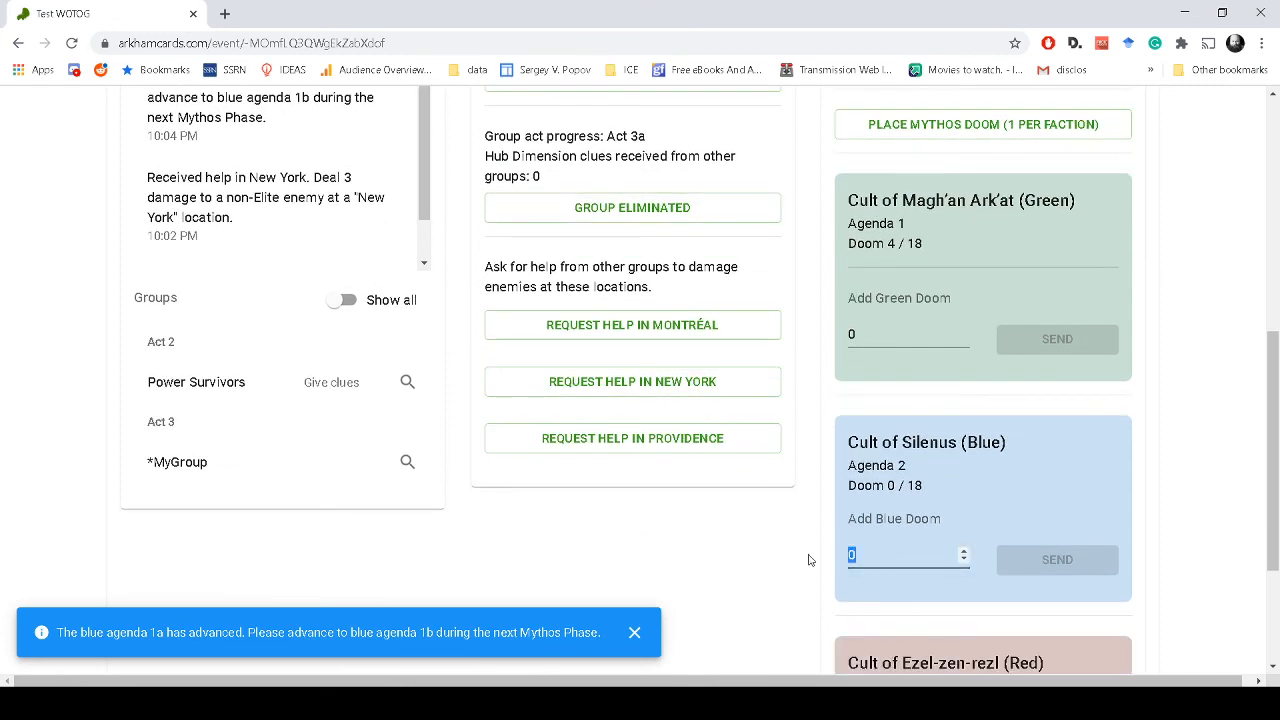
pyautogui.write('18')
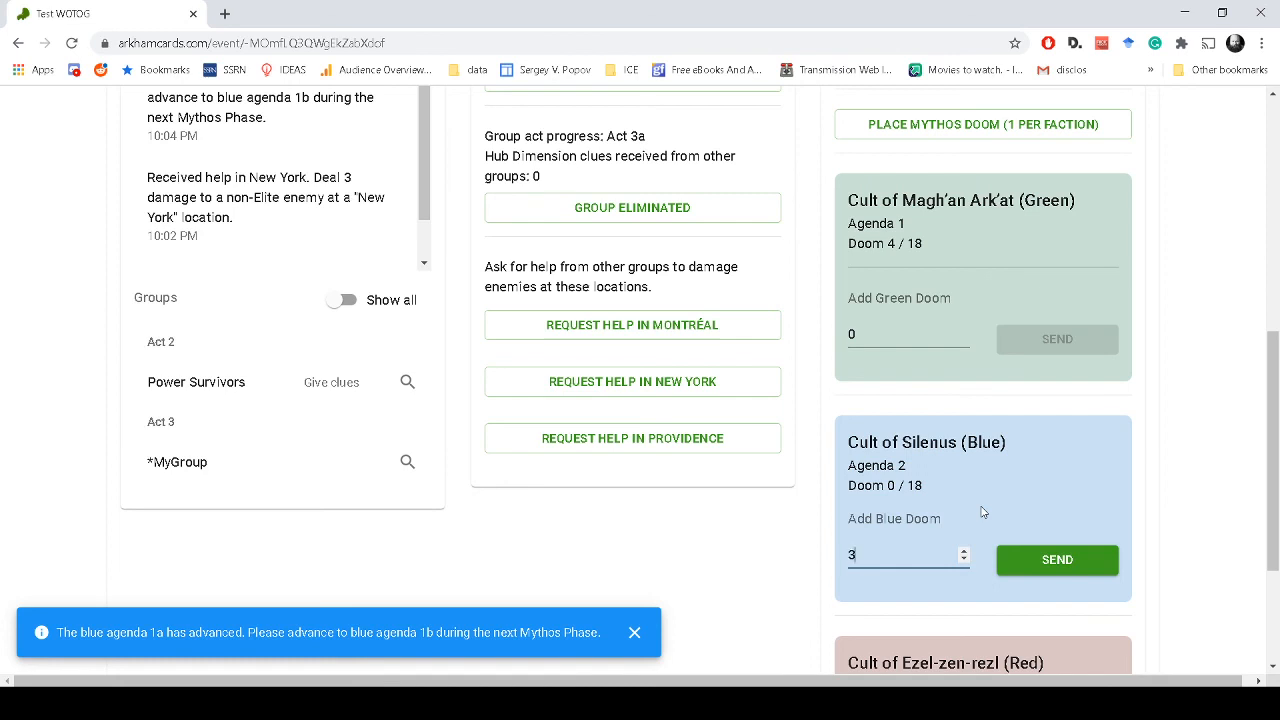
pyautogui.click(1057, 560)
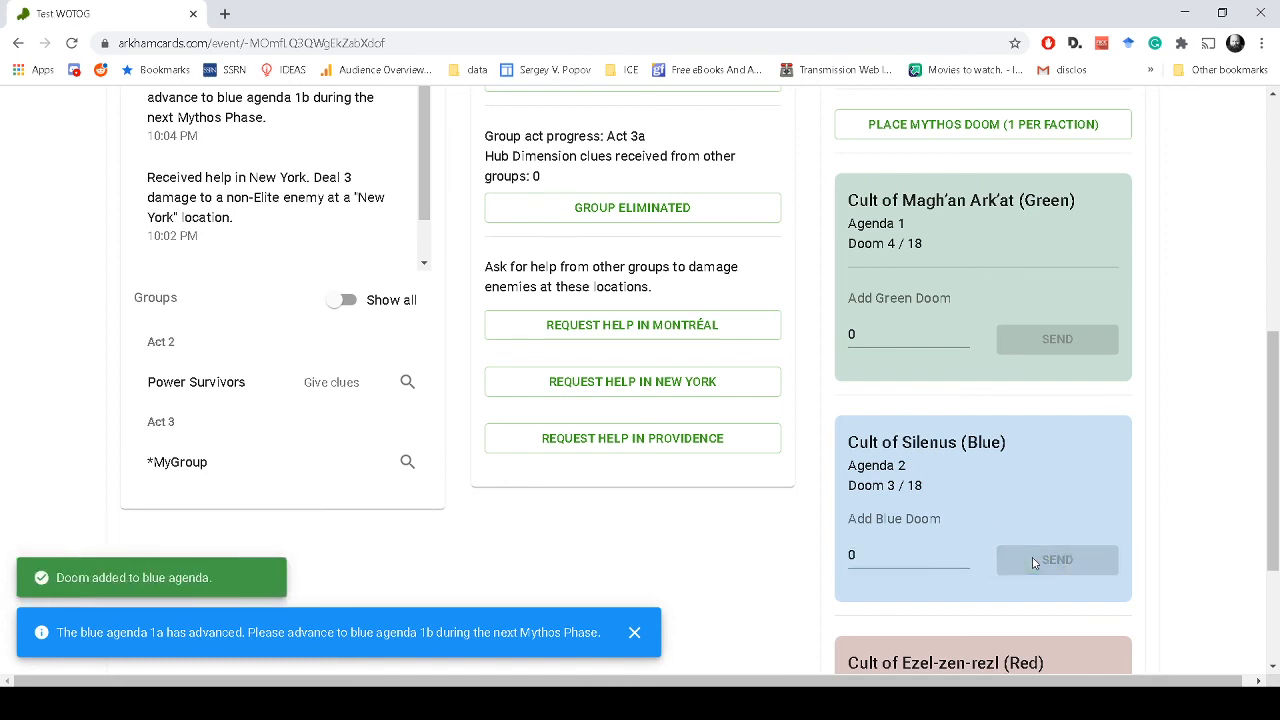
pyautogui.click(905, 555)
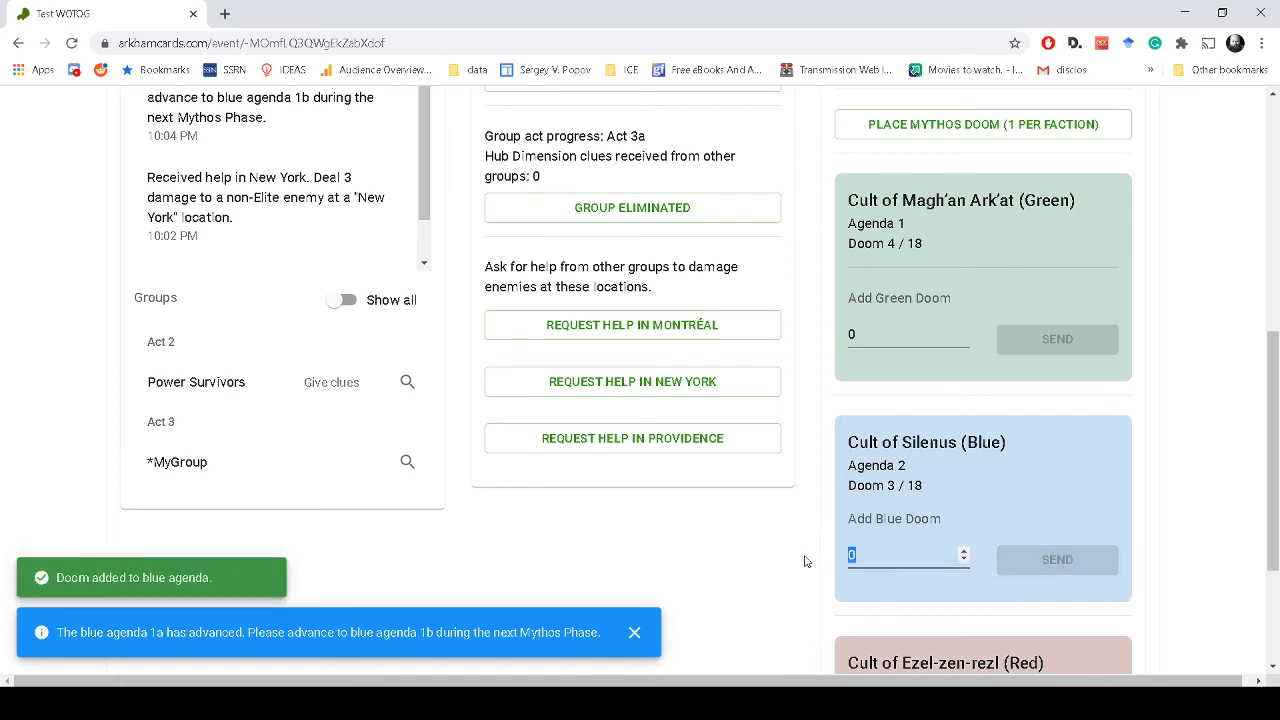
pyautogui.write('15')
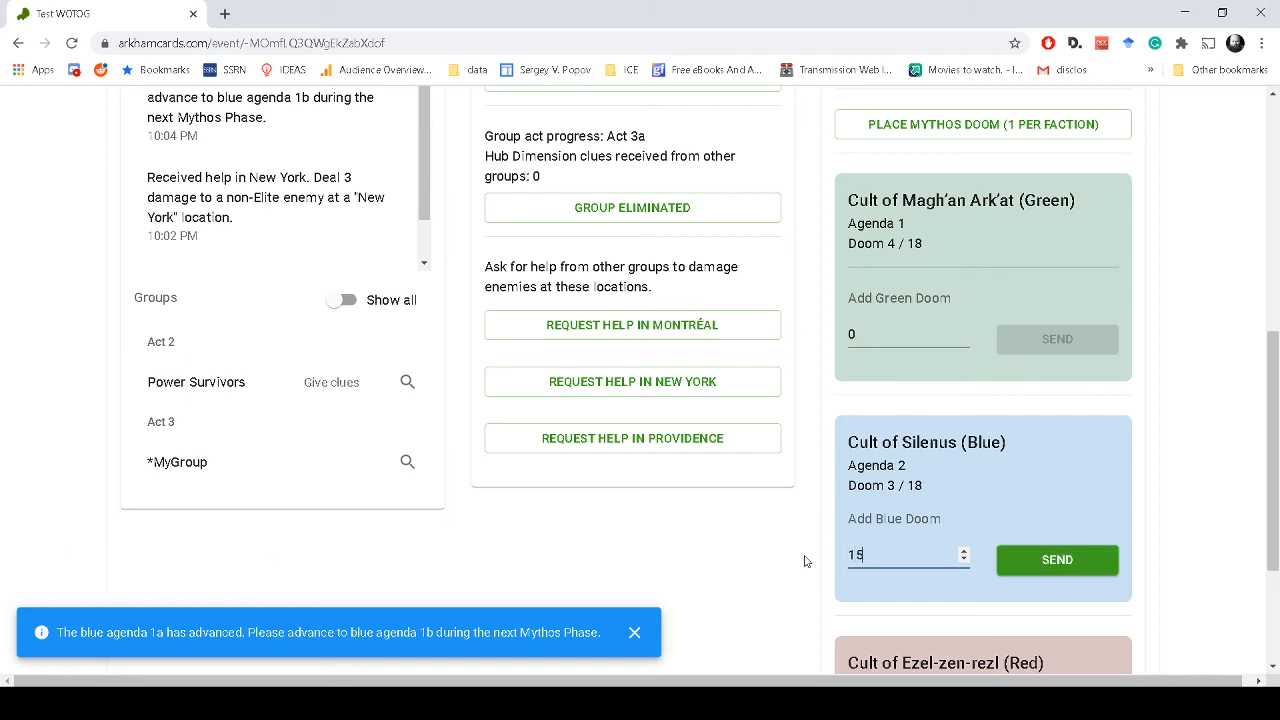
pyautogui.click(1057, 560)
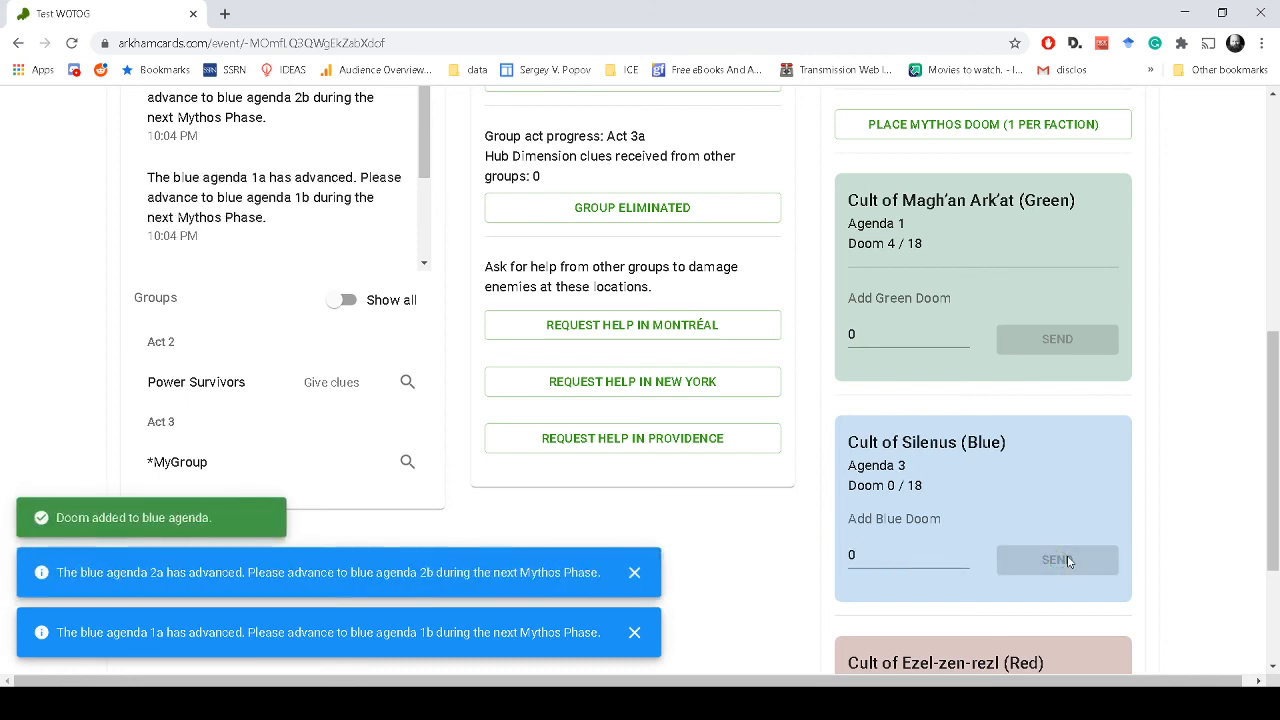
pyautogui.moveTo(923, 542)
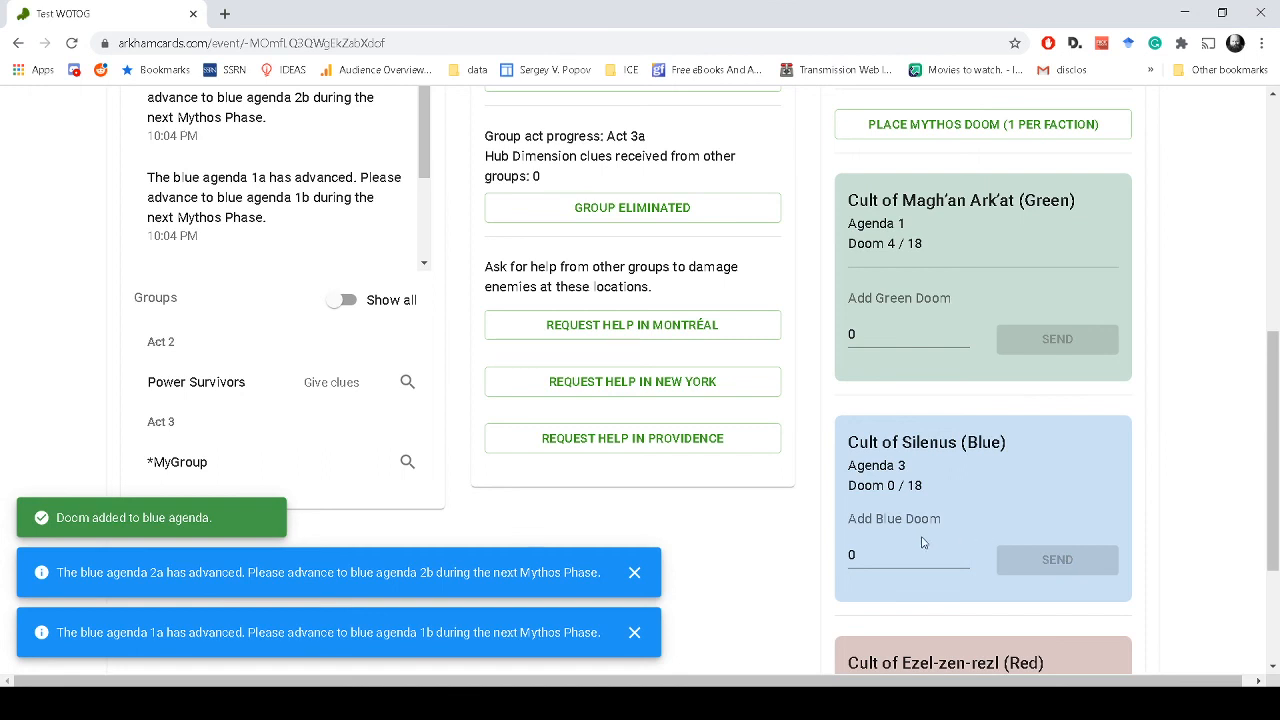
pyautogui.write('18')
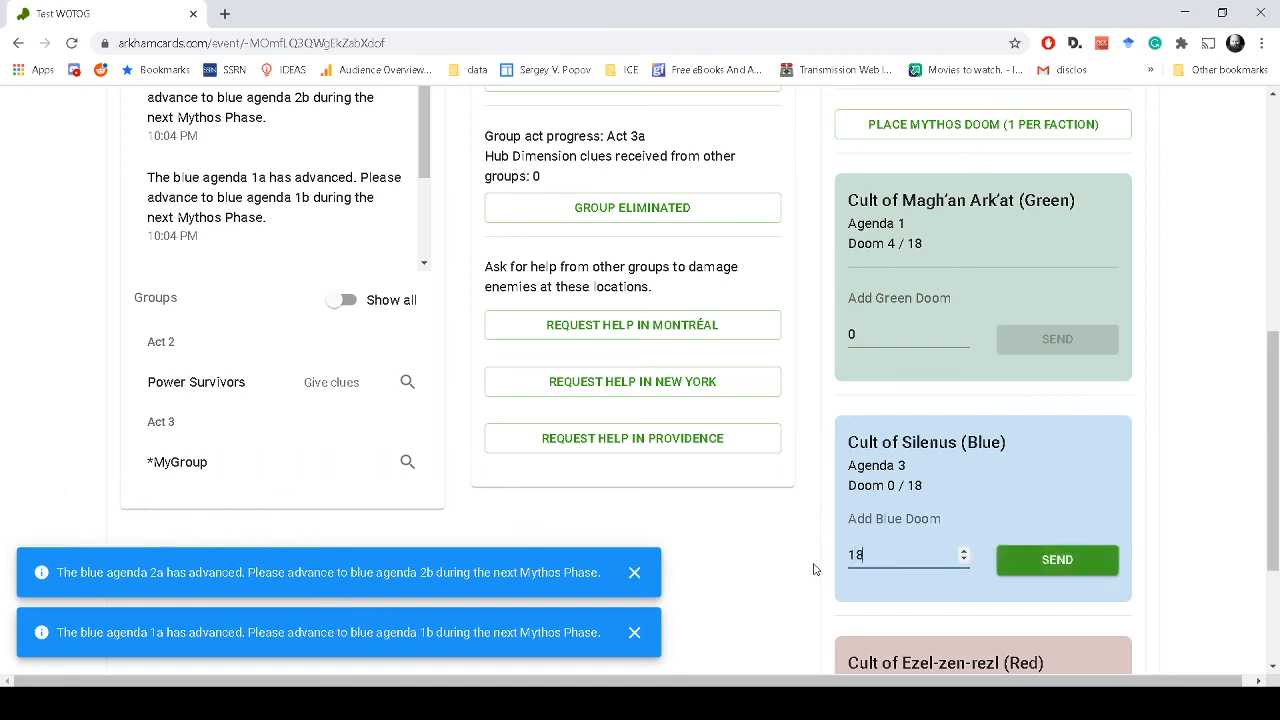
pyautogui.click(1057, 560)
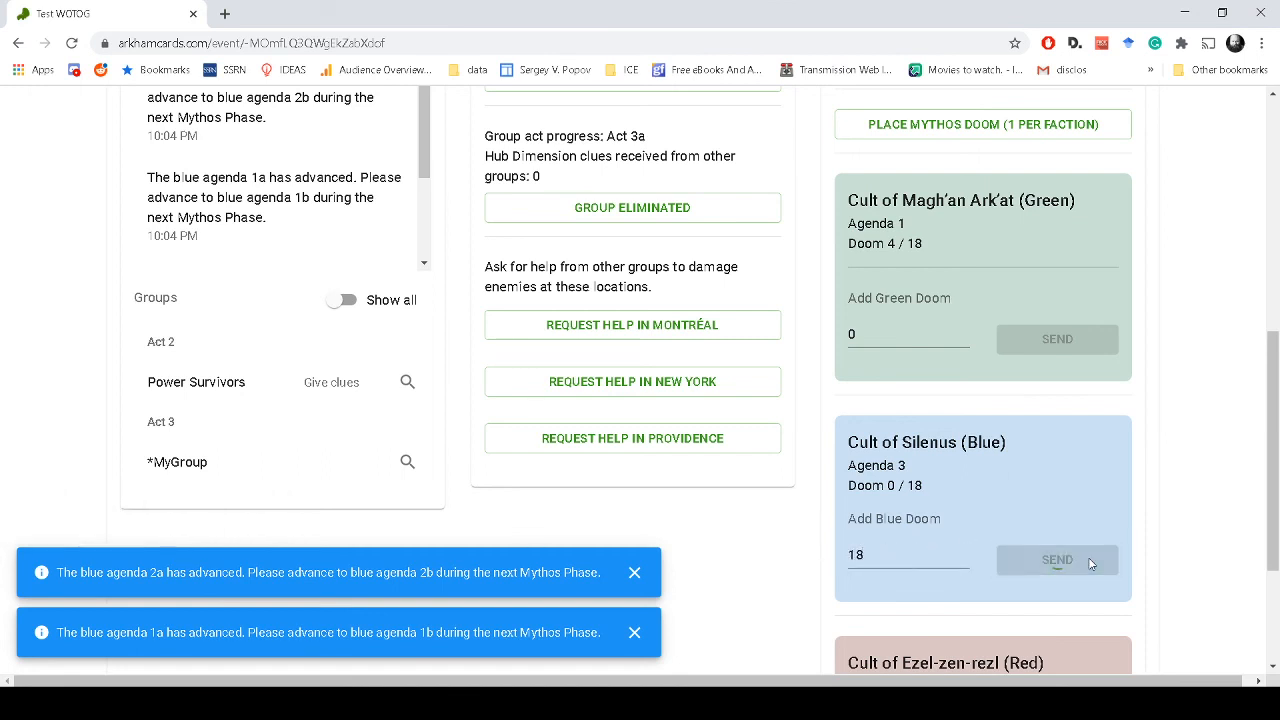
pyautogui.click(1057, 560)
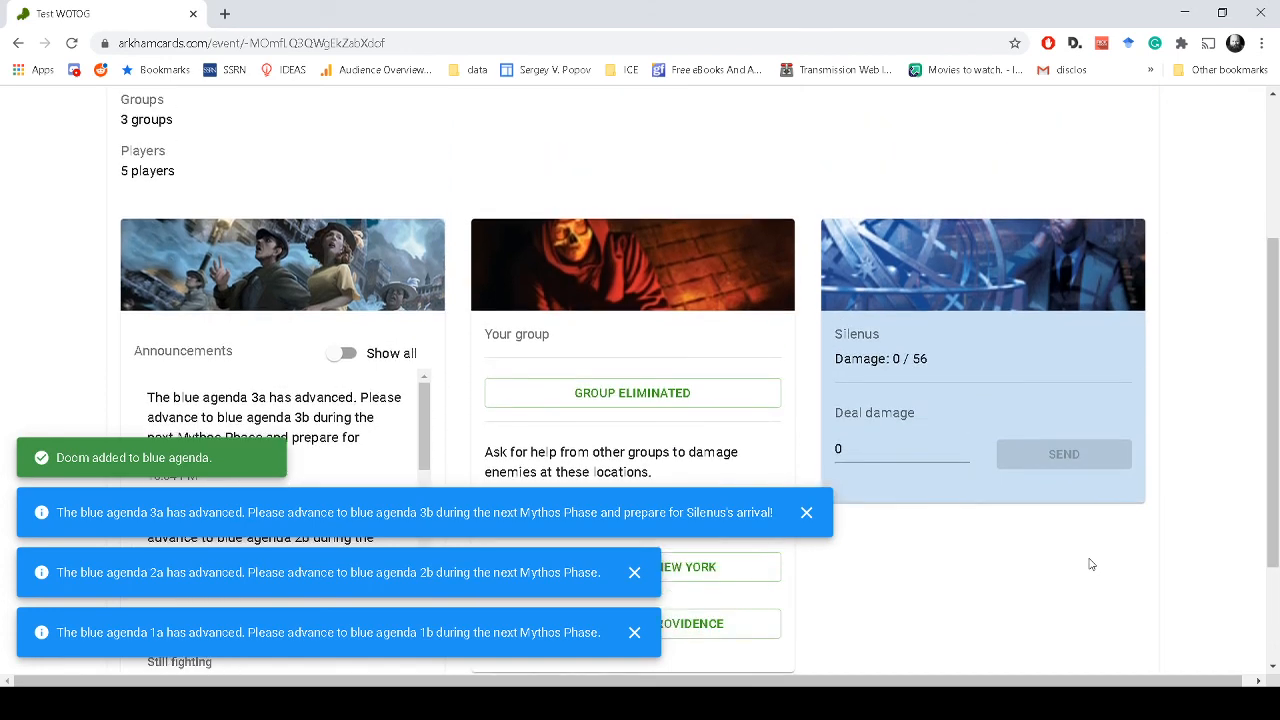
# - Deal 3 damage to Silenus, bringing the boss to 3 / 56
pyautogui.scroll(3)
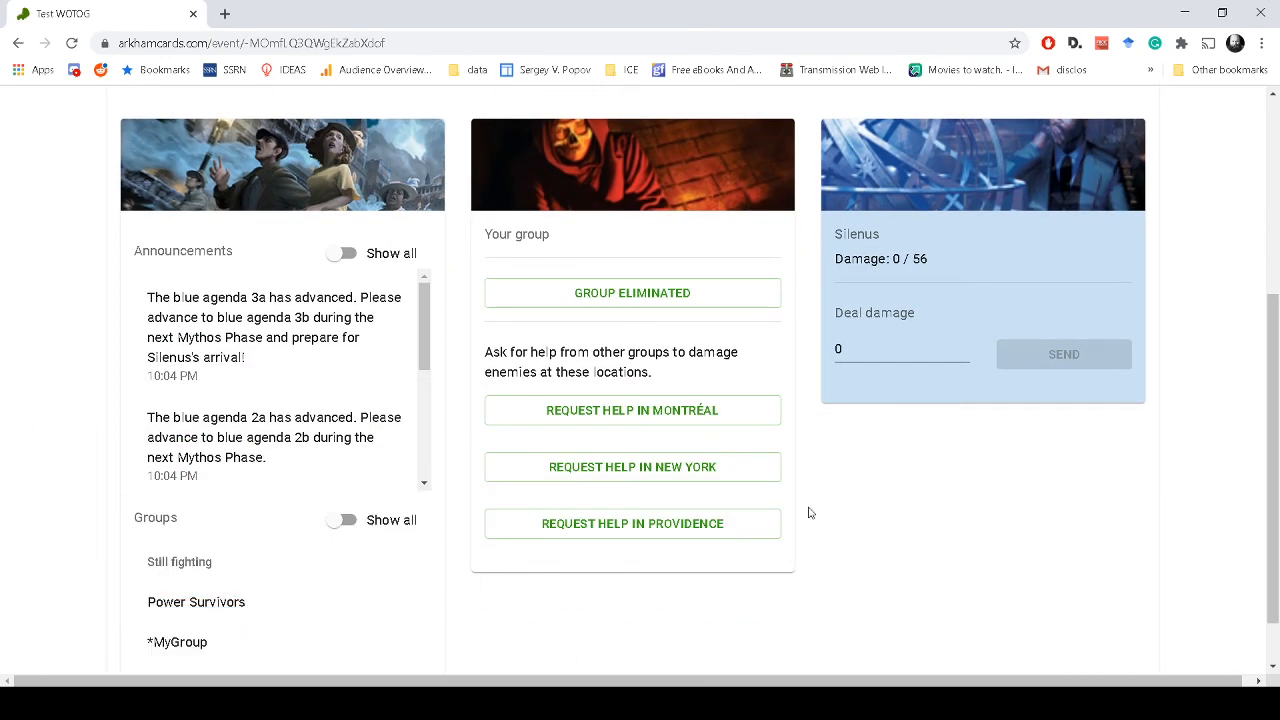
pyautogui.click(900, 349)
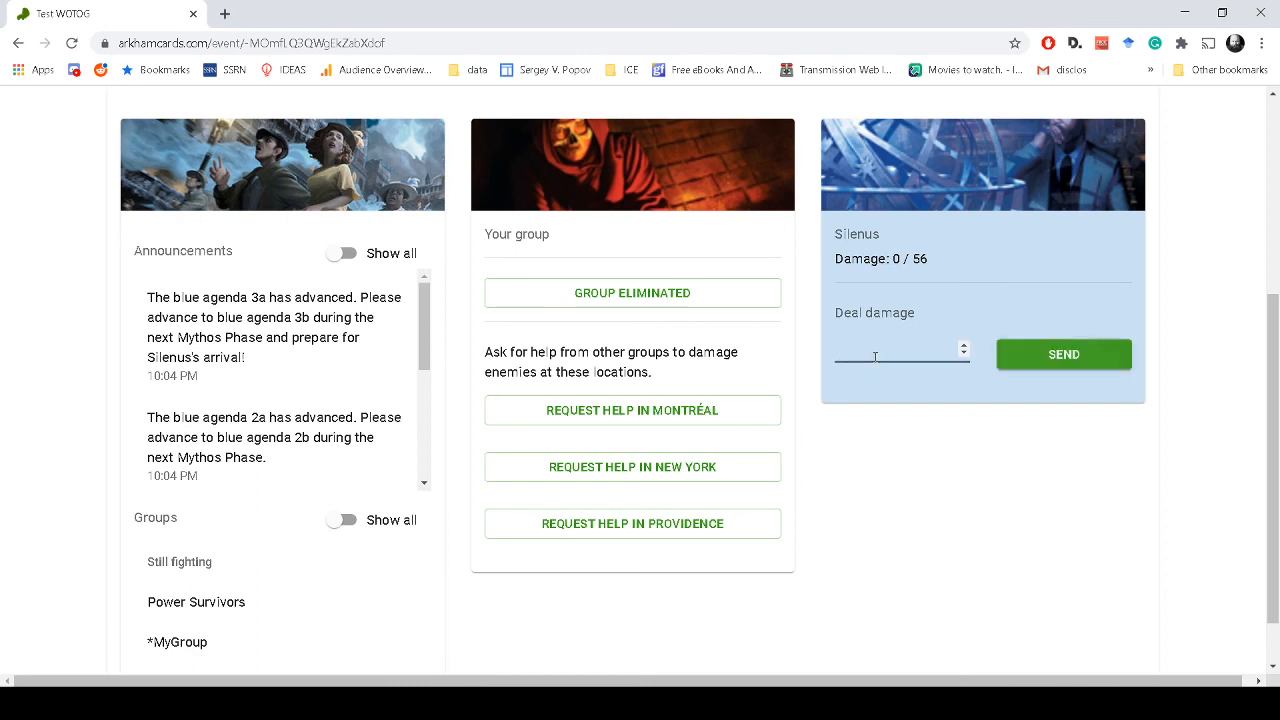
pyautogui.write('3')
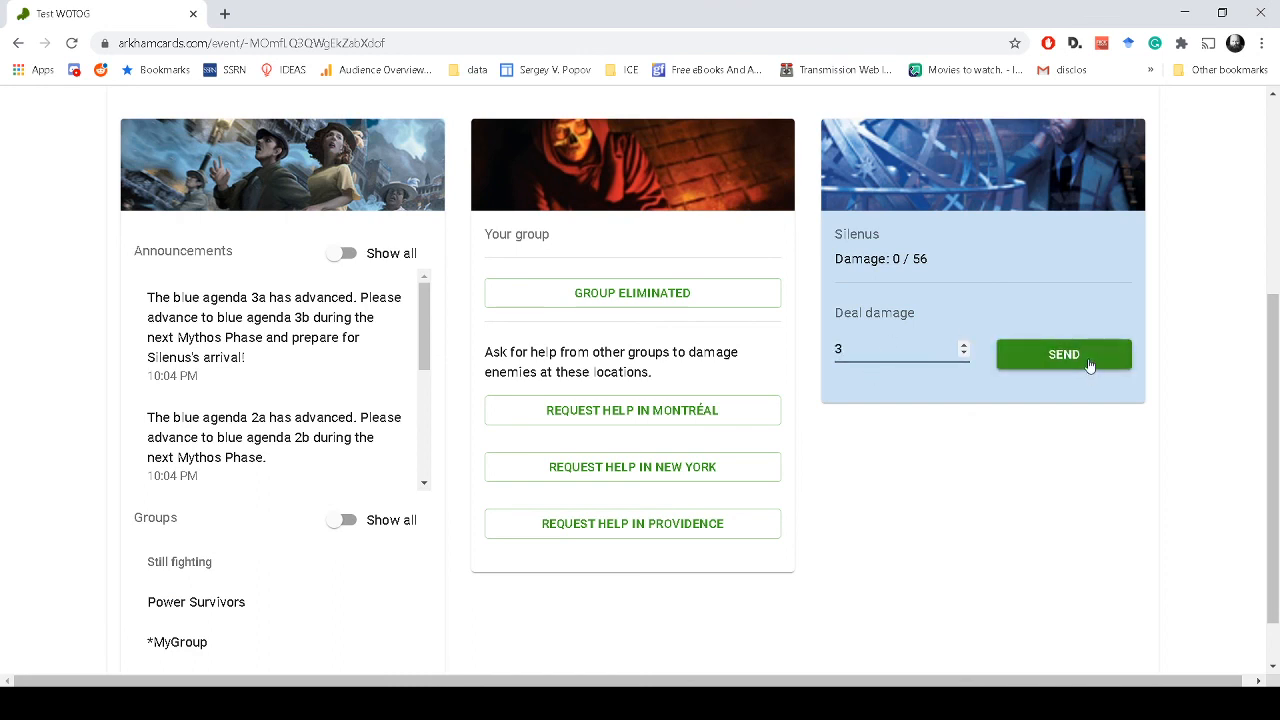
pyautogui.click(1063, 354)
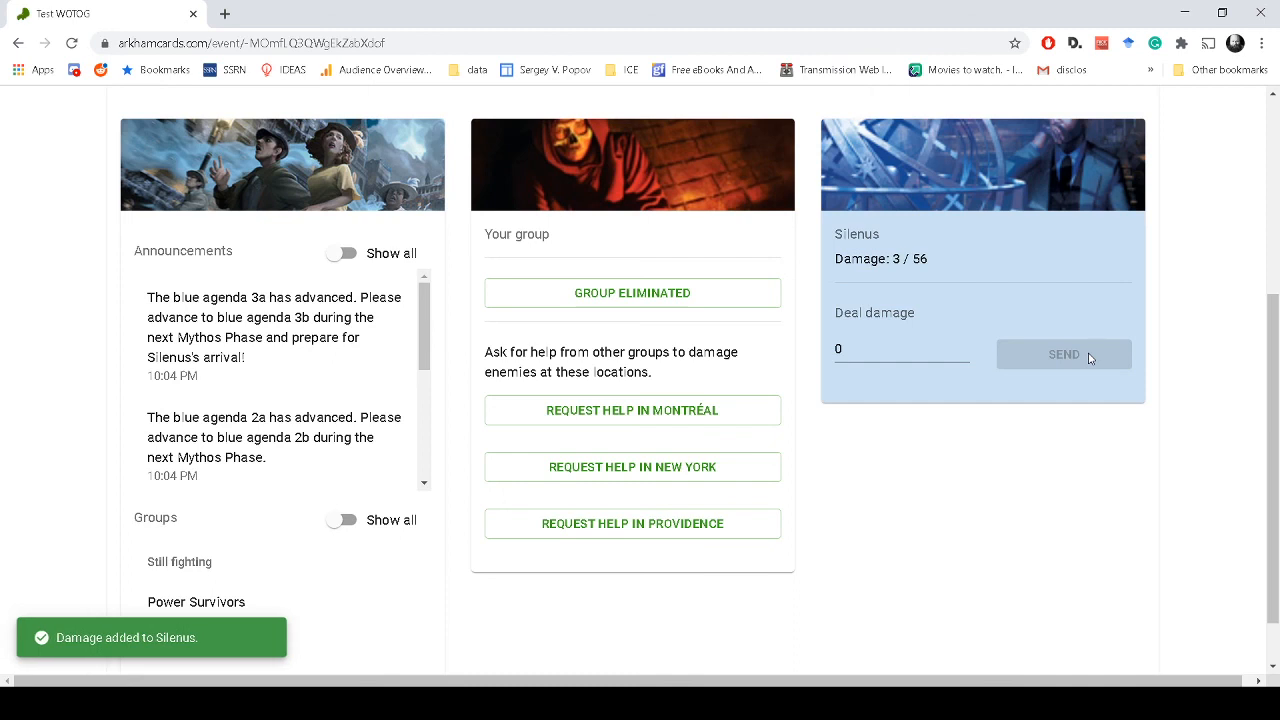
pyautogui.scroll(-3)
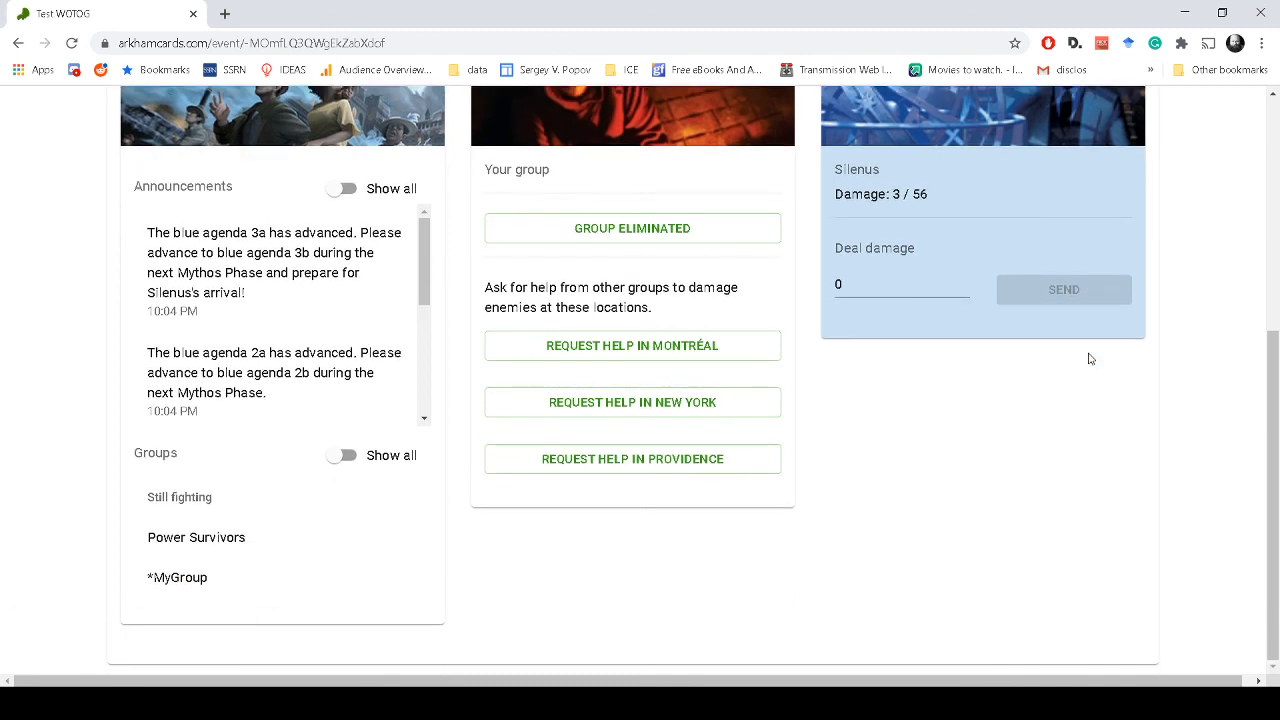
pyautogui.moveTo(331, 605)
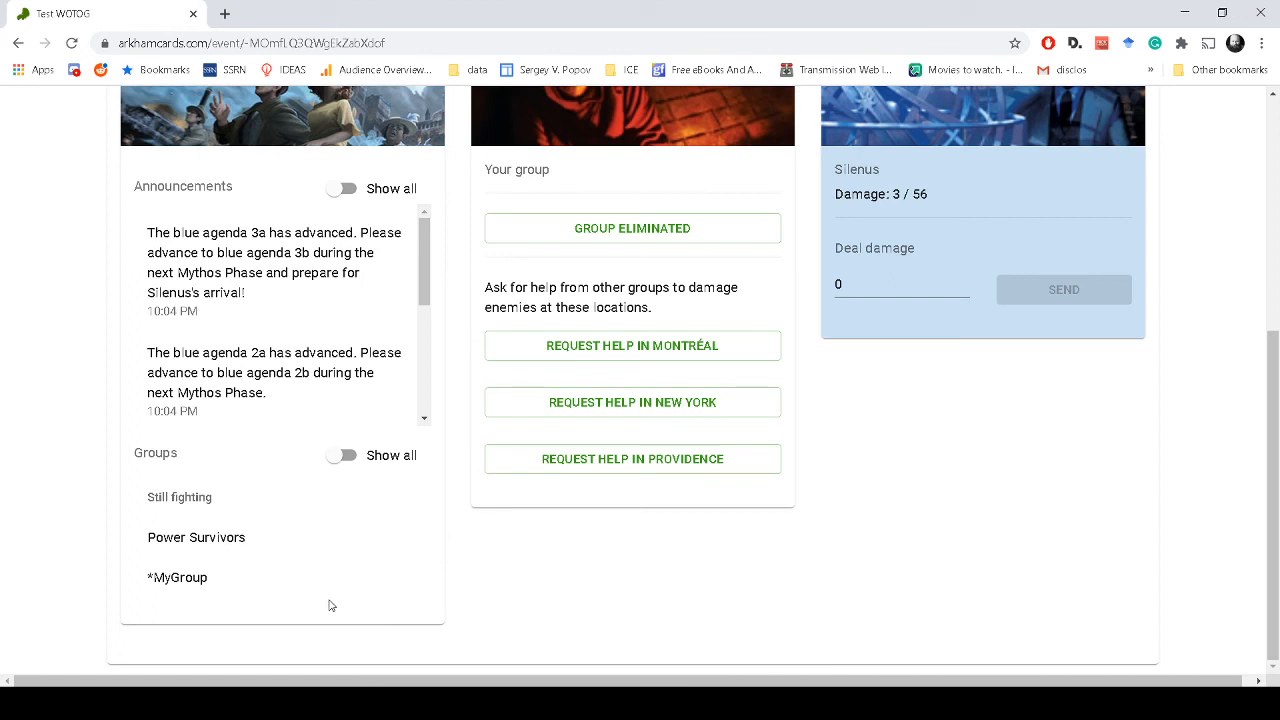
pyautogui.moveTo(622, 363)
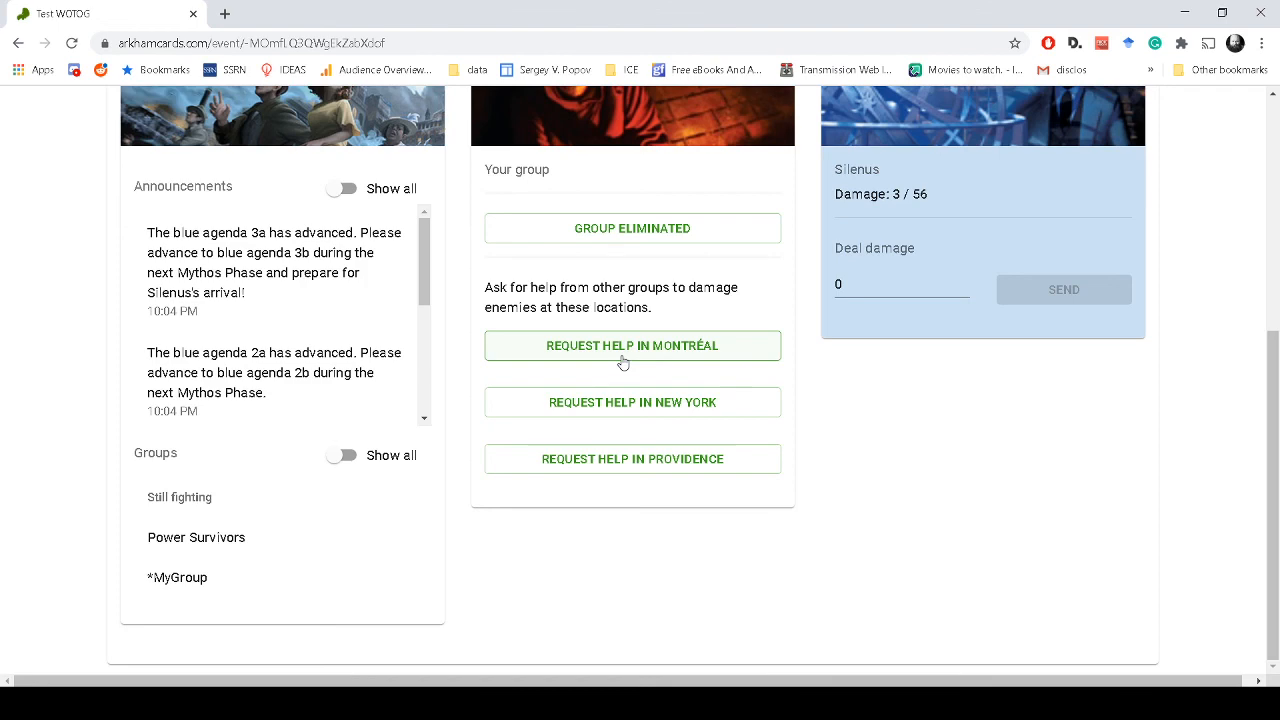
pyautogui.scroll(3)
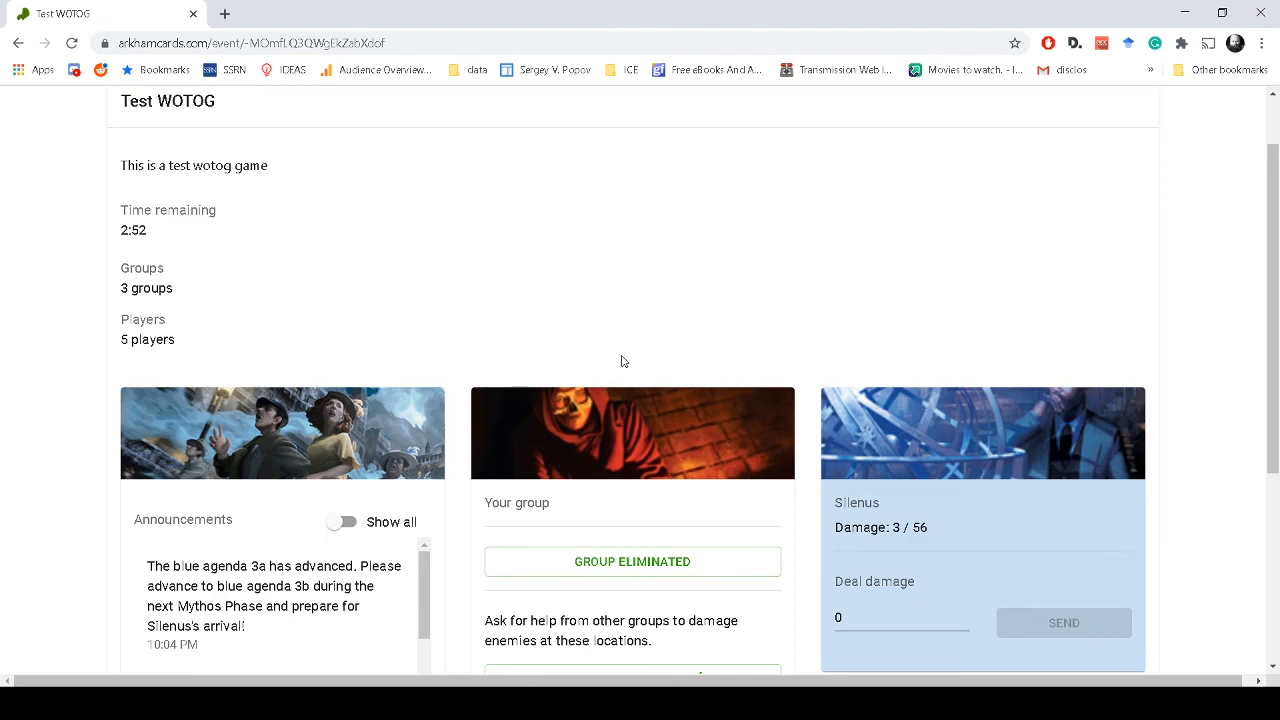
pyautogui.scroll(-3)
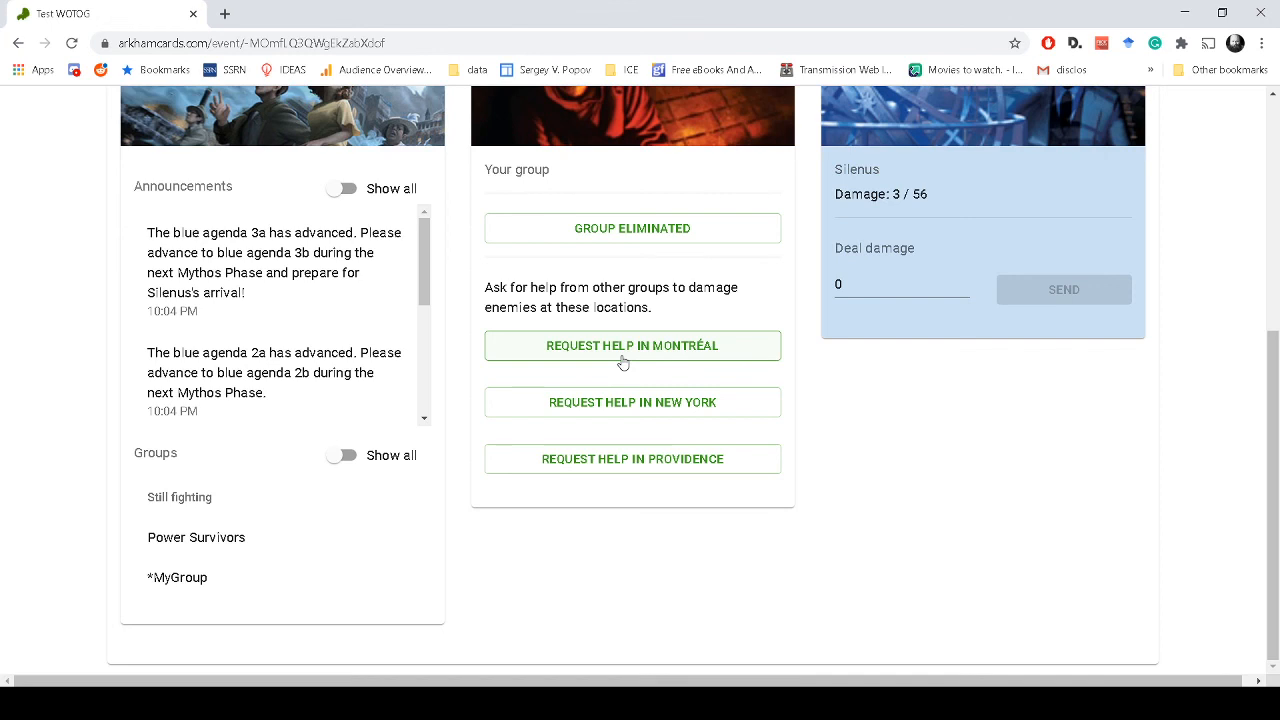
pyautogui.scroll(3)
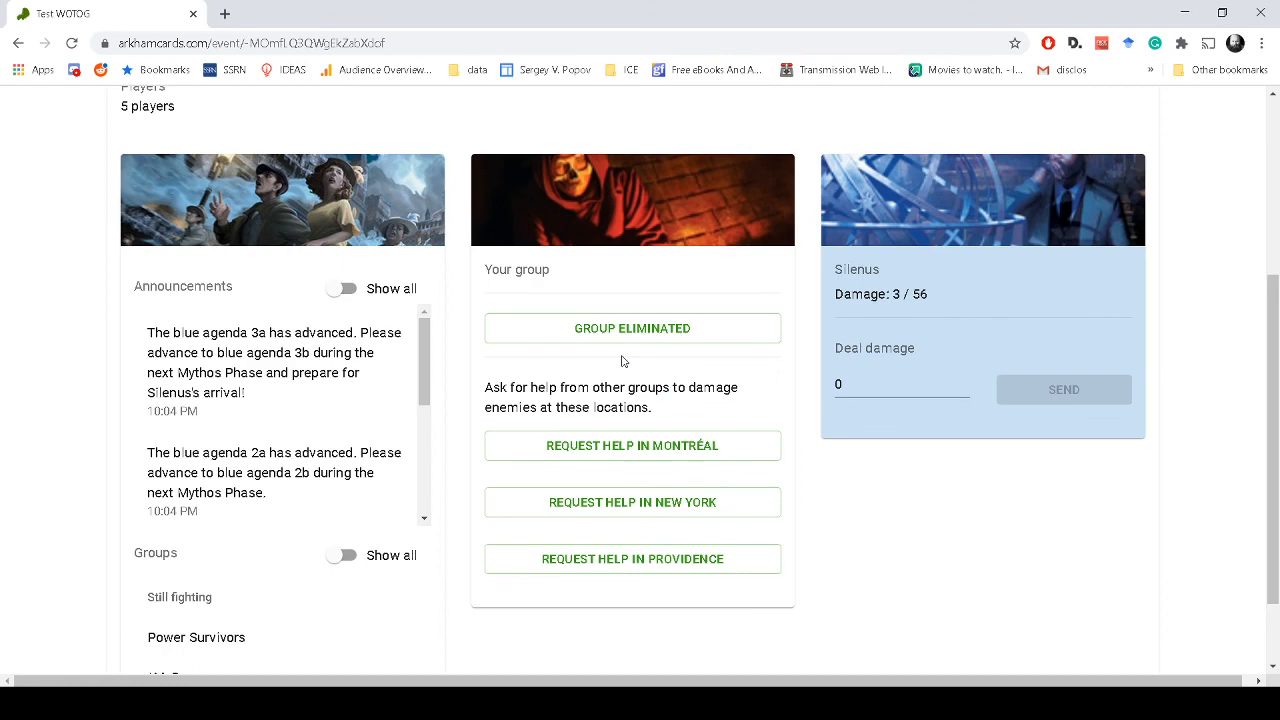
pyautogui.scroll(-3)
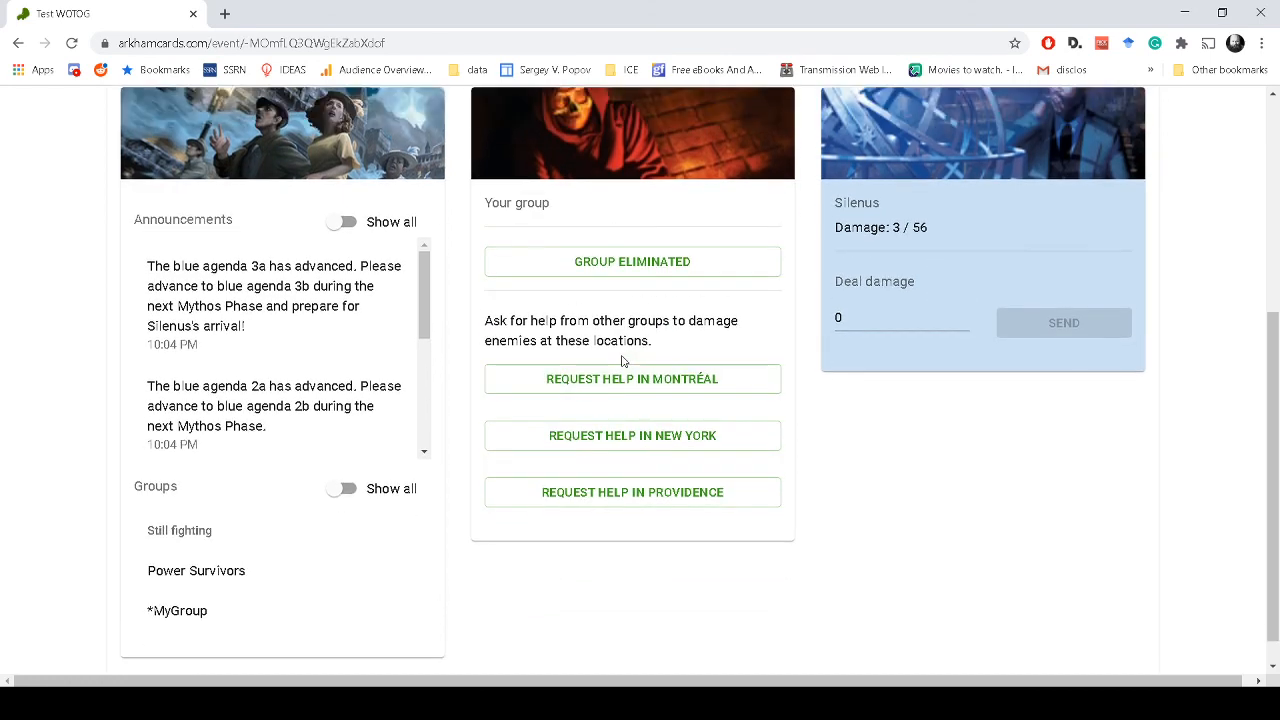
pyautogui.scroll(3)
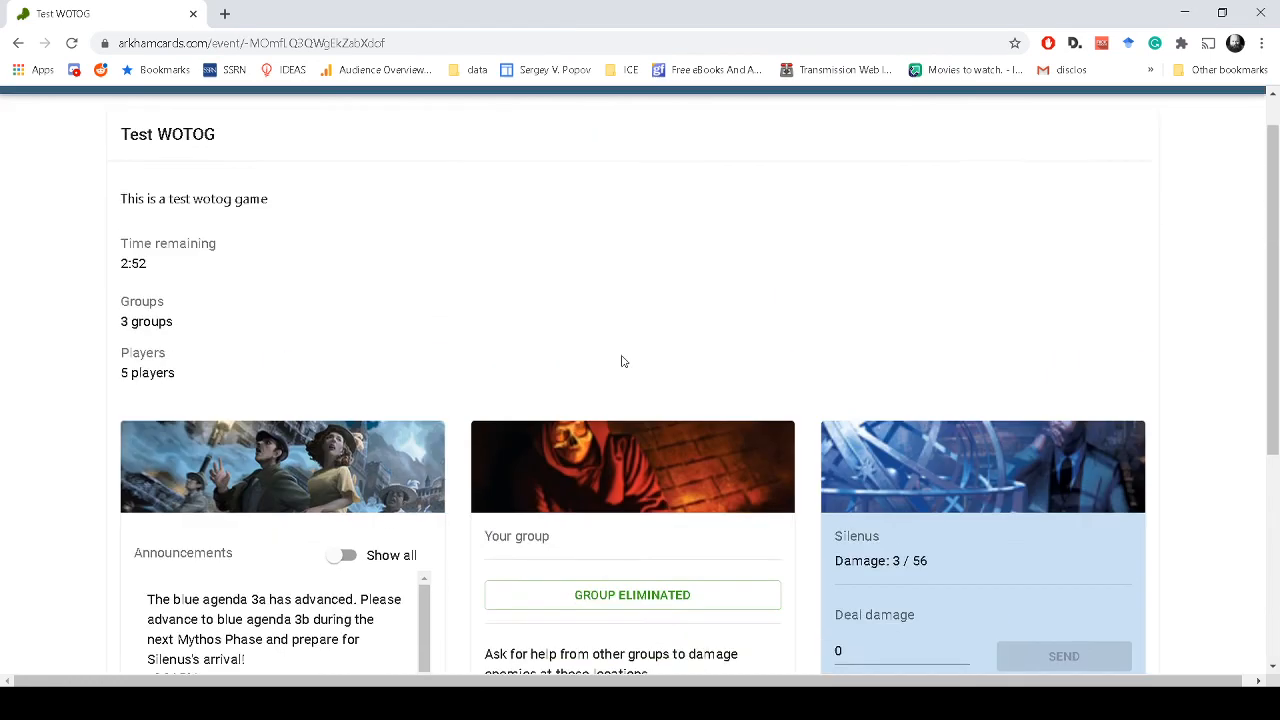
pyautogui.scroll(3)
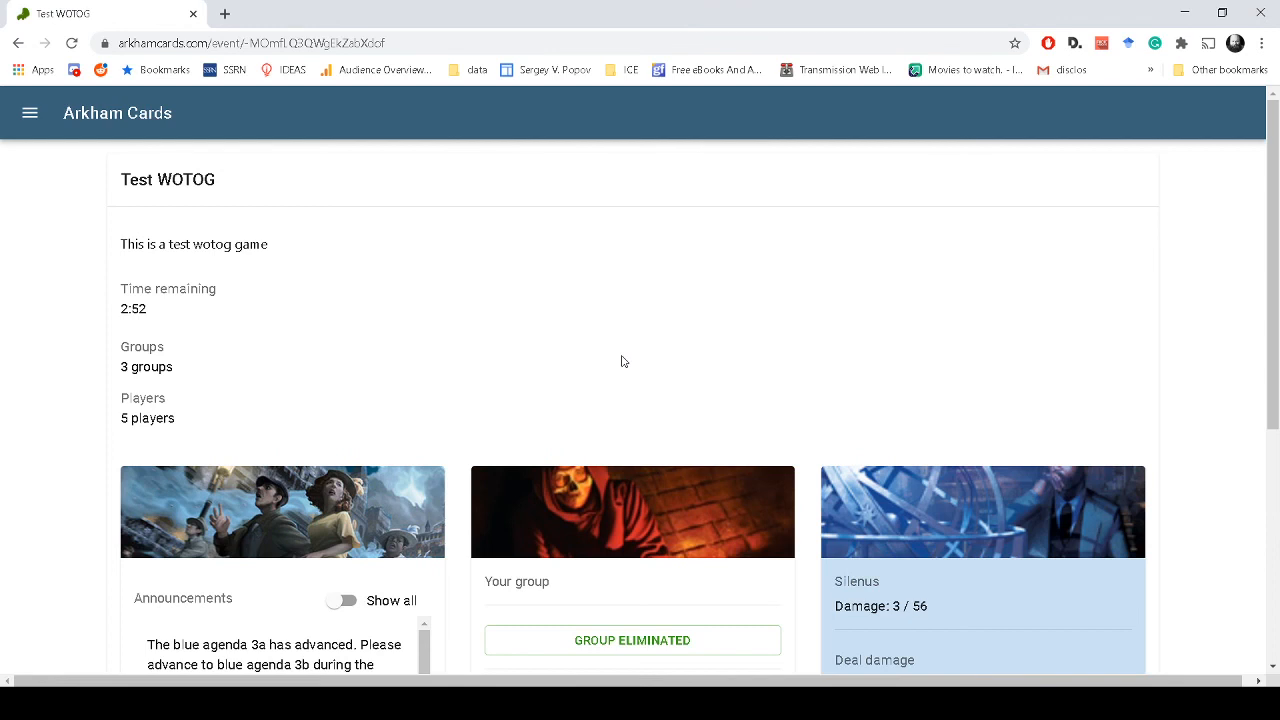